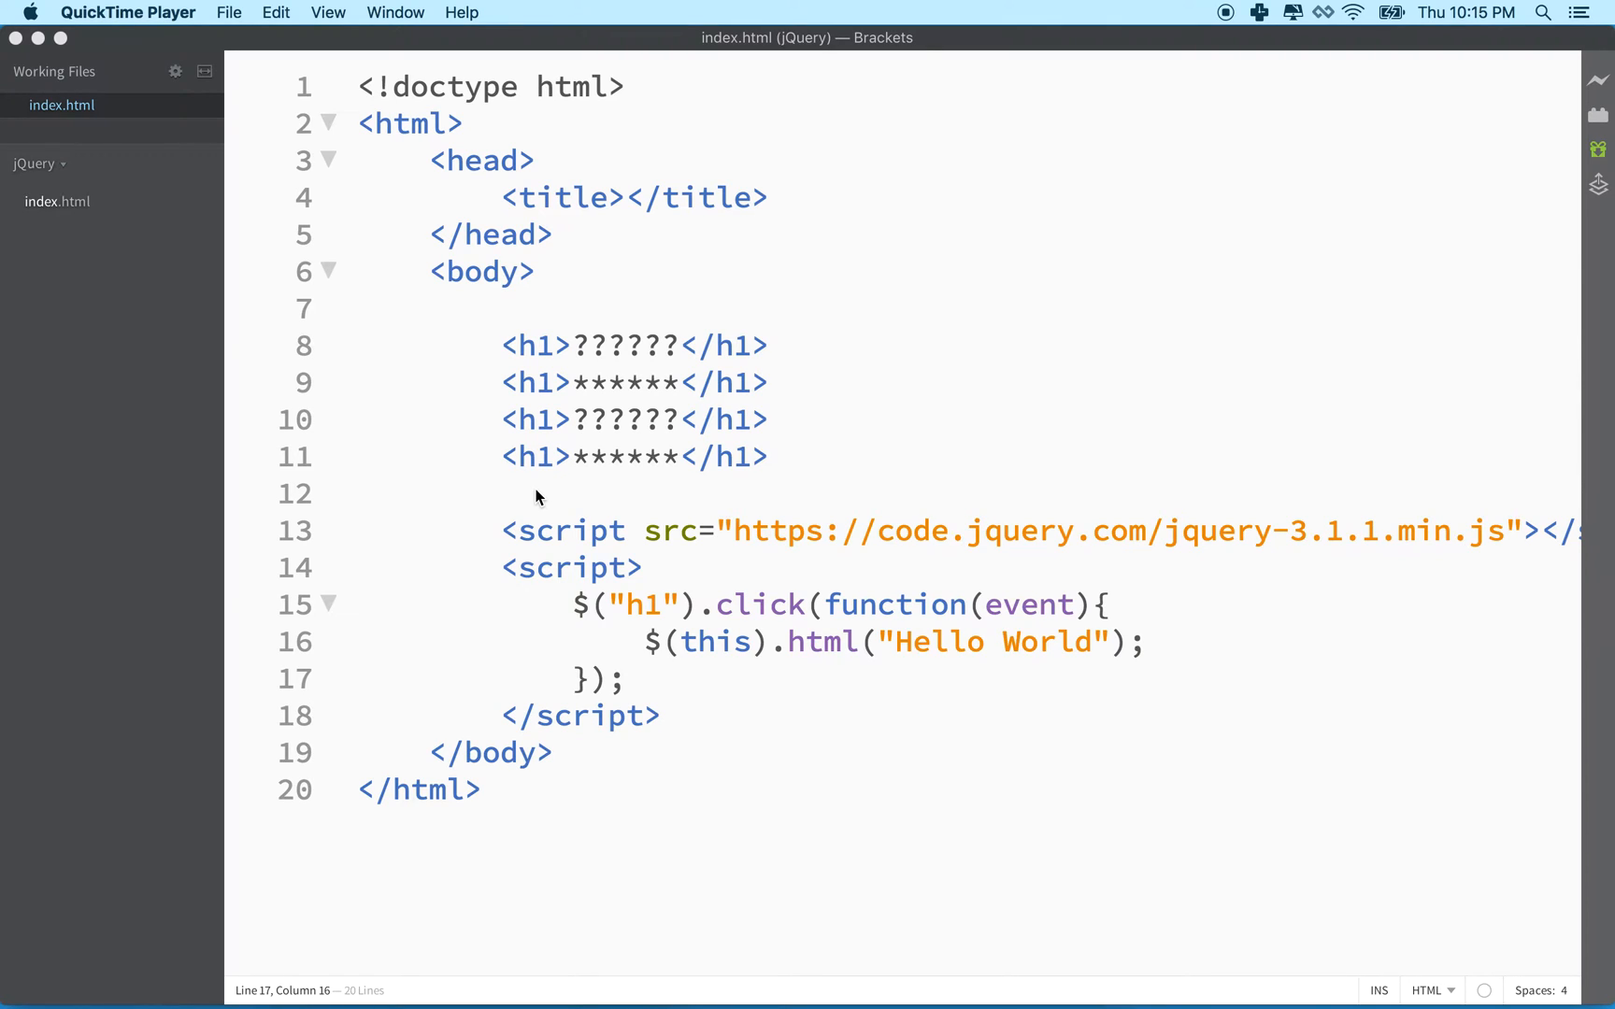
pyautogui.moveTo(548, 507)
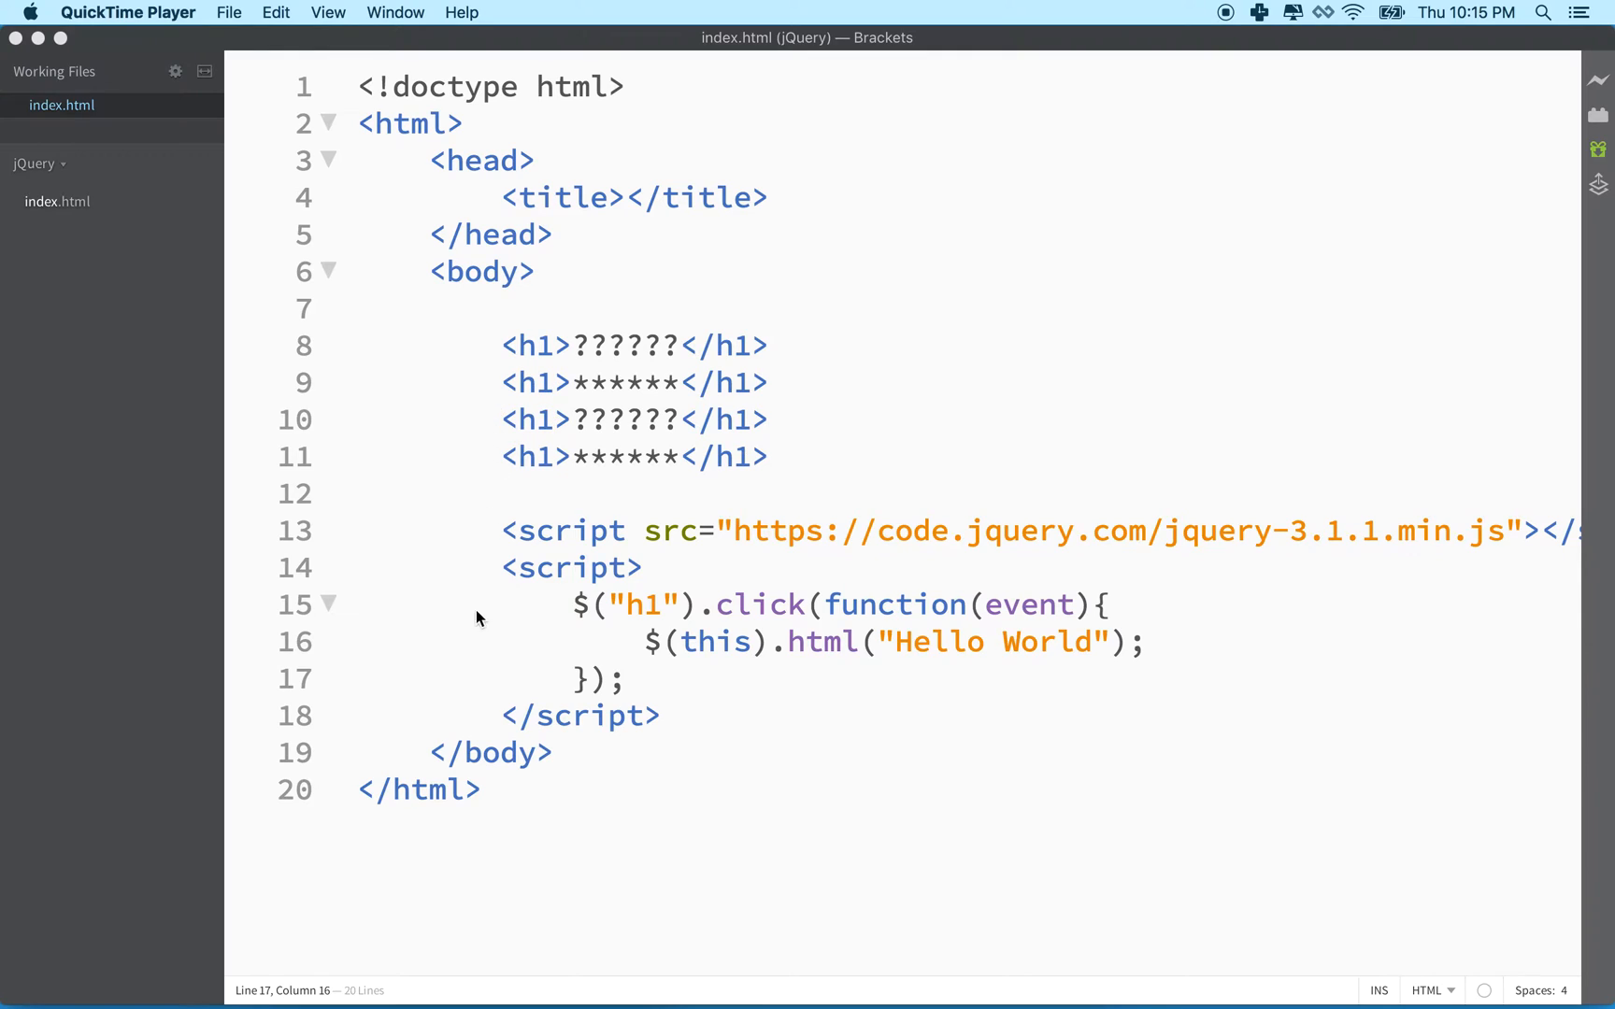
pyautogui.moveTo(562, 406)
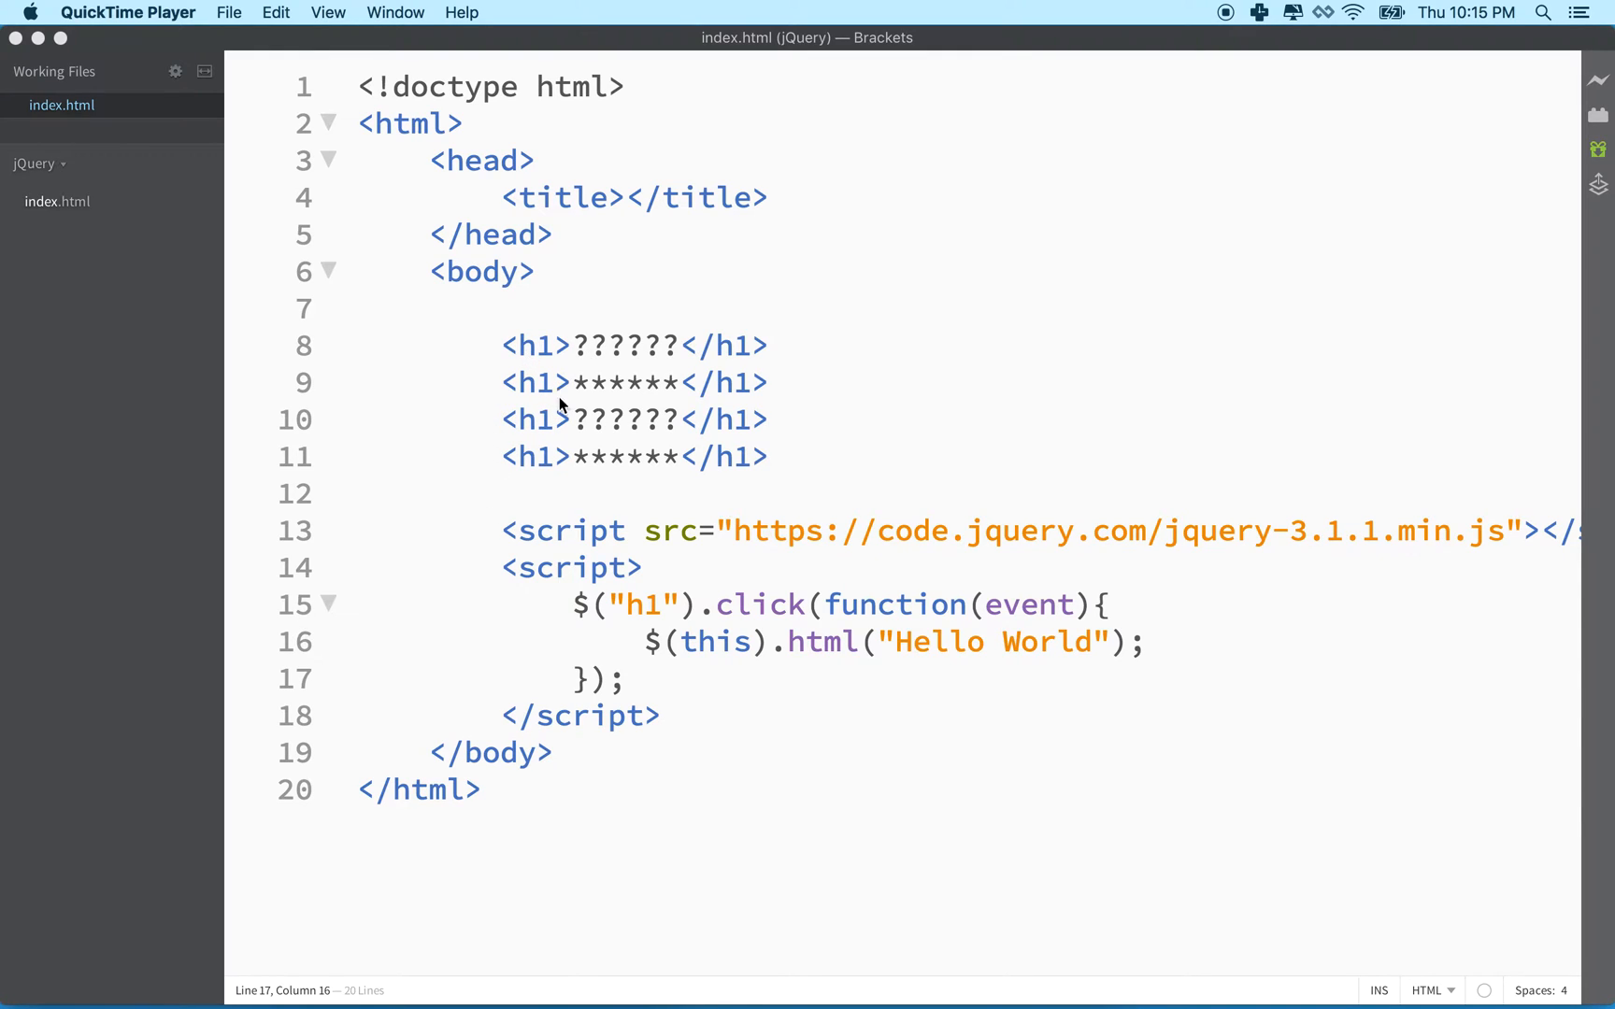
pyautogui.moveTo(631, 669)
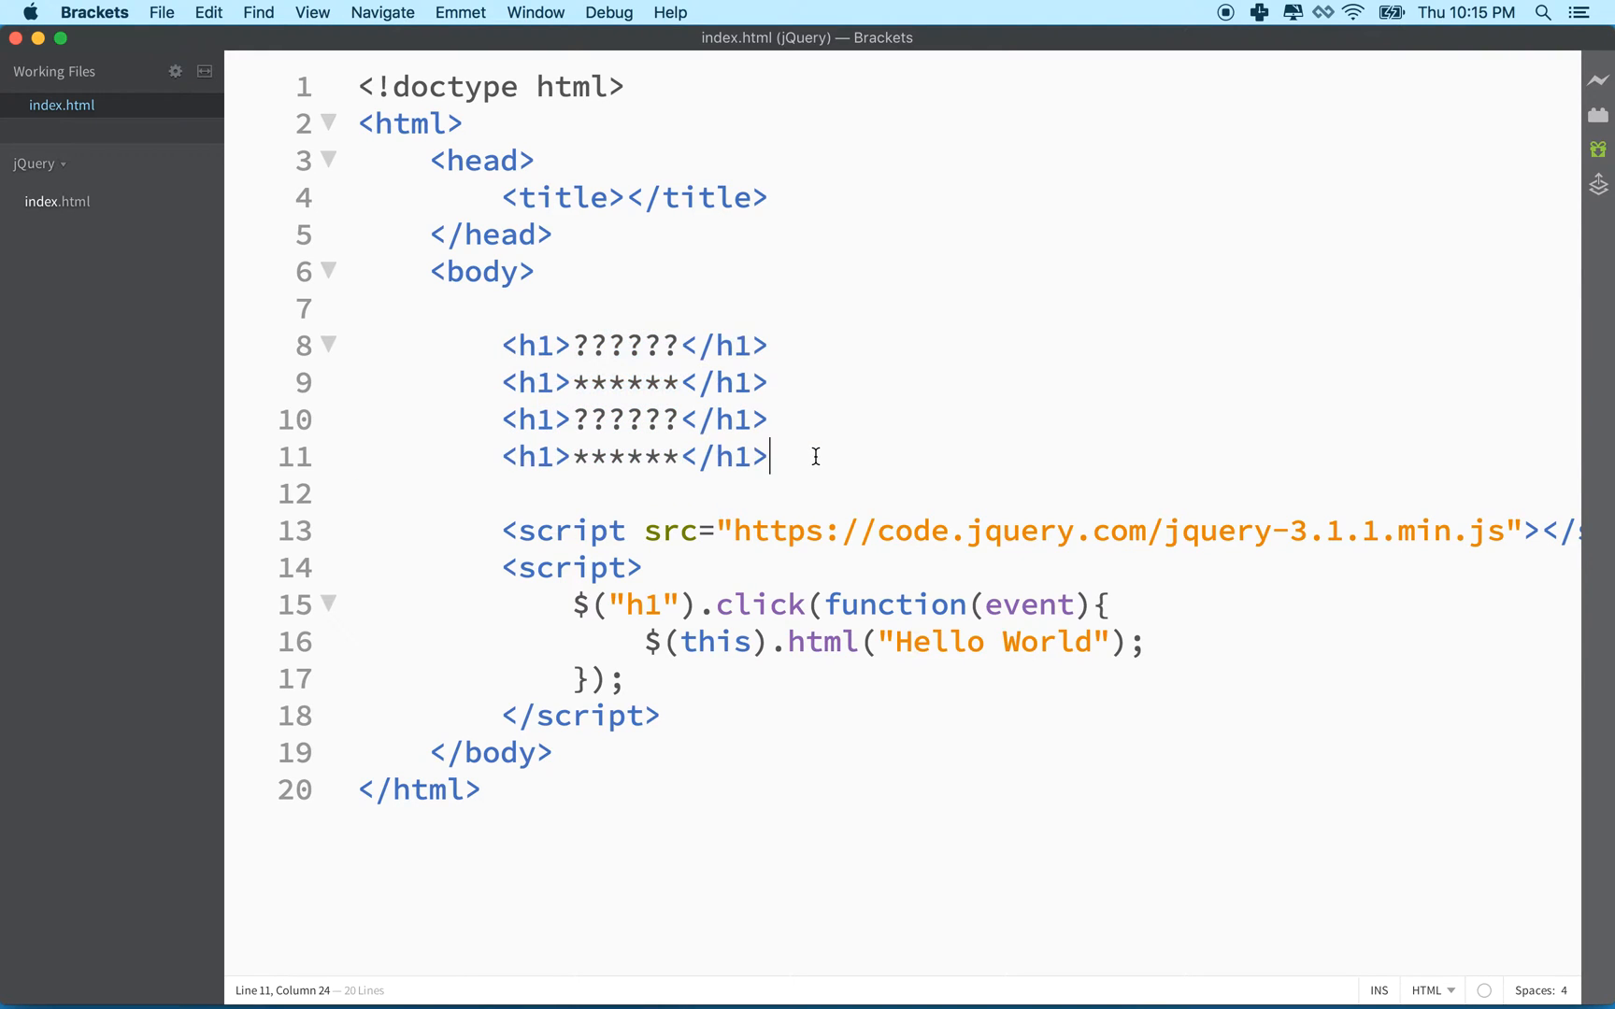
pyautogui.moveTo(732, 641)
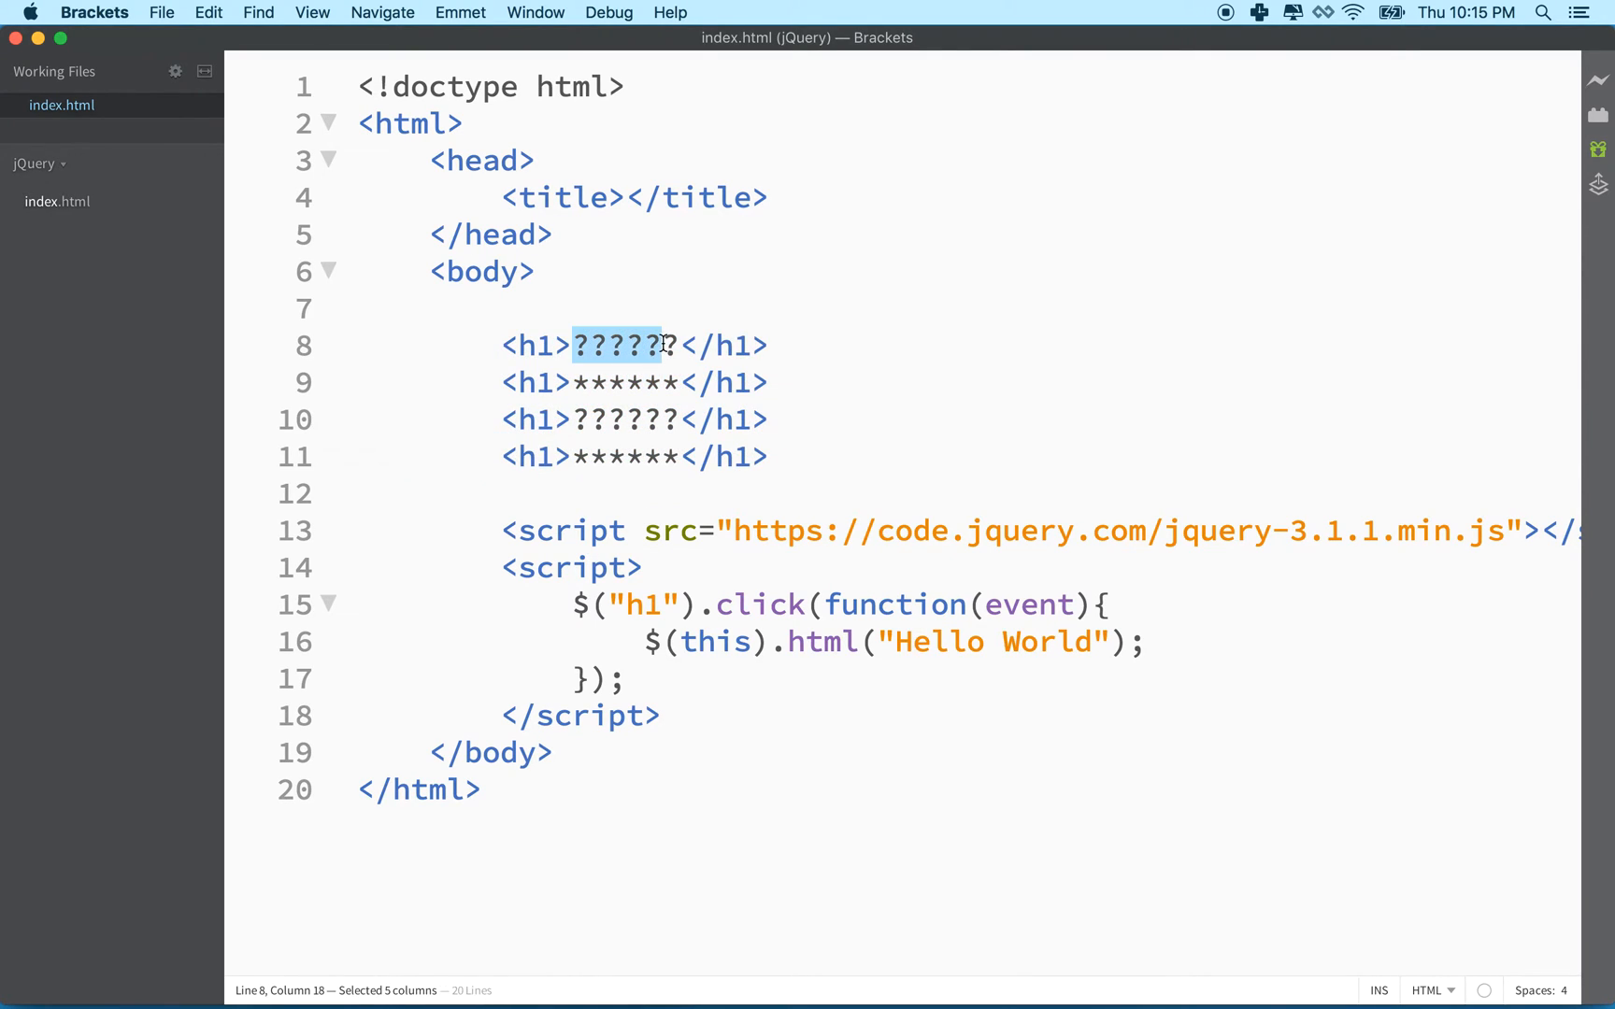
# Relabel the four h1 headings AAAAAA, BBBBBB, CCCCCC, DDDDDD and save index.html
pyautogui.write('AAAAAA')
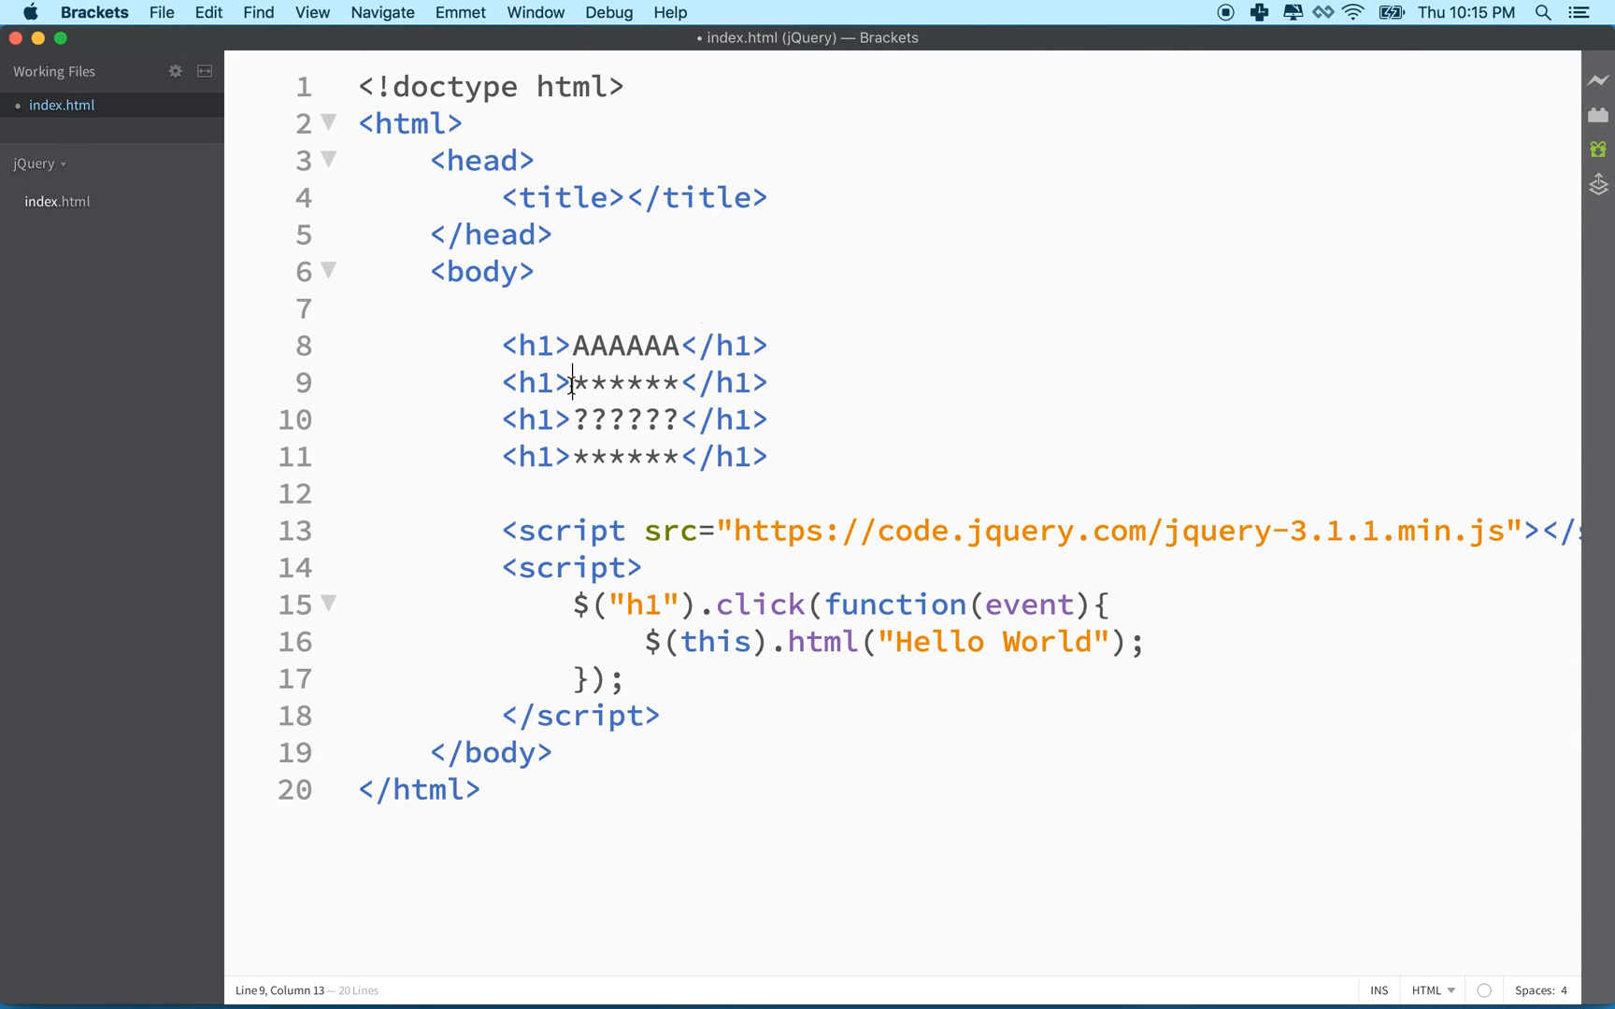
pyautogui.write('BBBBB')
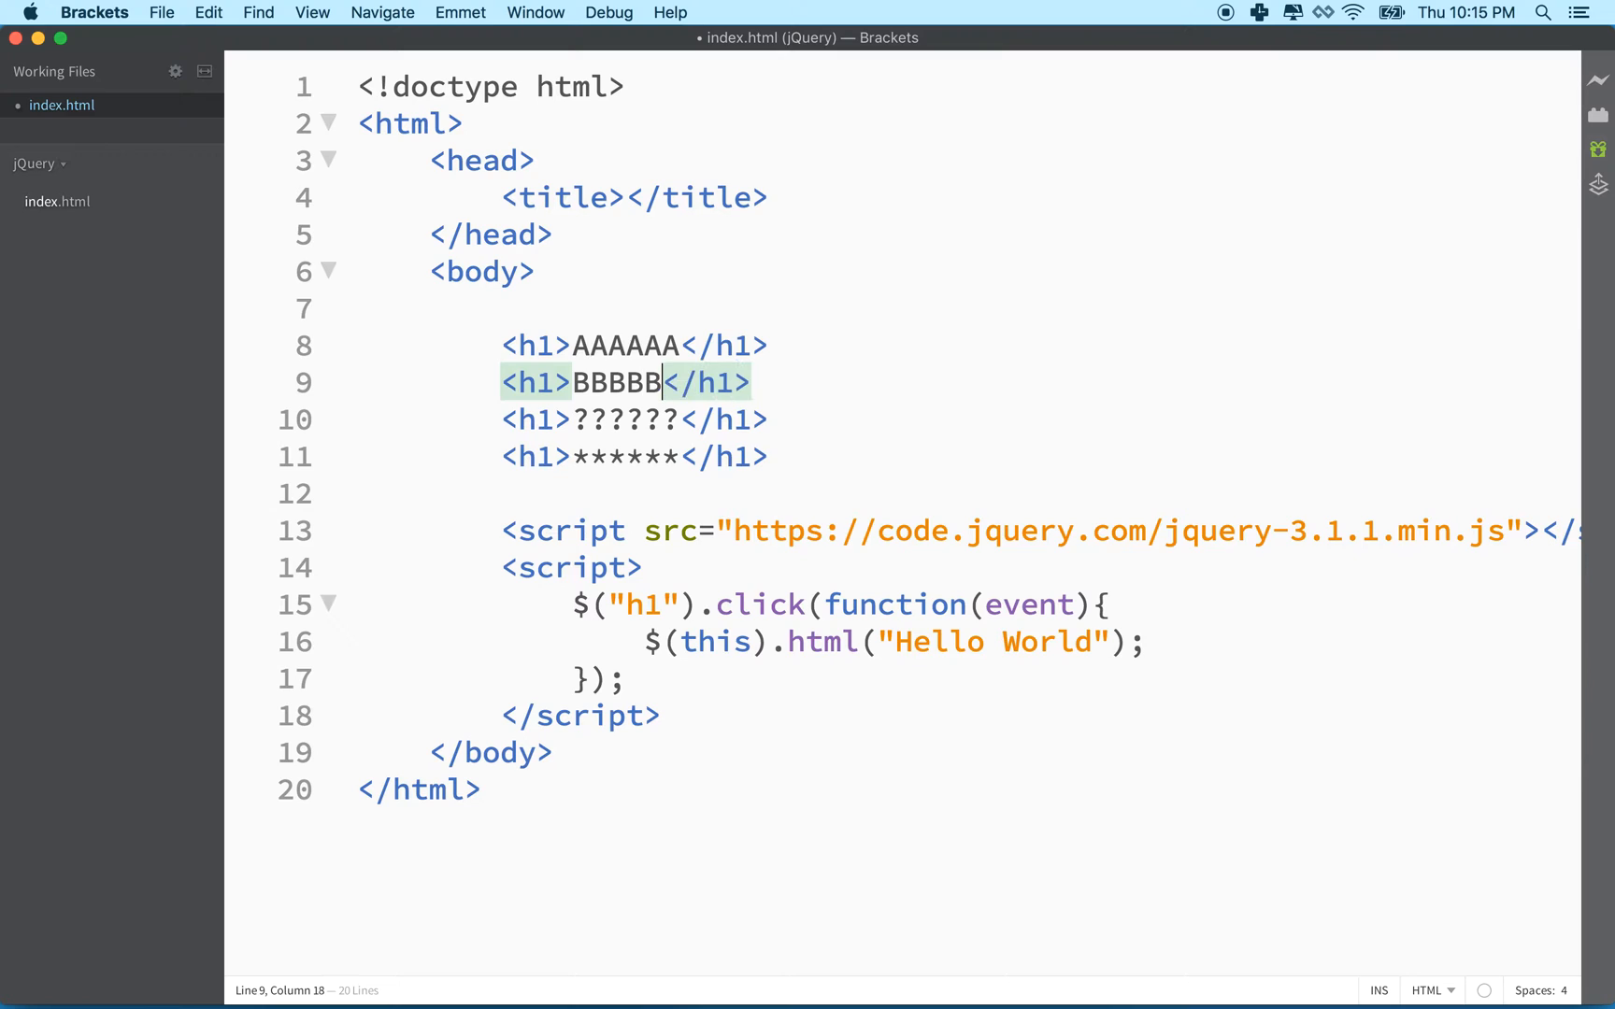
pyautogui.write('B')
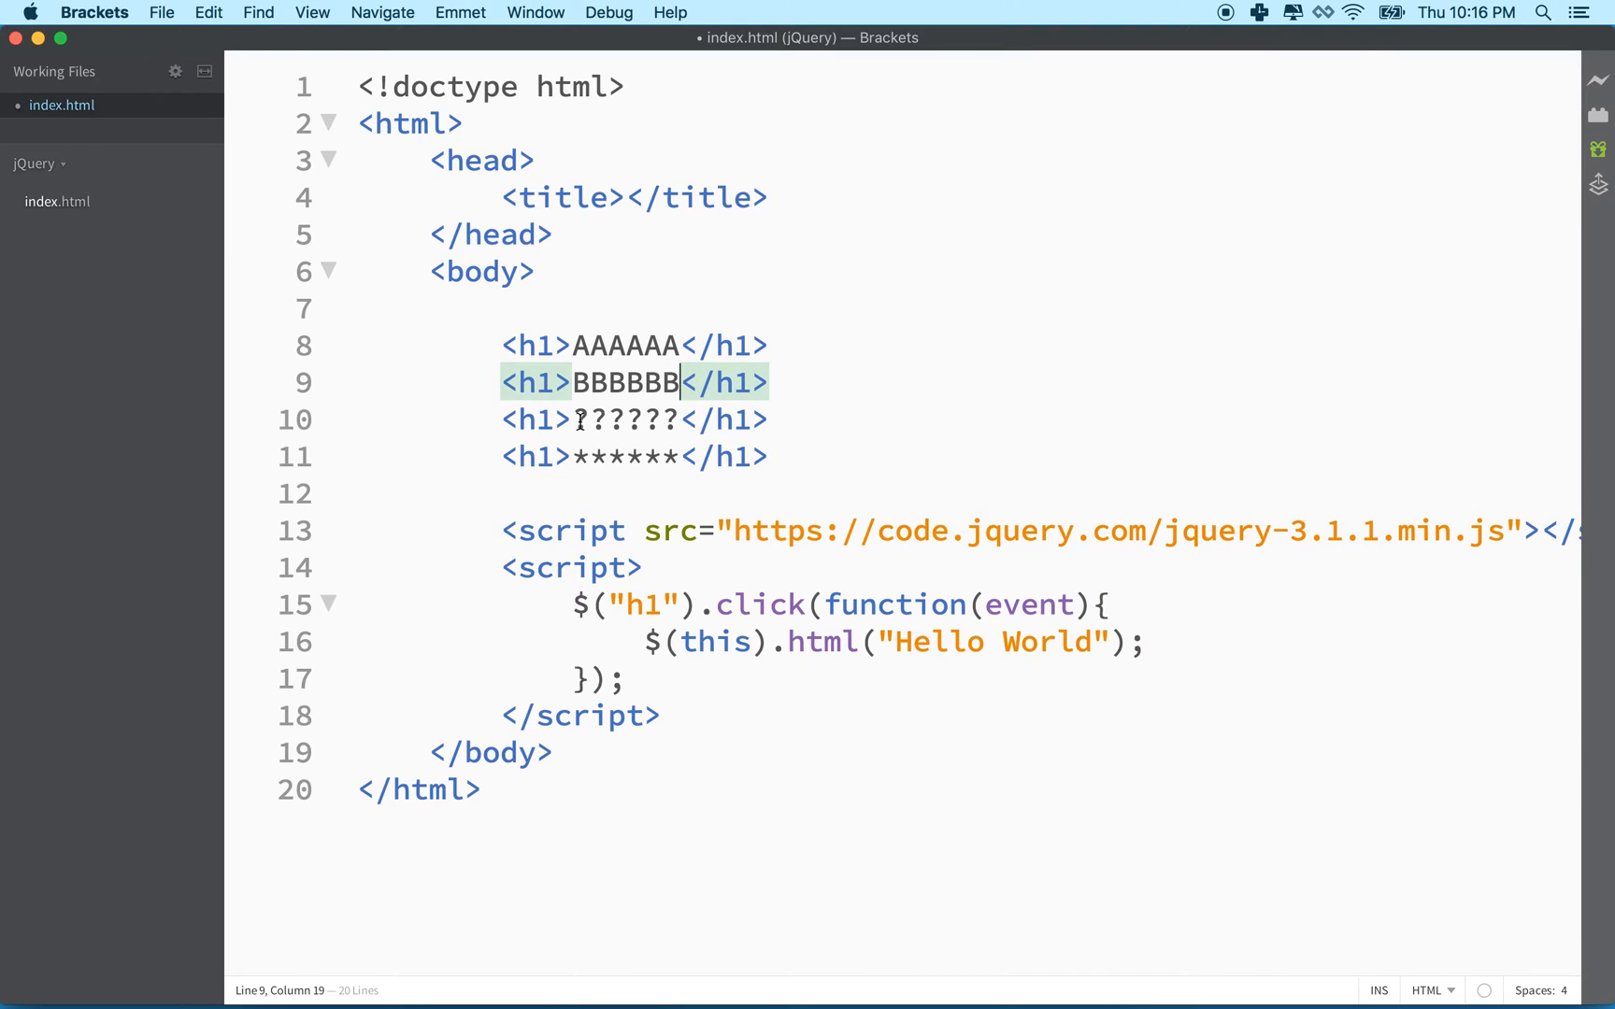
pyautogui.write('CCCCCC')
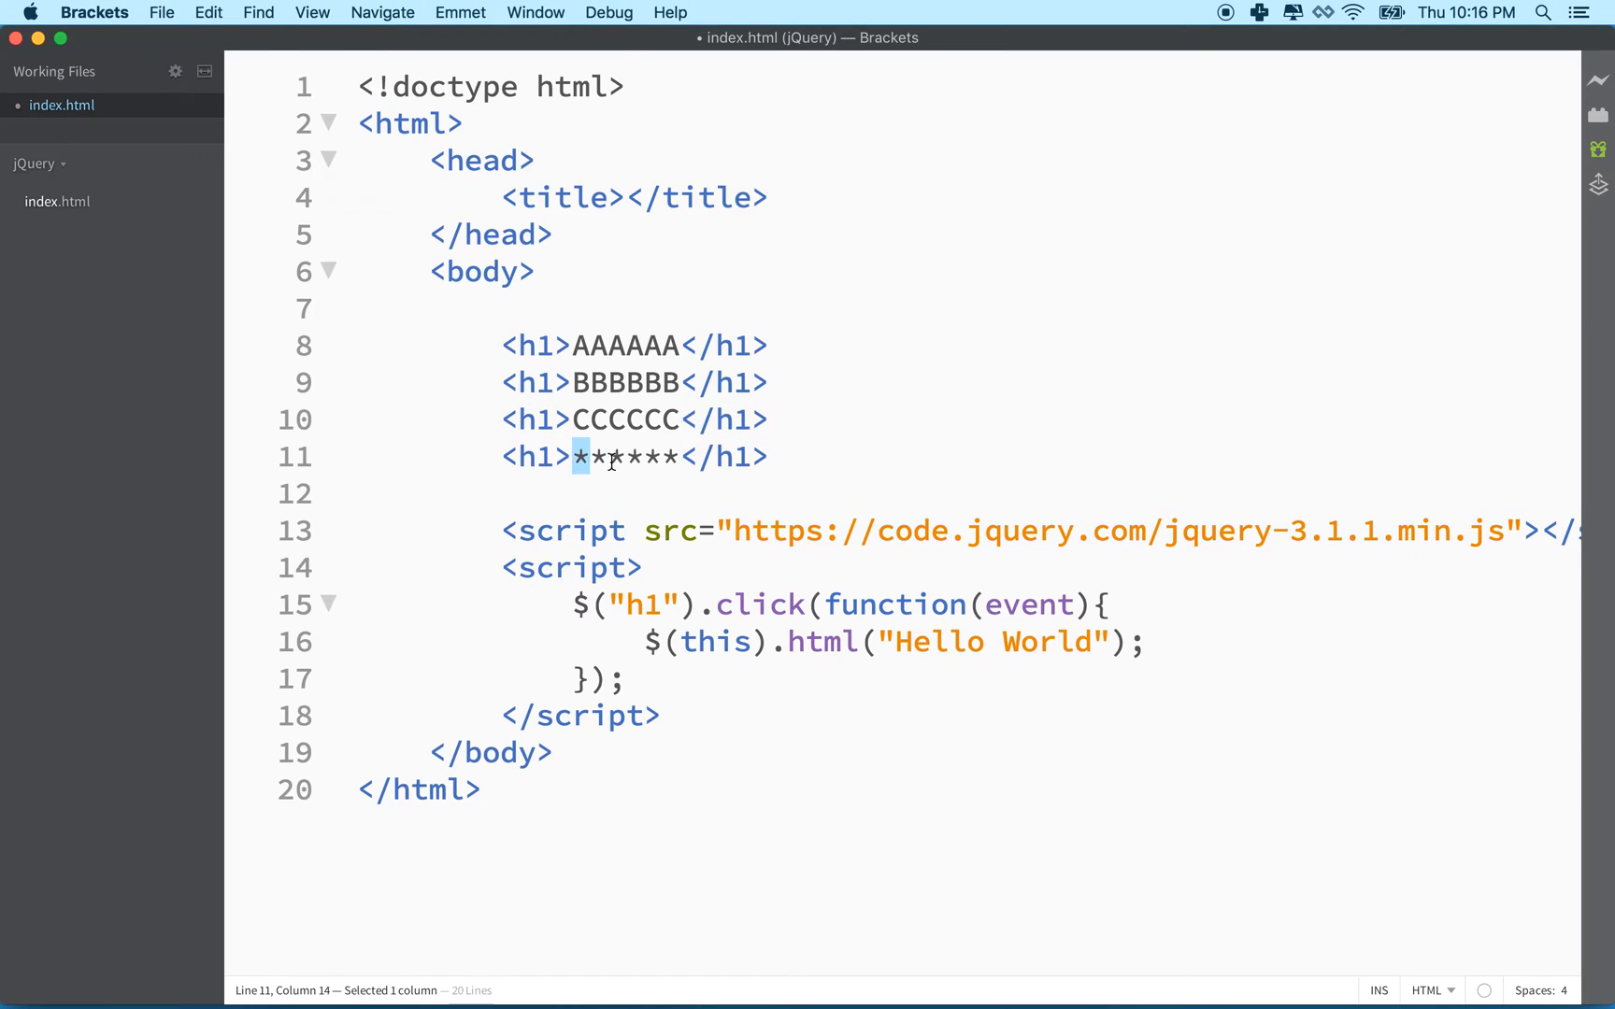
pyautogui.write('DDDDDD')
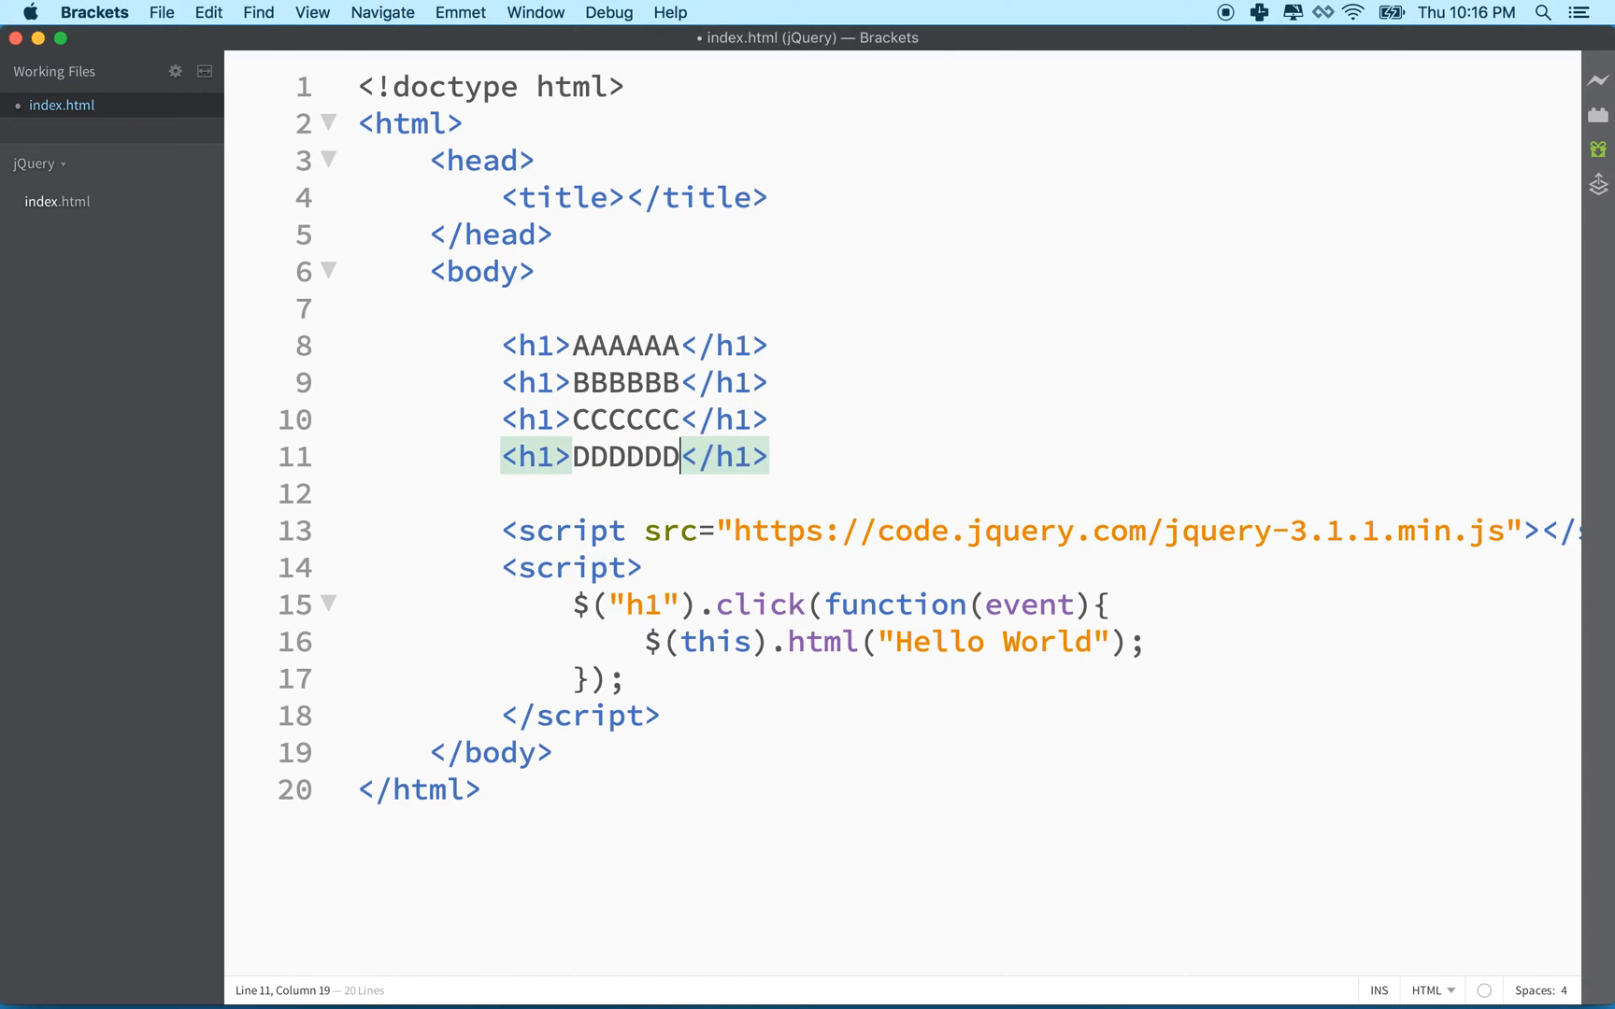
pyautogui.press('cmd+s')
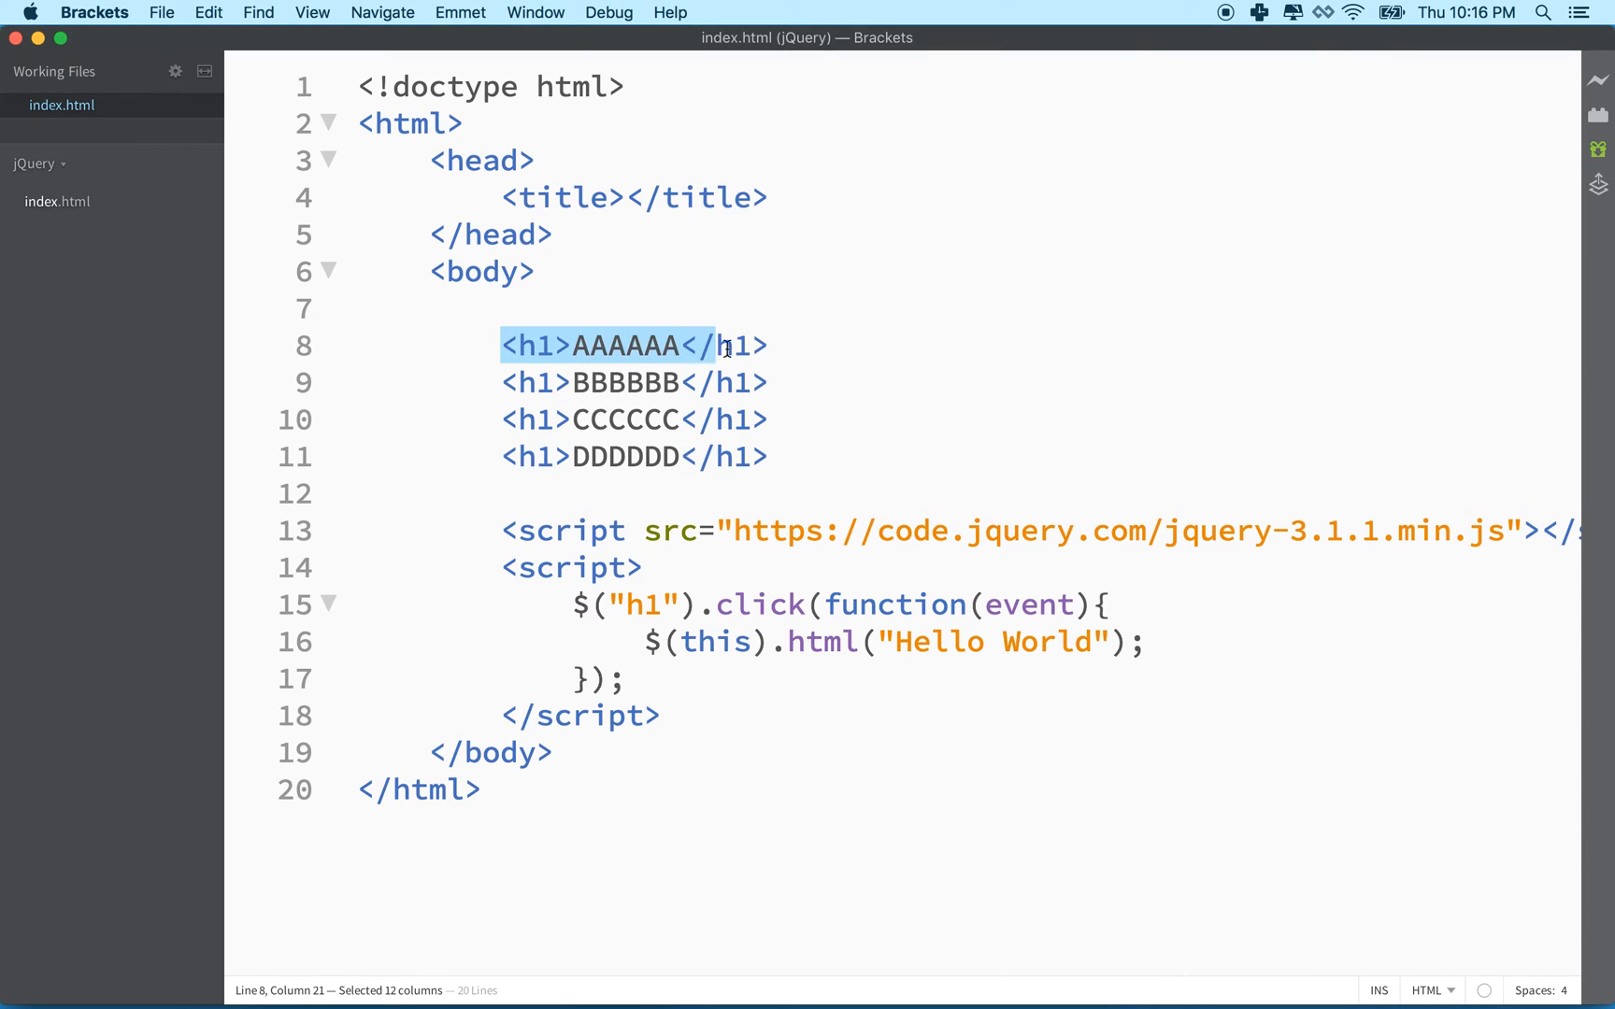
# Highlight the CCCCCC heading line, then place the cursor after the title element
pyautogui.moveTo(724, 346); pyautogui.dragTo(770, 346)
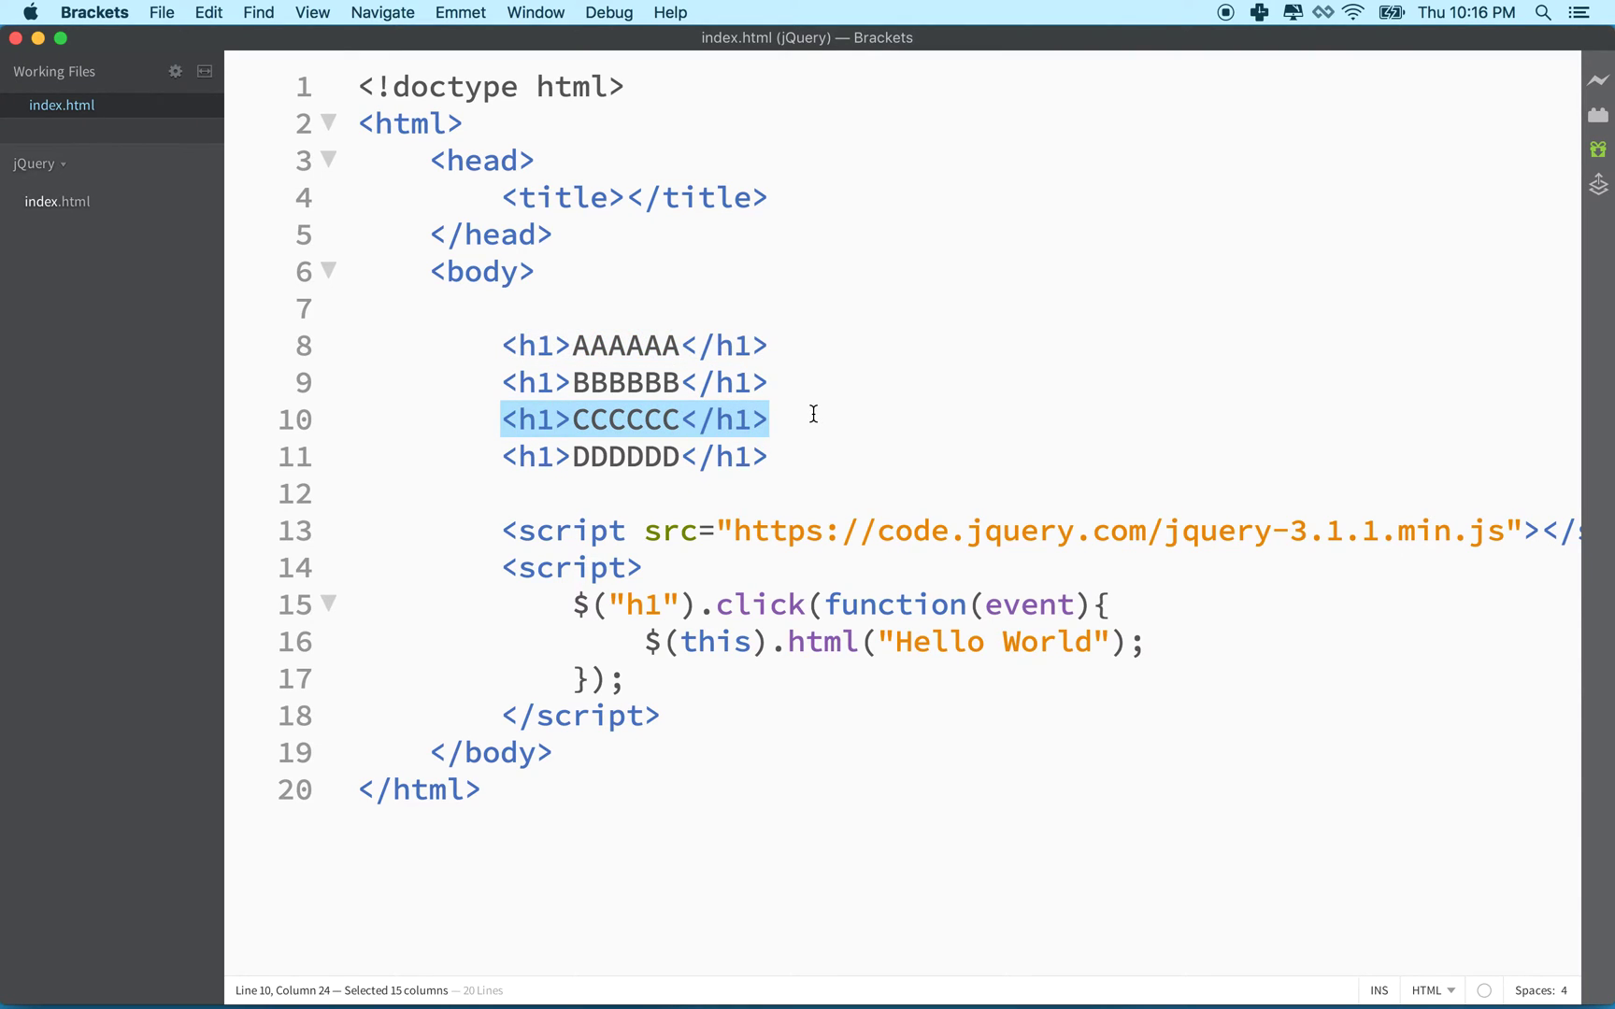
pyautogui.moveTo(600, 346)
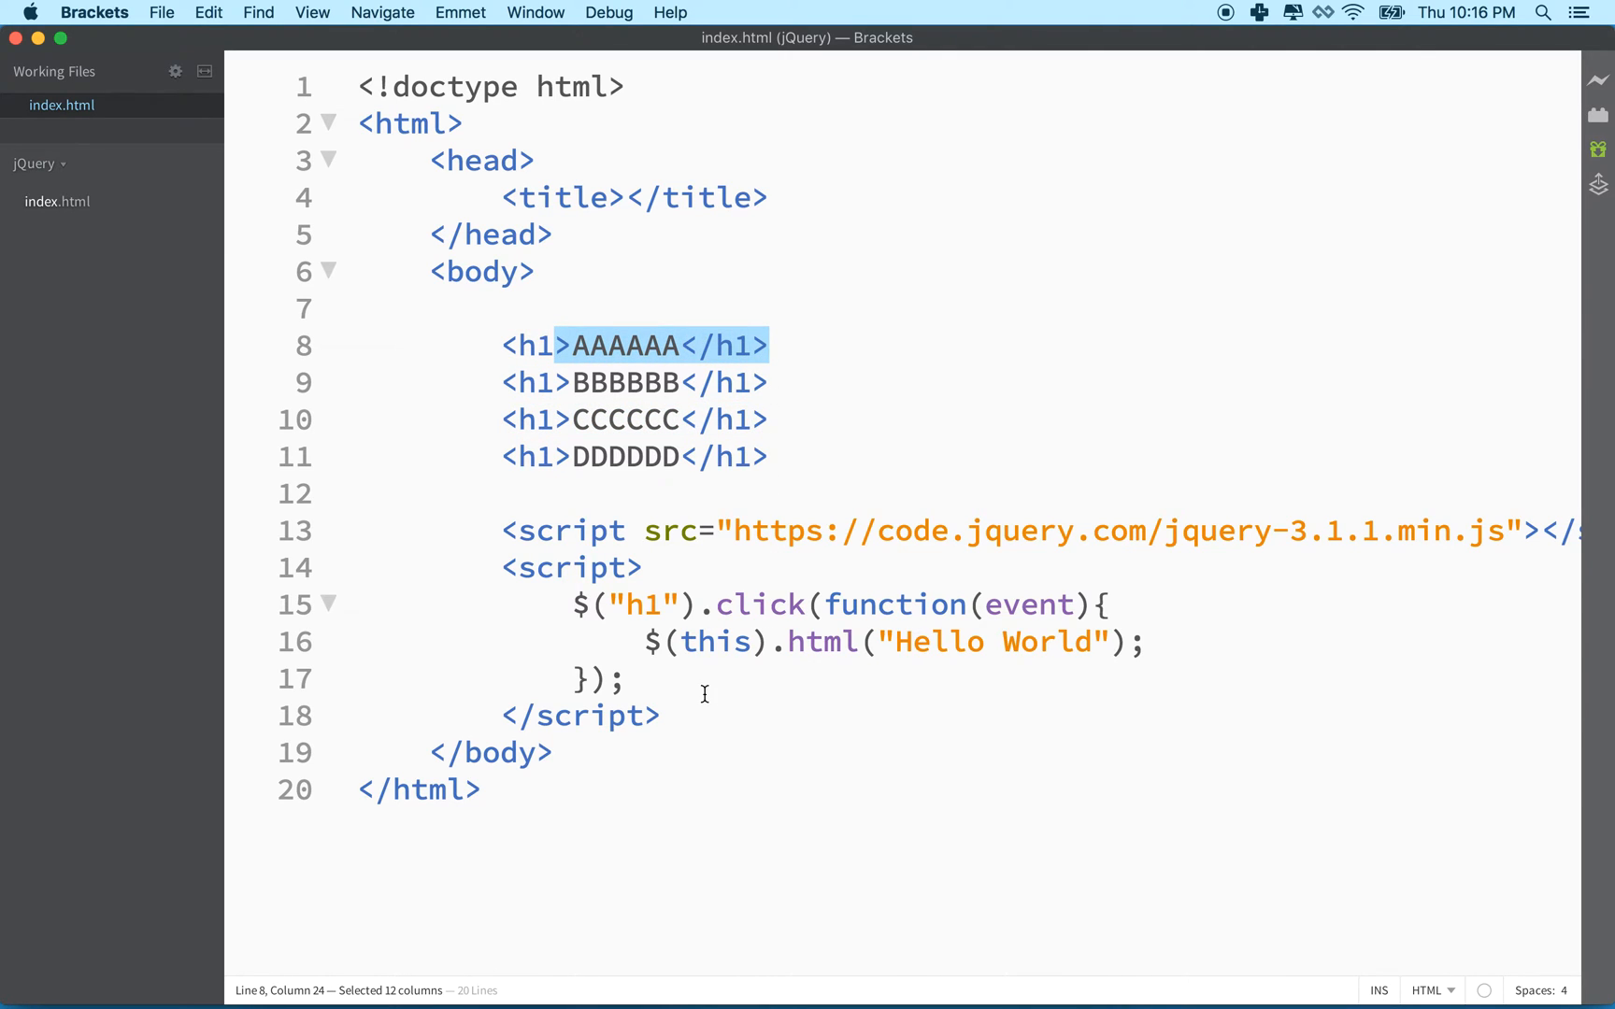
pyautogui.click(772, 198)
pyautogui.write('<')
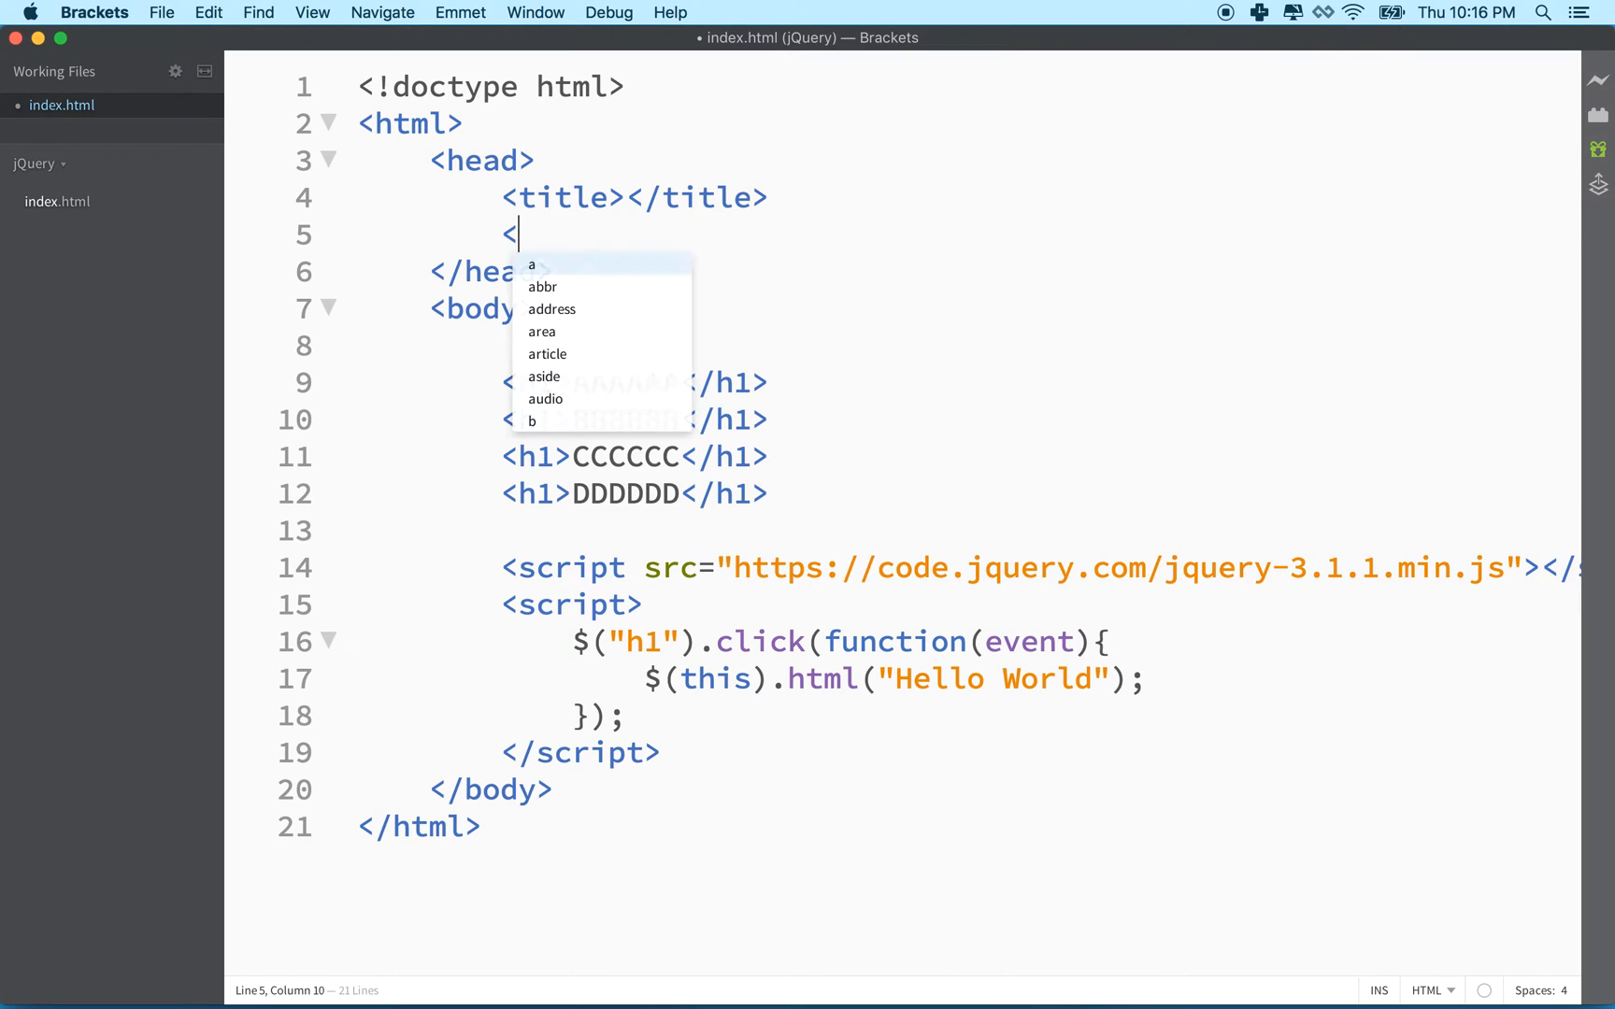
# Insert an empty style block below the title element and highlight it
pyautogui.write('style>')
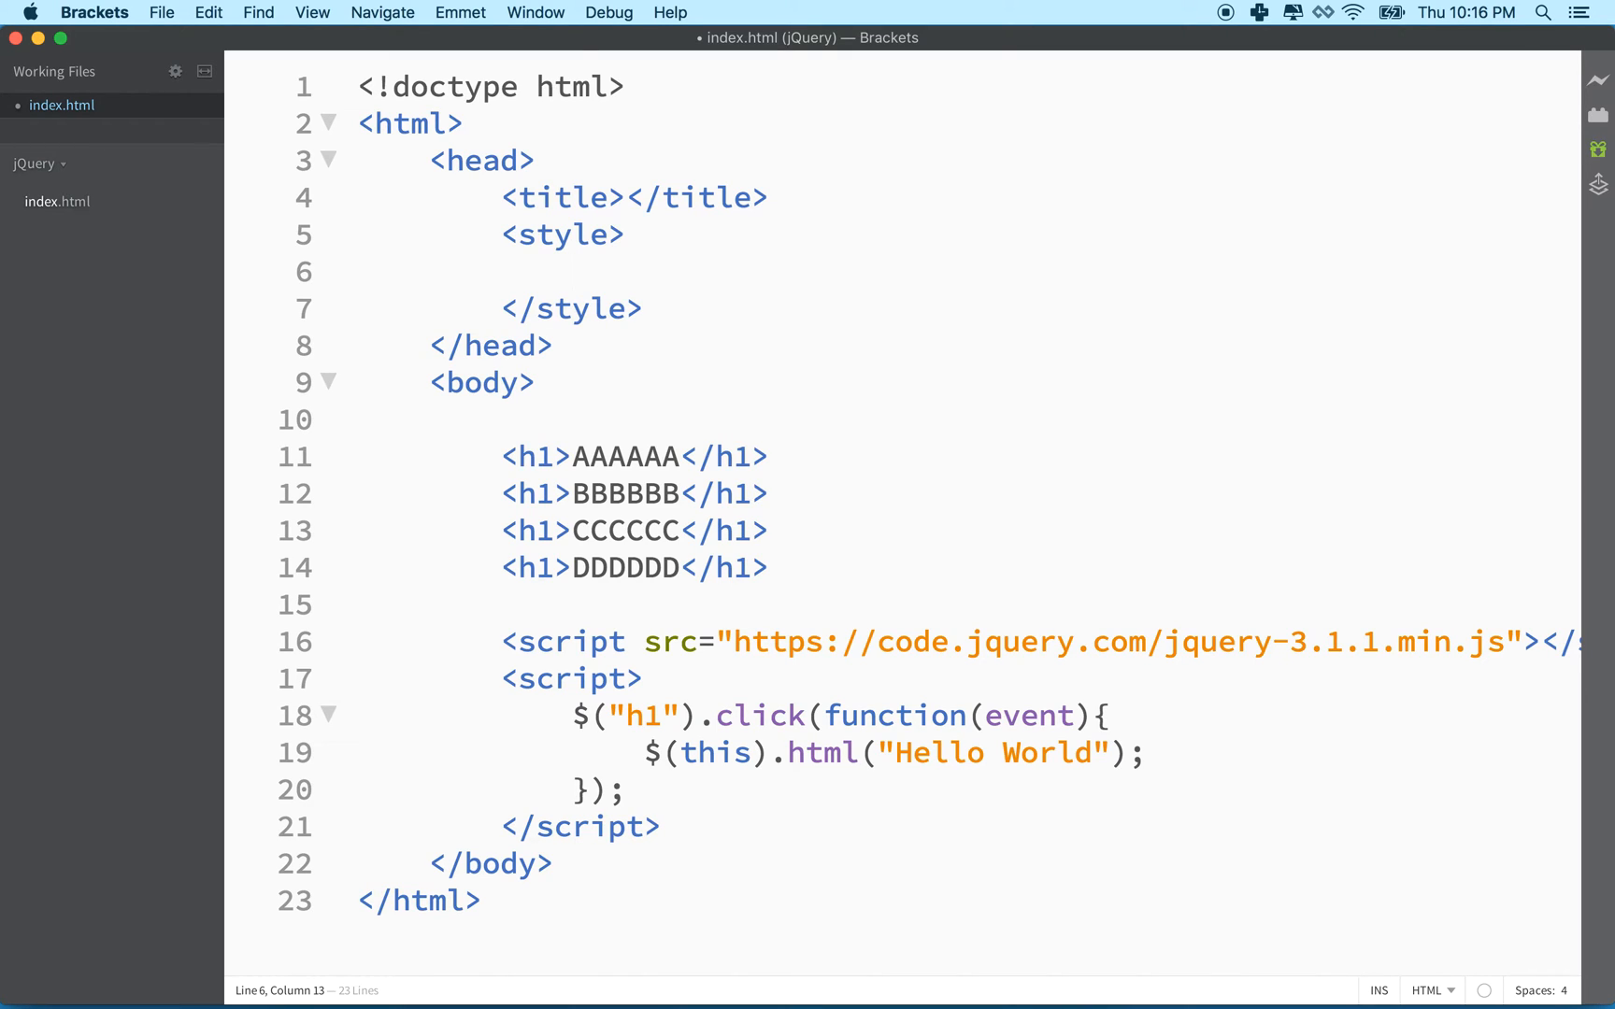
pyautogui.moveTo(499, 234); pyautogui.dragTo(644, 309)
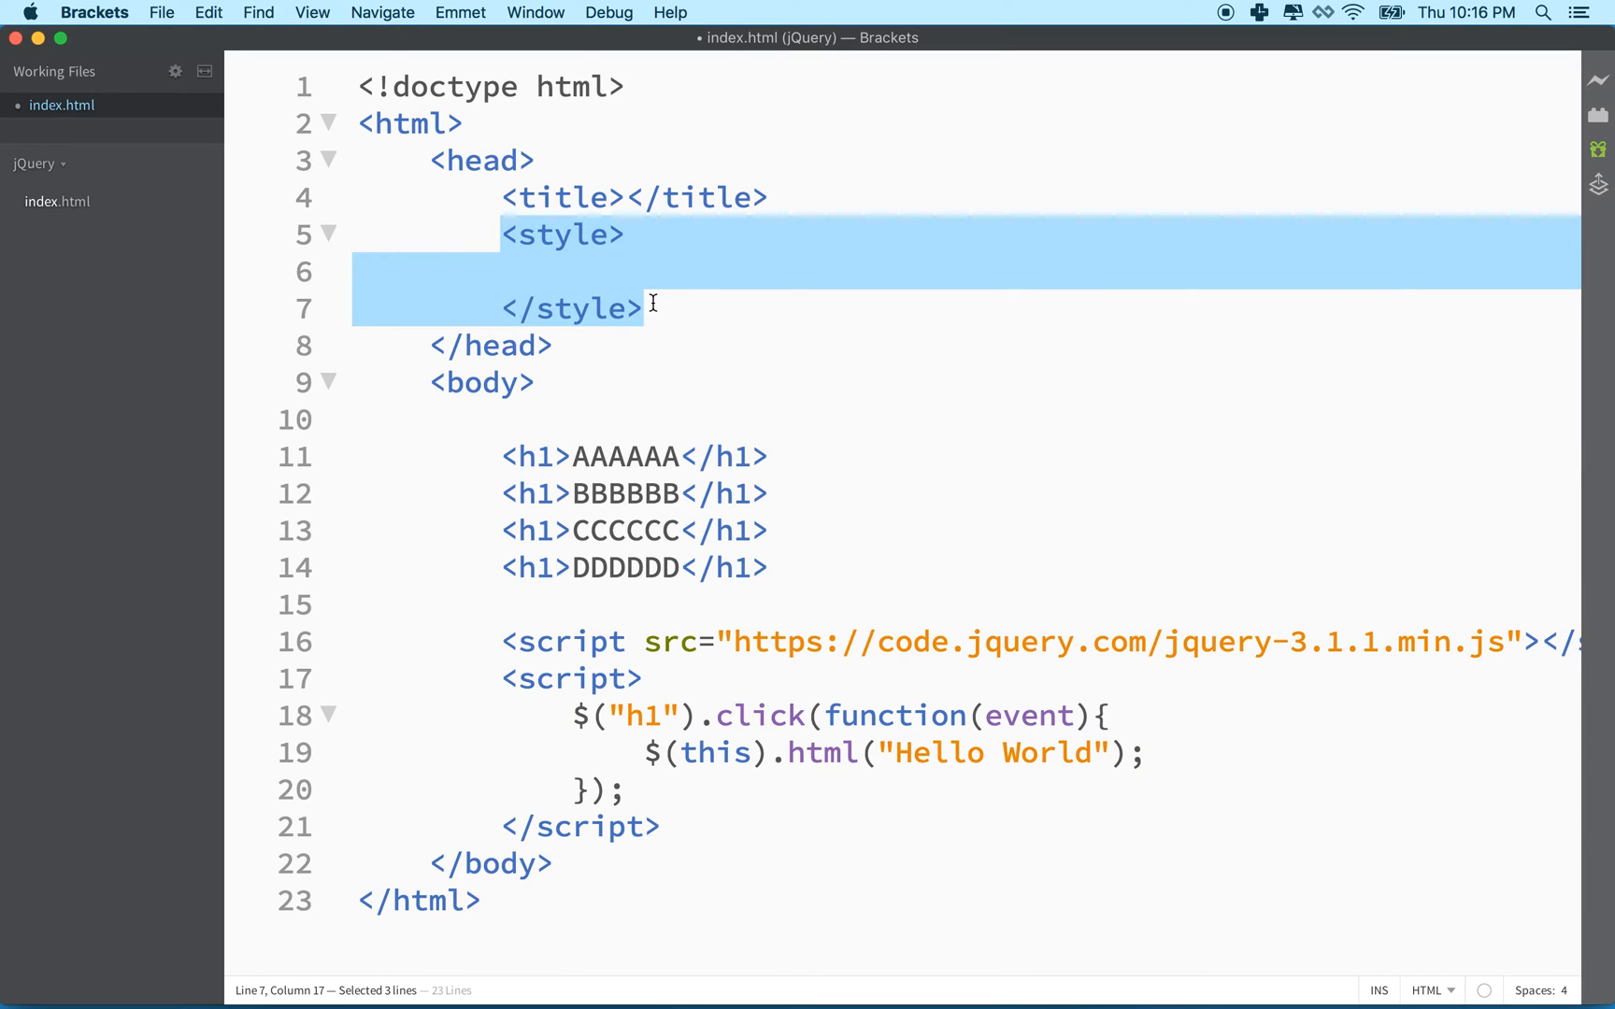
pyautogui.moveTo(636, 516)
pyautogui.write('.')
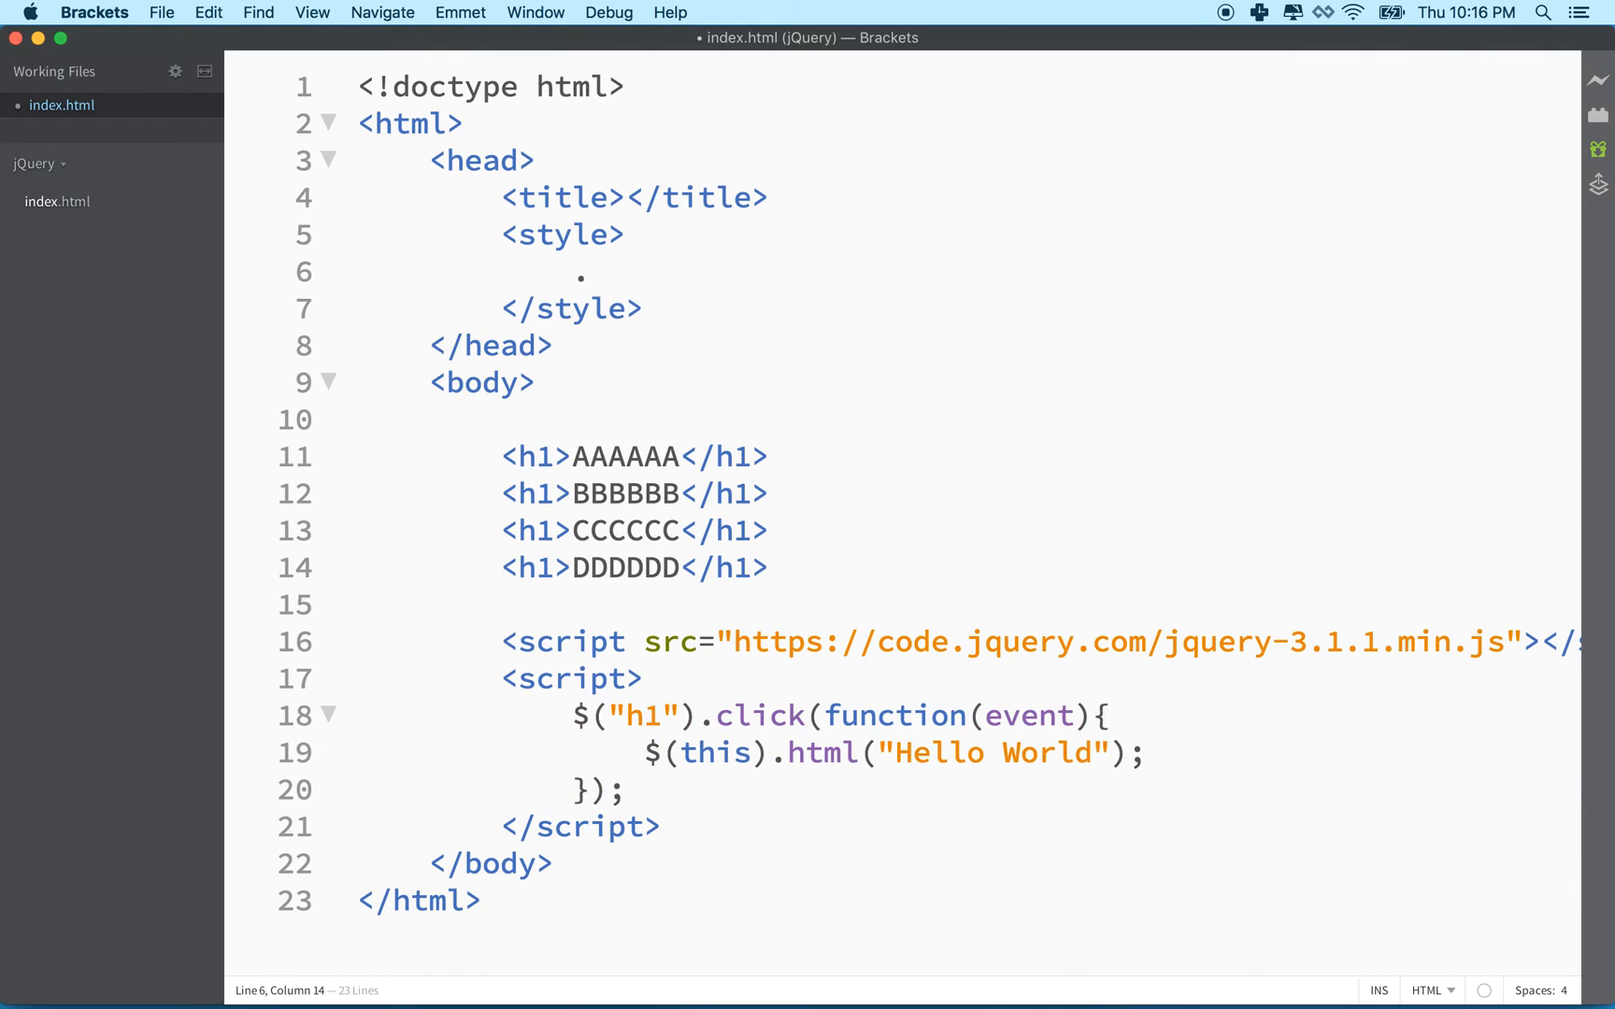
# Write a .selected rule with color: red; in the style block and highlight the declaration
pyautogui.write('selected')
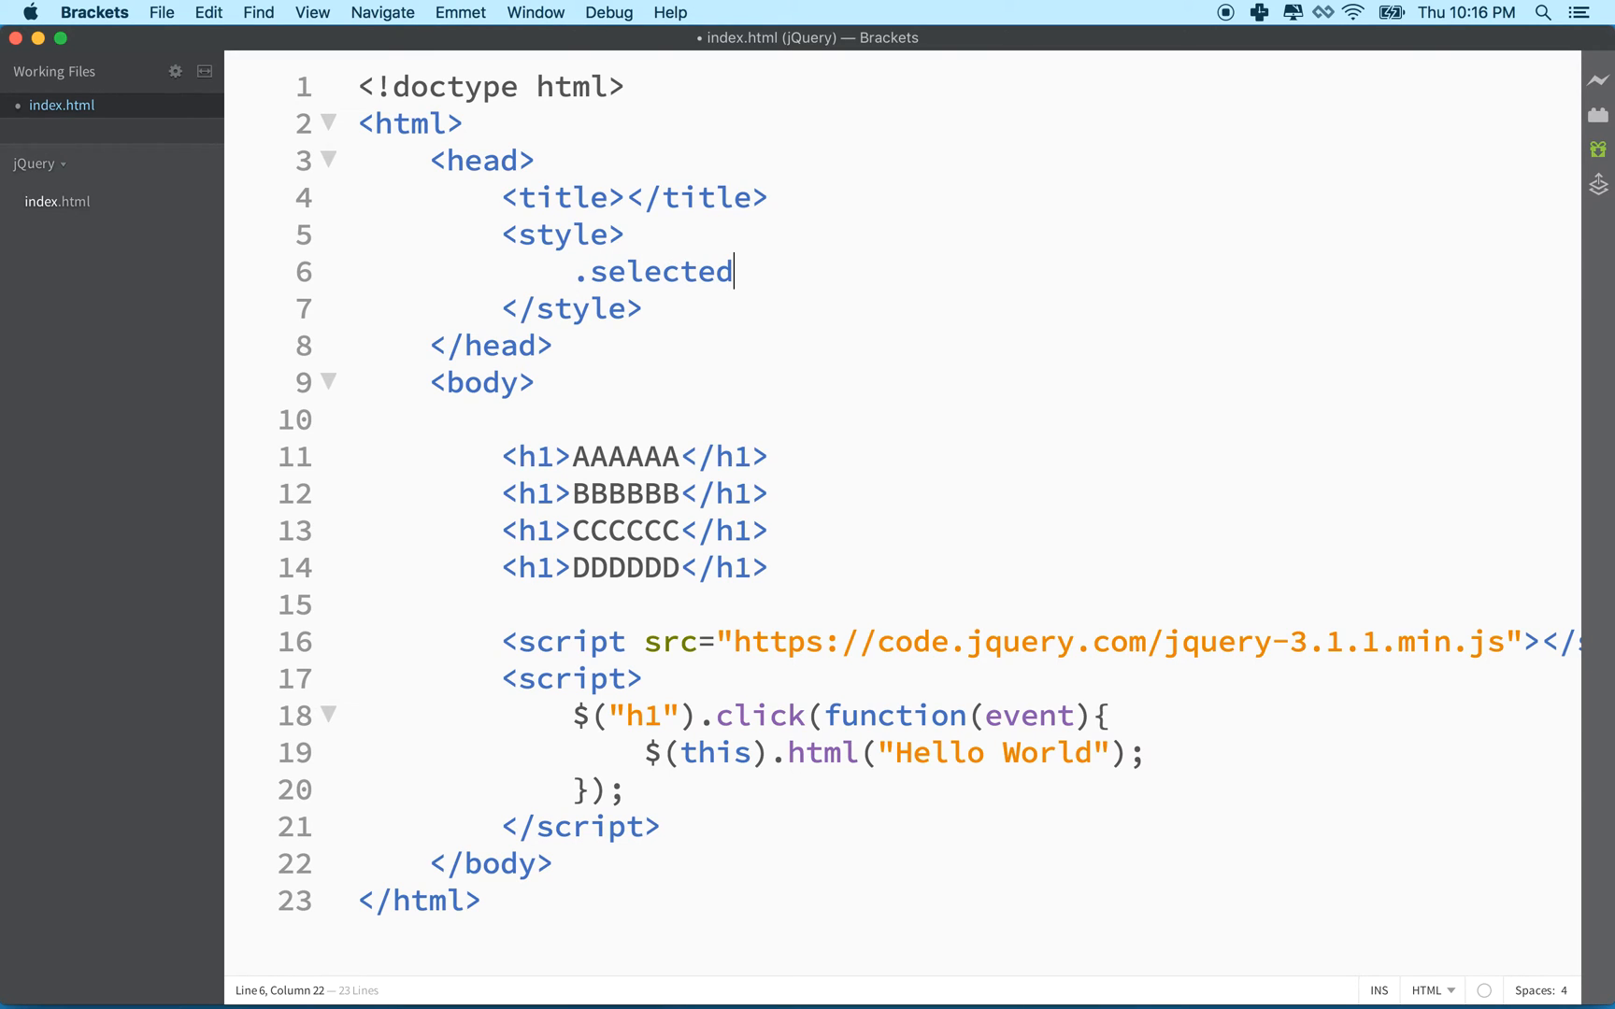
pyautogui.write('{')
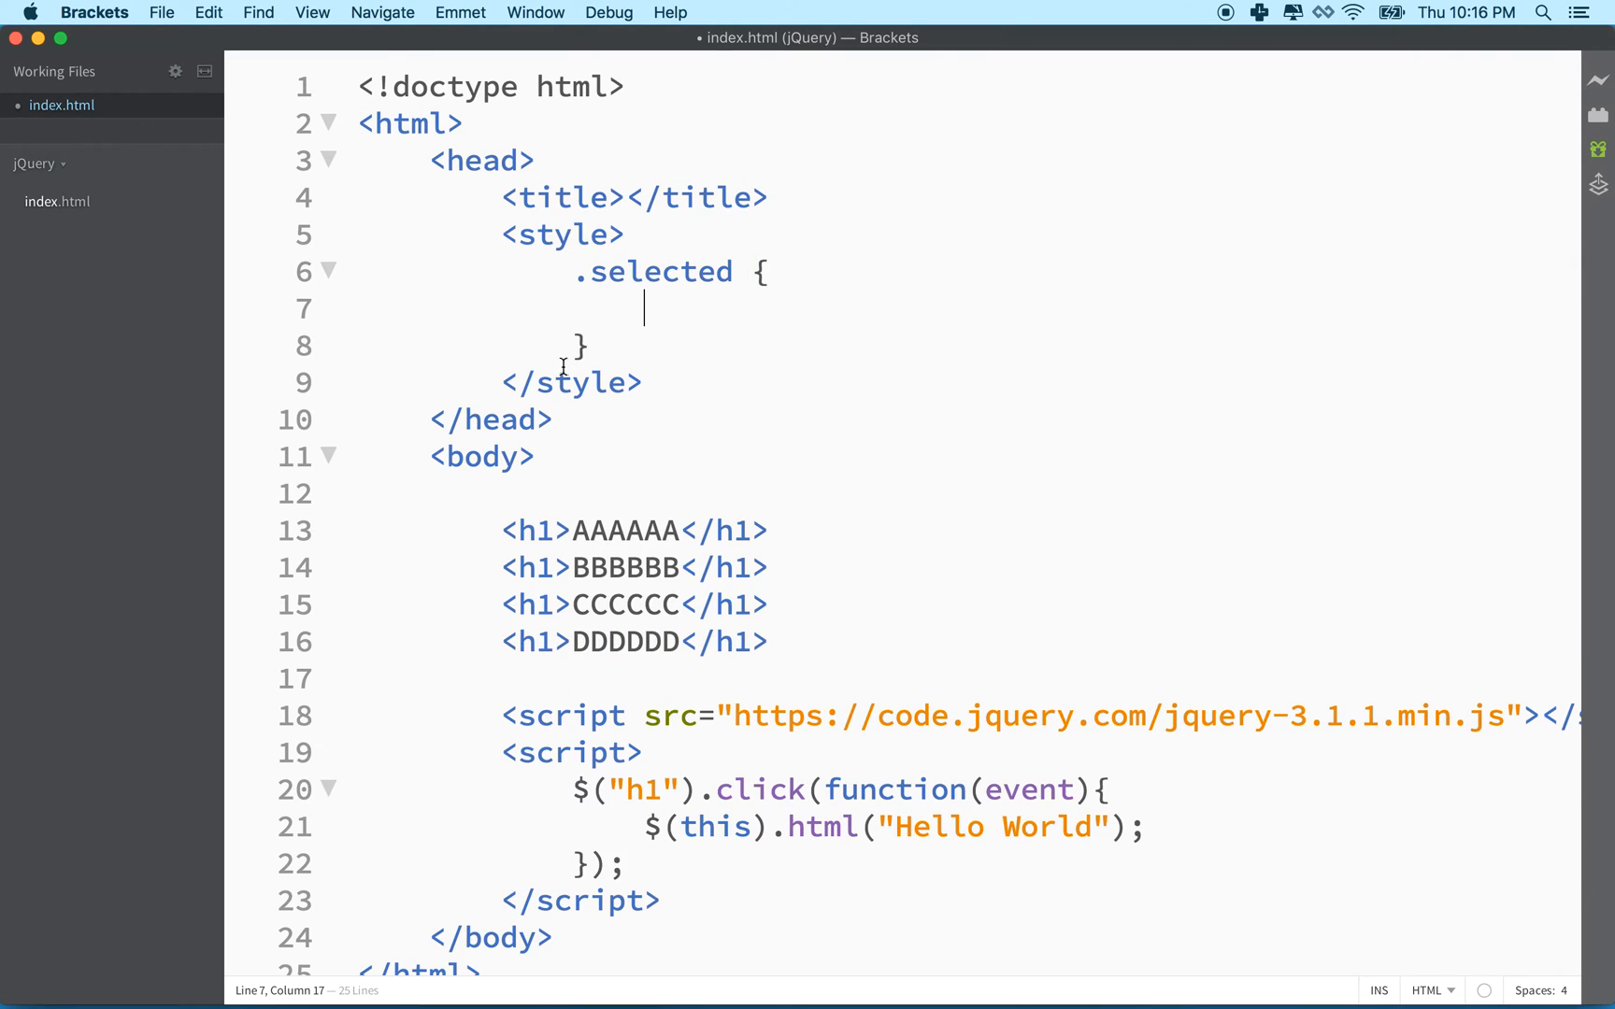
pyautogui.write('col')
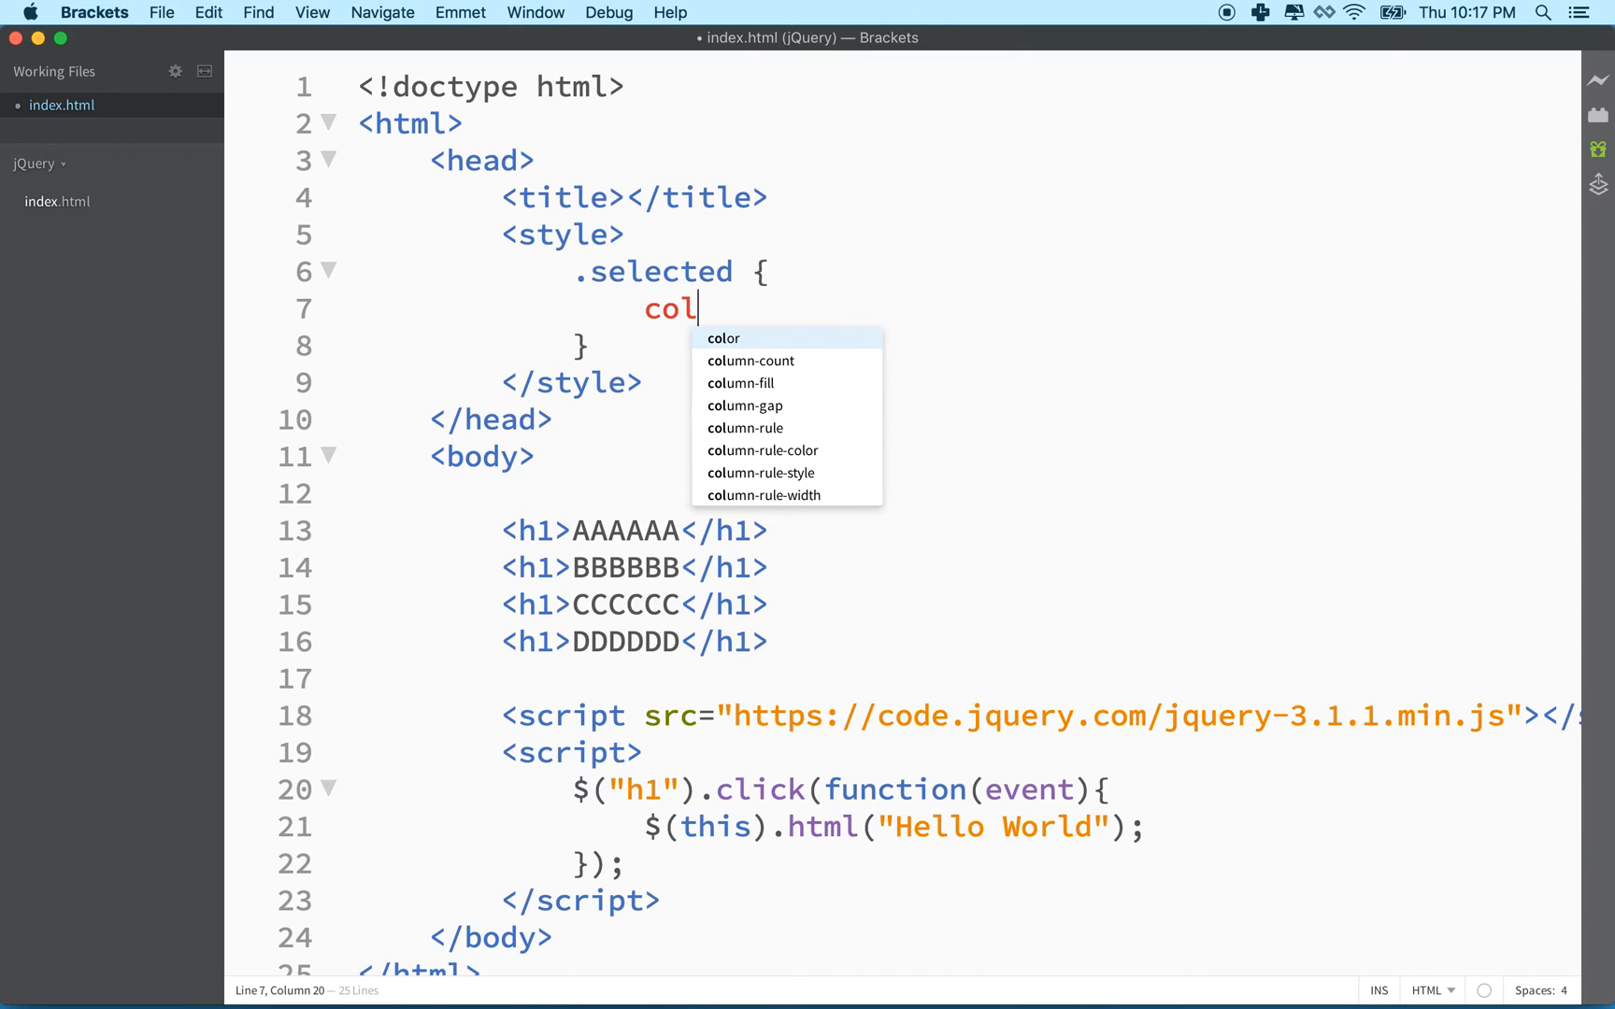
pyautogui.write('or: red')
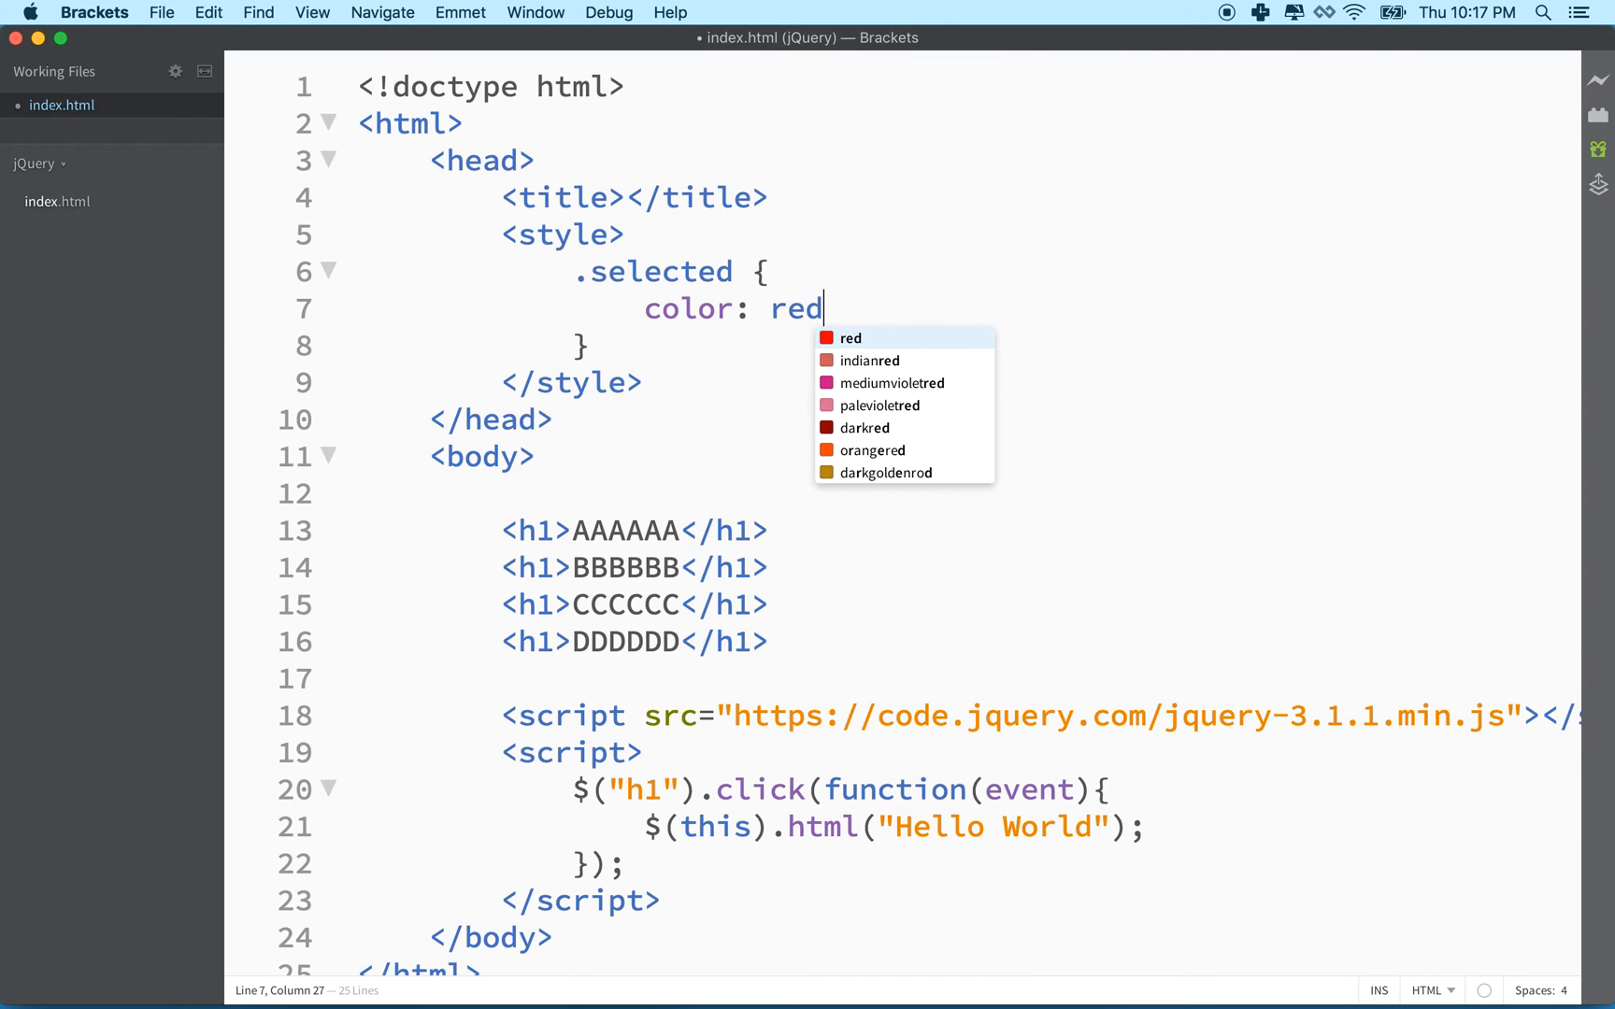
pyautogui.write(';')
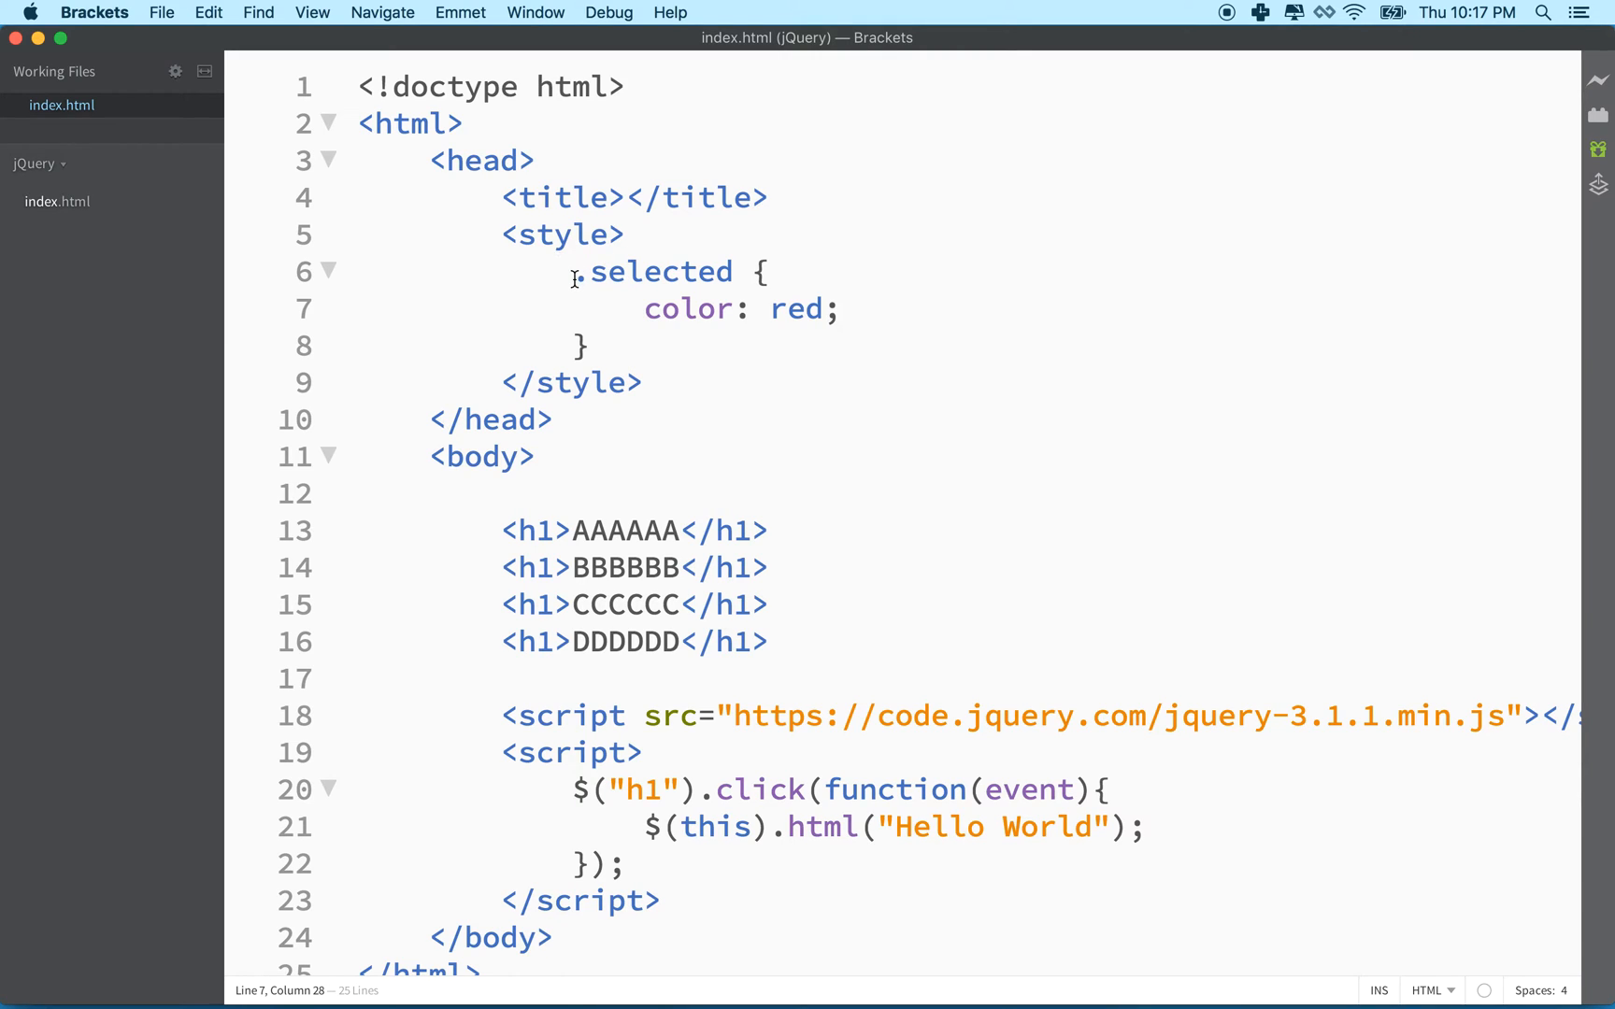
pyautogui.doubleClick(663, 273)
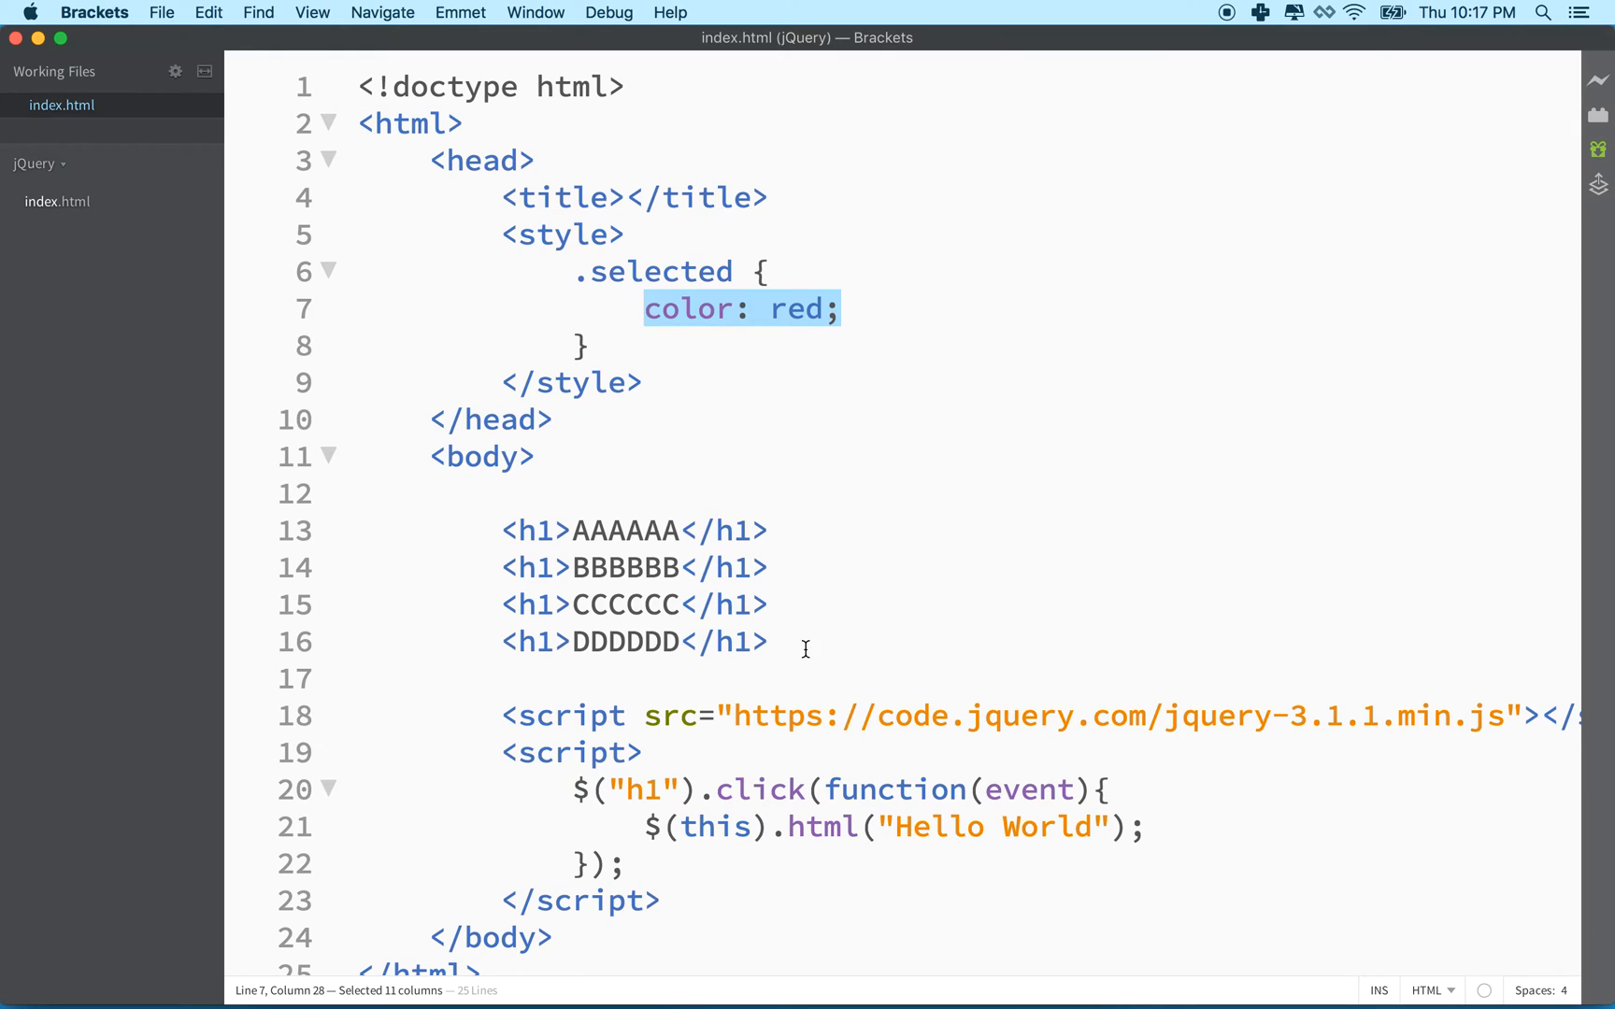
pyautogui.moveTo(566, 791)
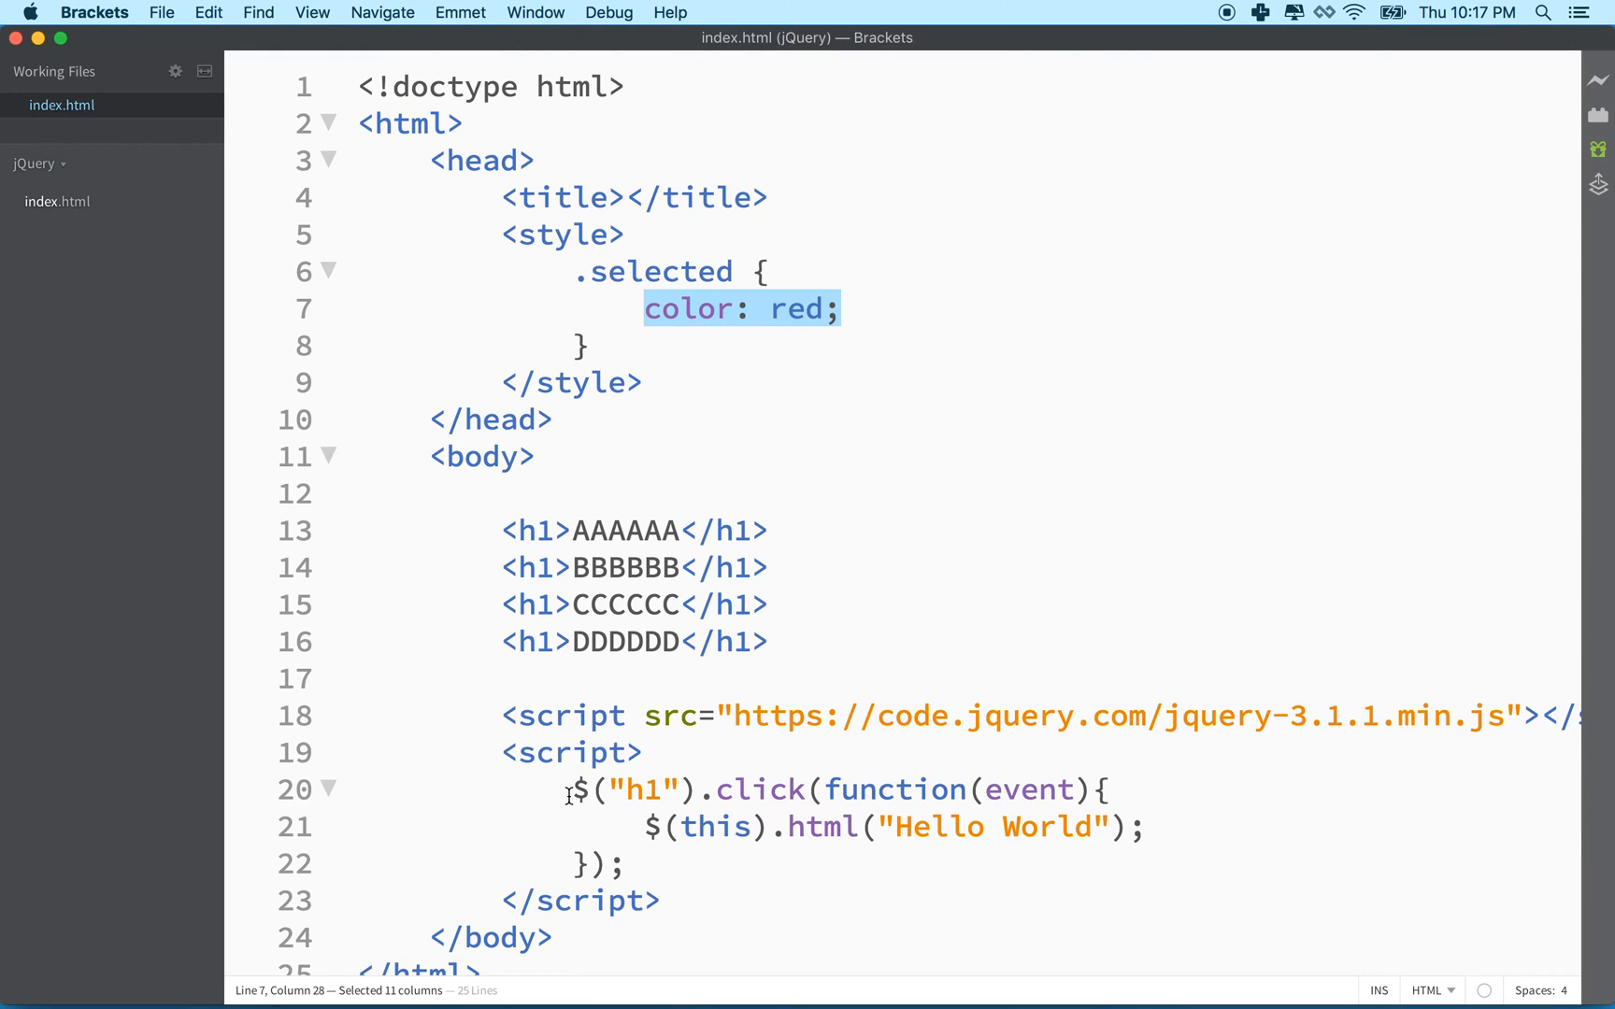
pyautogui.moveTo(573, 788); pyautogui.dragTo(1106, 789)
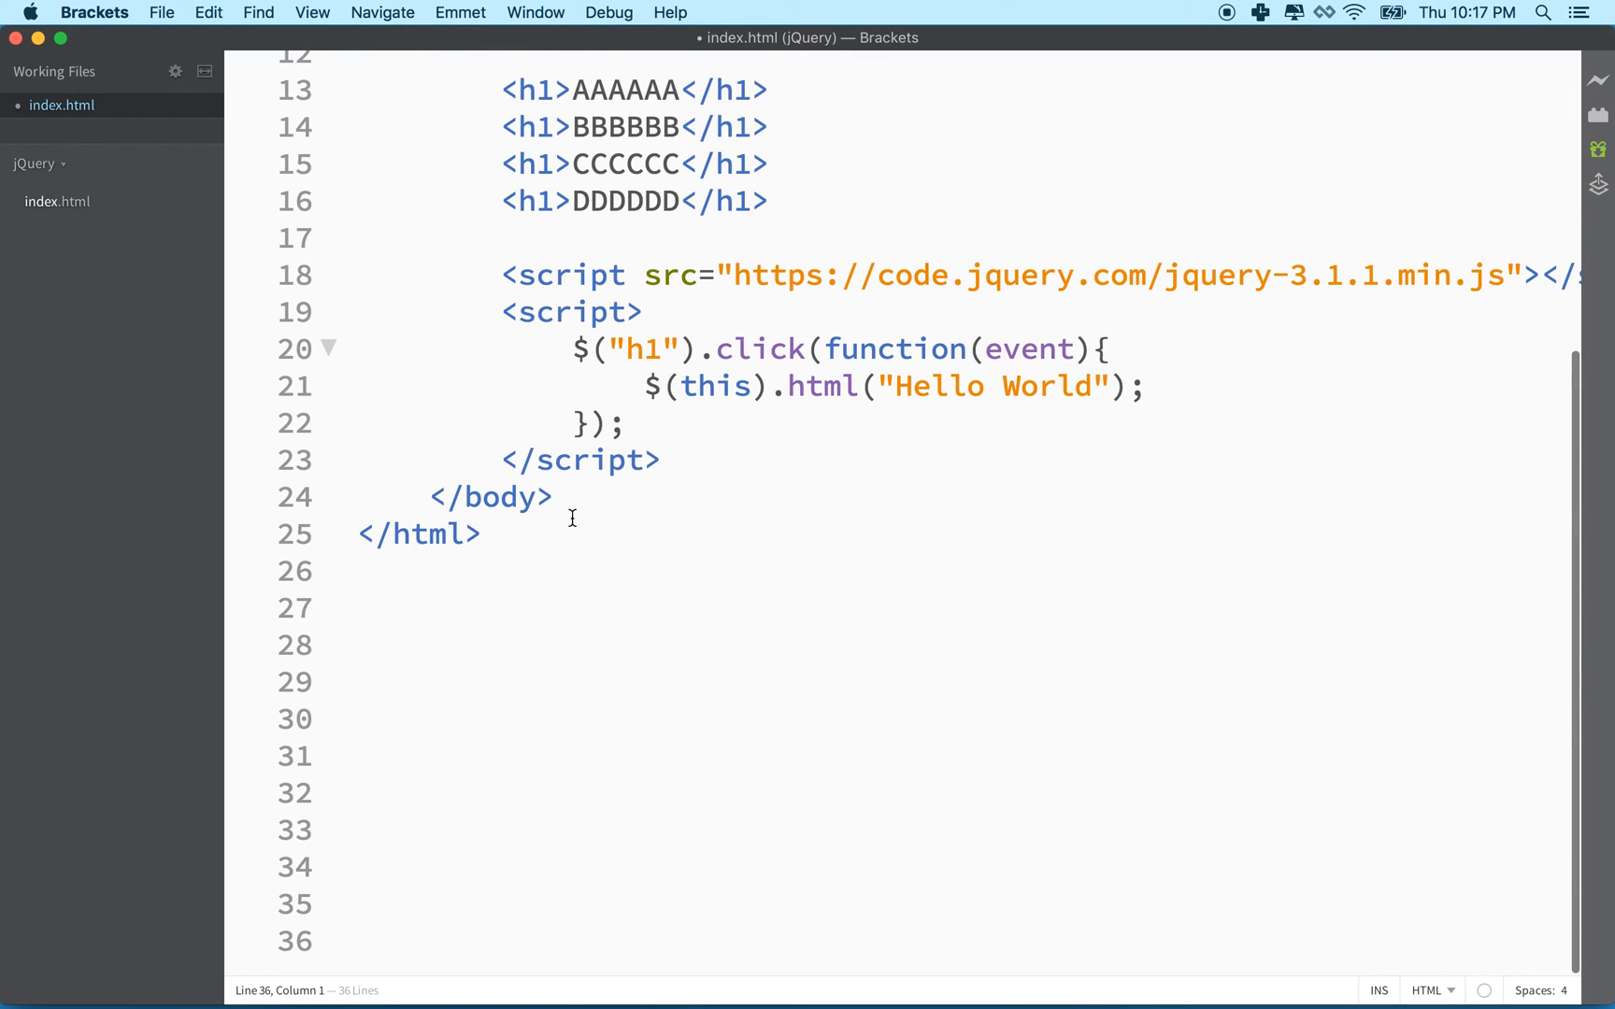
pyautogui.moveTo(573, 349); pyautogui.dragTo(695, 350)
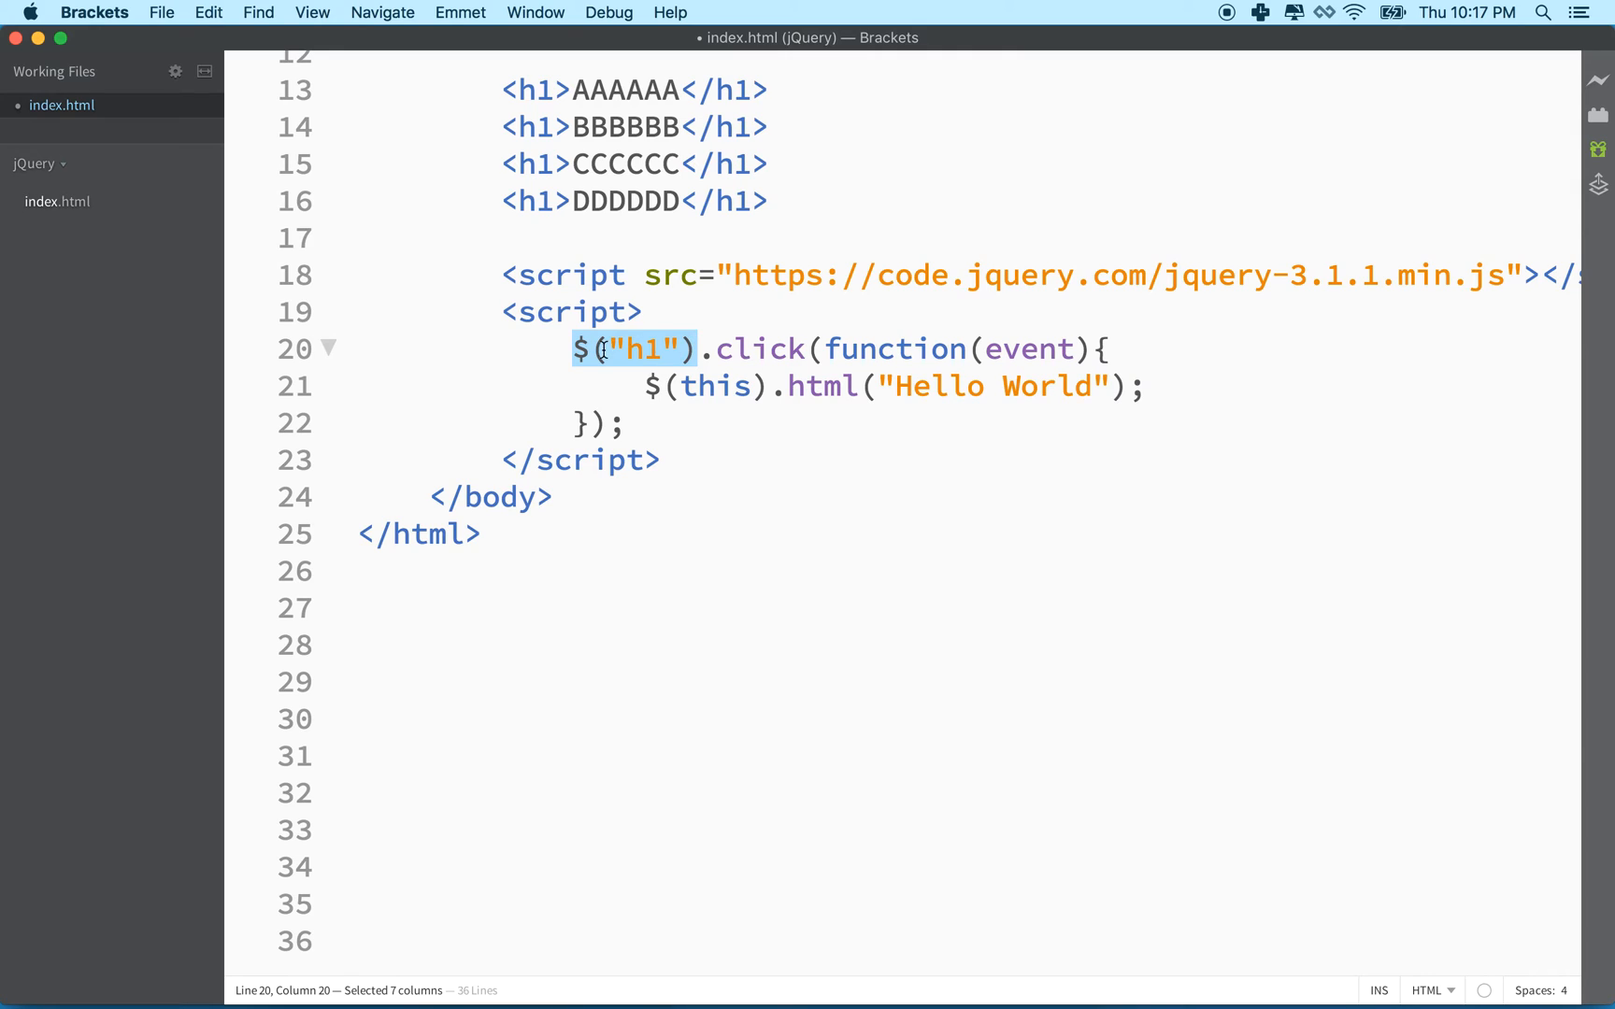
pyautogui.click(567, 347)
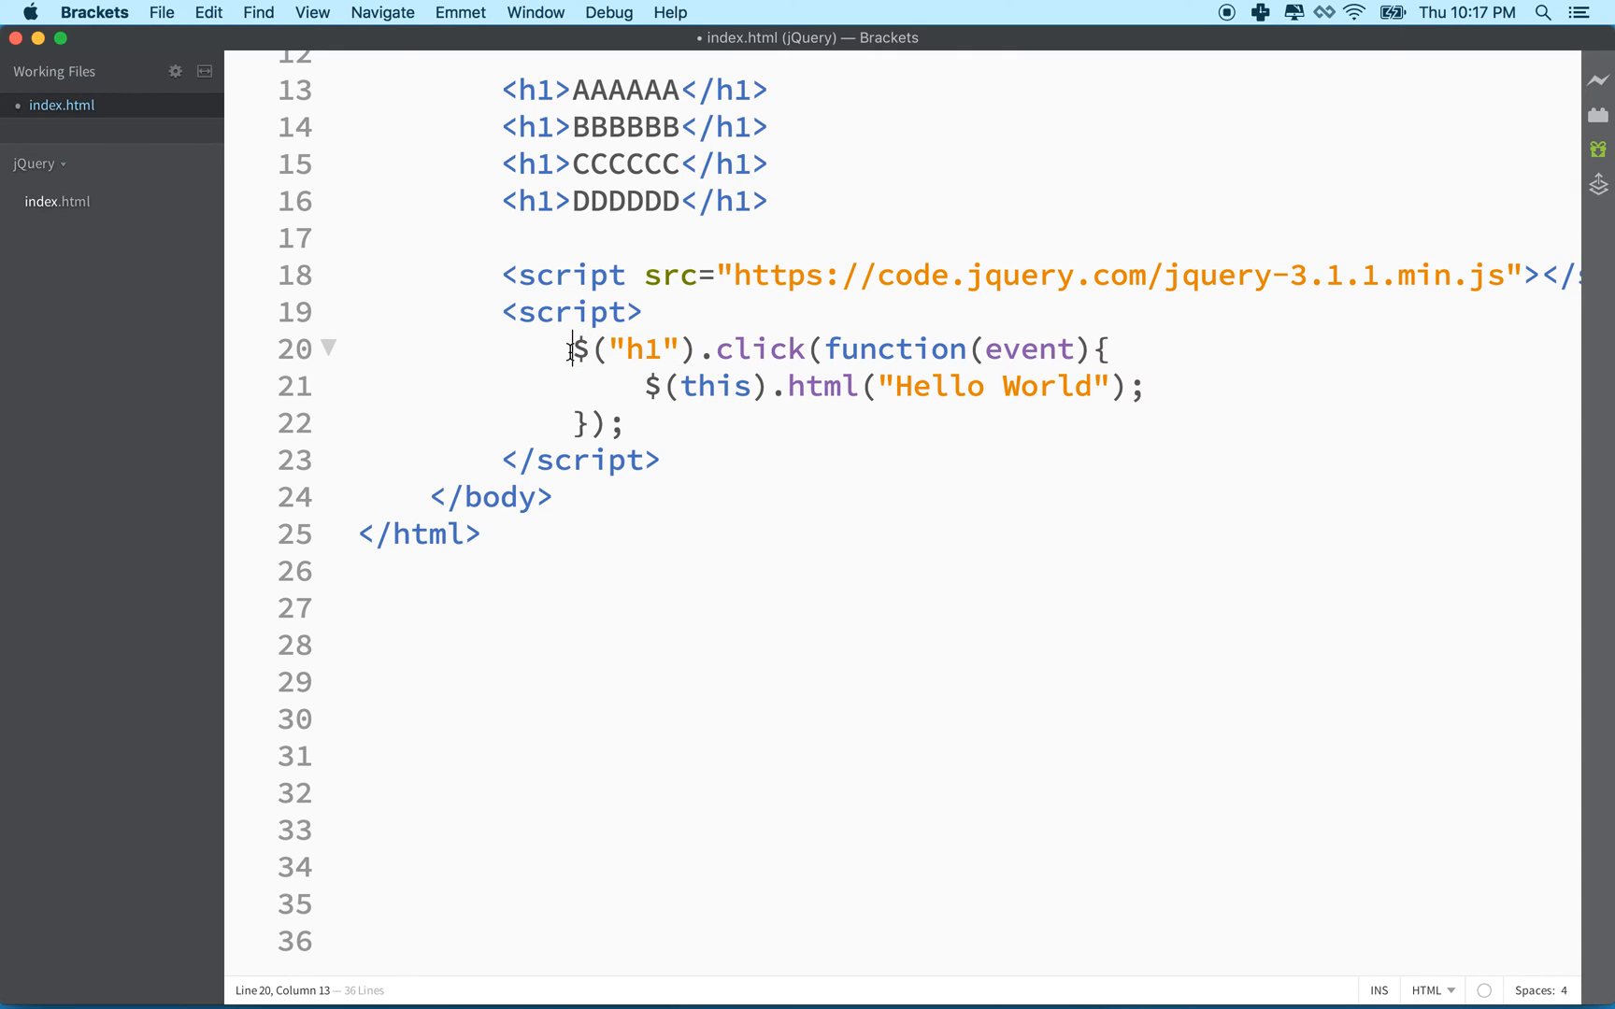
pyautogui.moveTo(572, 349); pyautogui.dragTo(695, 350)
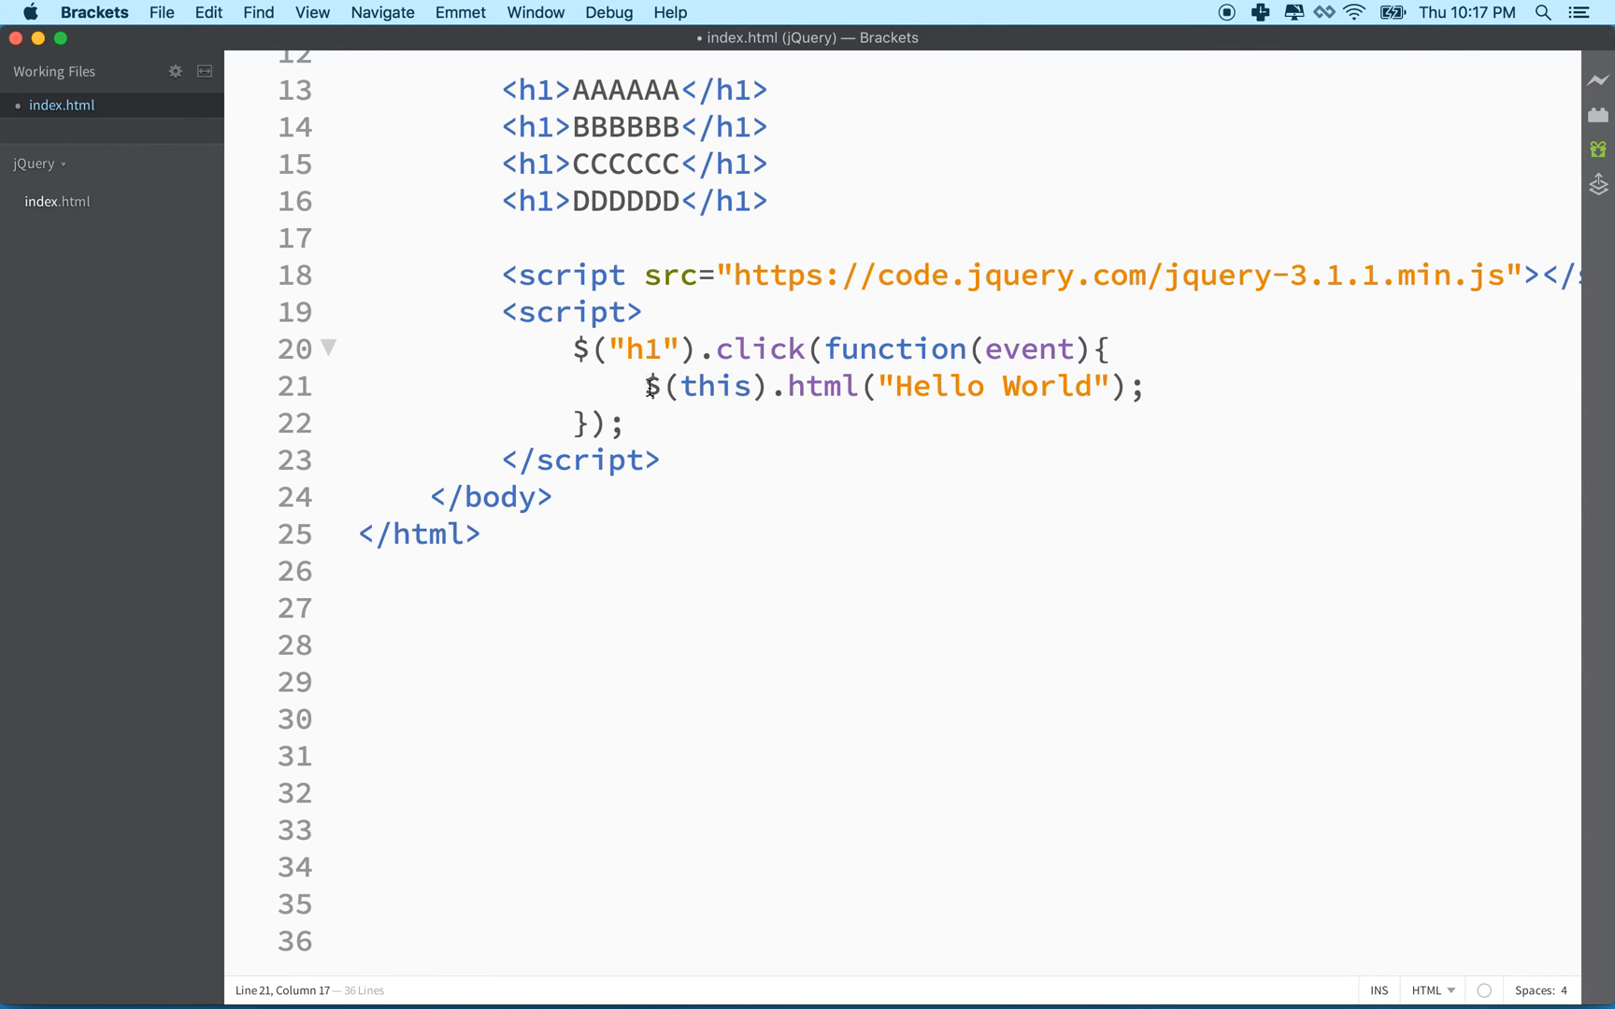
pyautogui.moveTo(645, 387); pyautogui.dragTo(1144, 387)
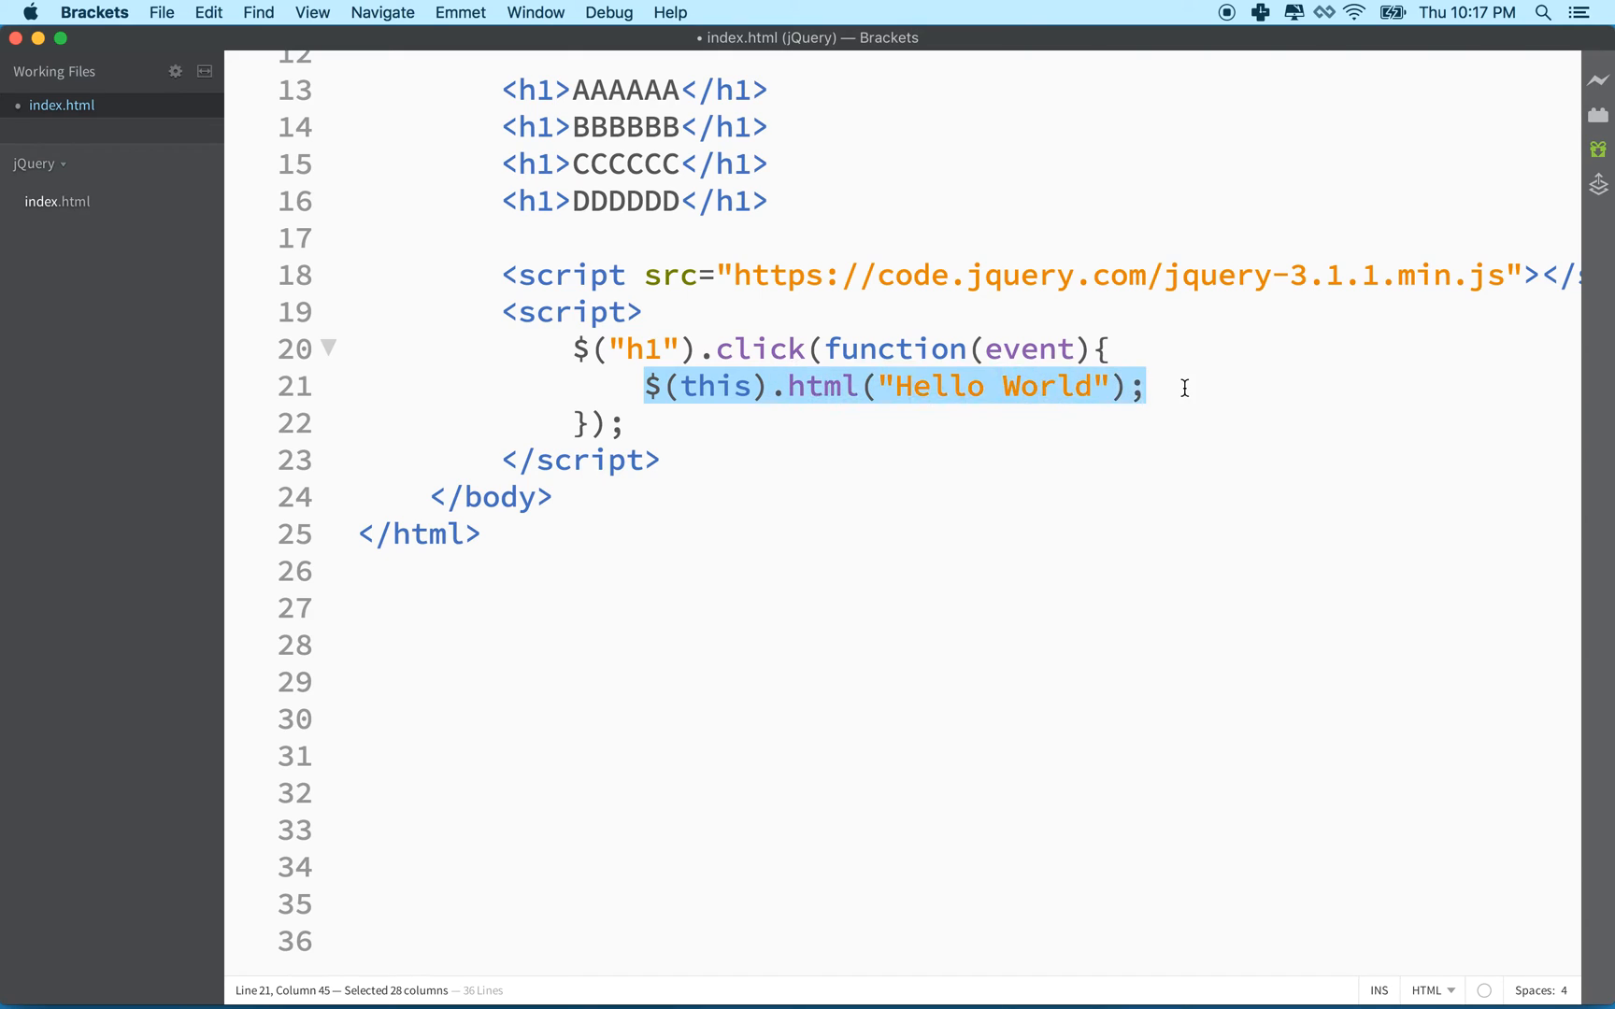
# Delete the $(this).html("Hello World"); statement, leaving the h1 click handler empty
pyautogui.press('Delete')
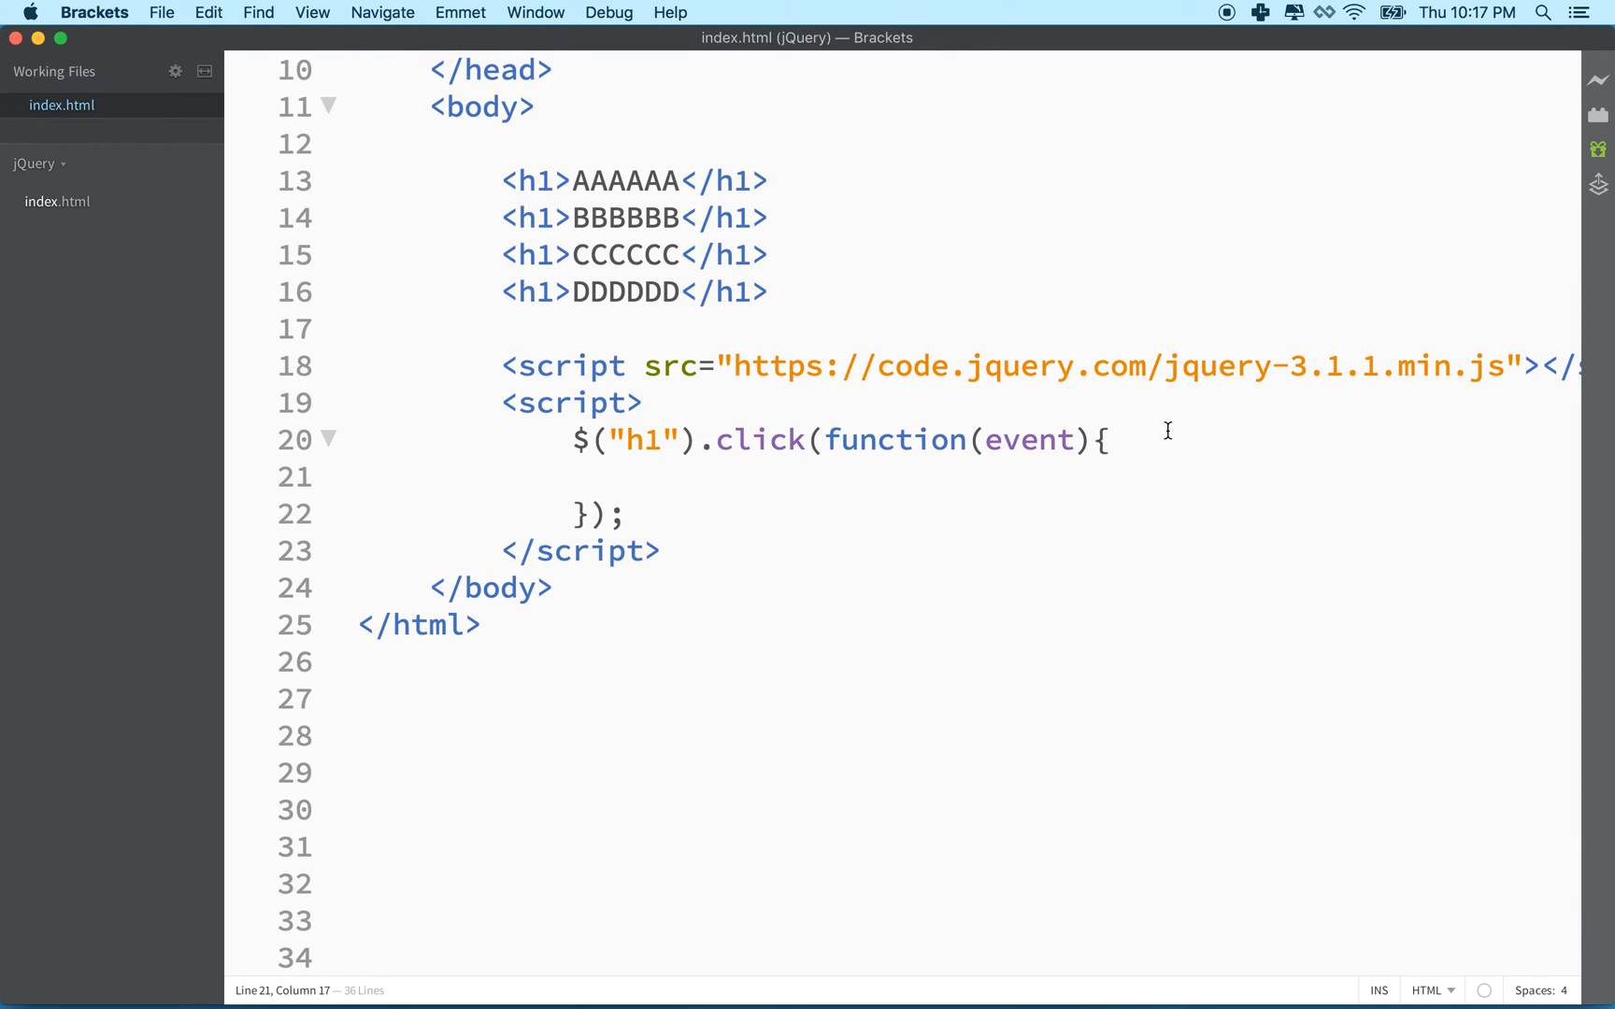
pyautogui.click(645, 478)
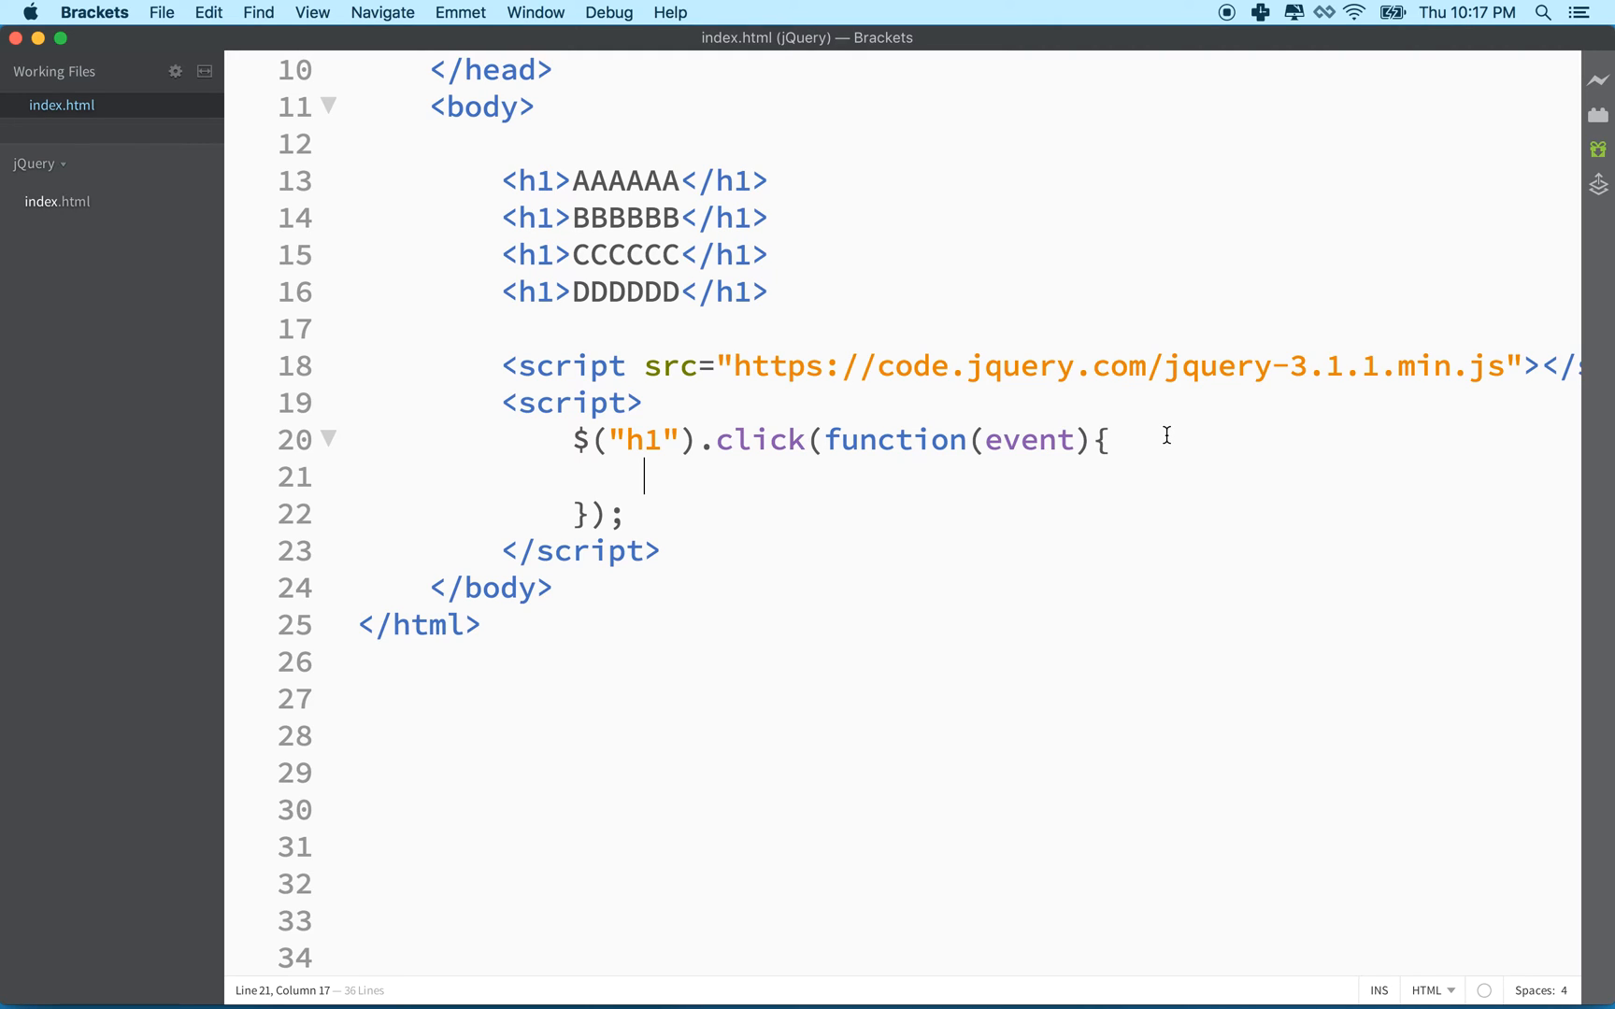
pyautogui.moveTo(699, 336)
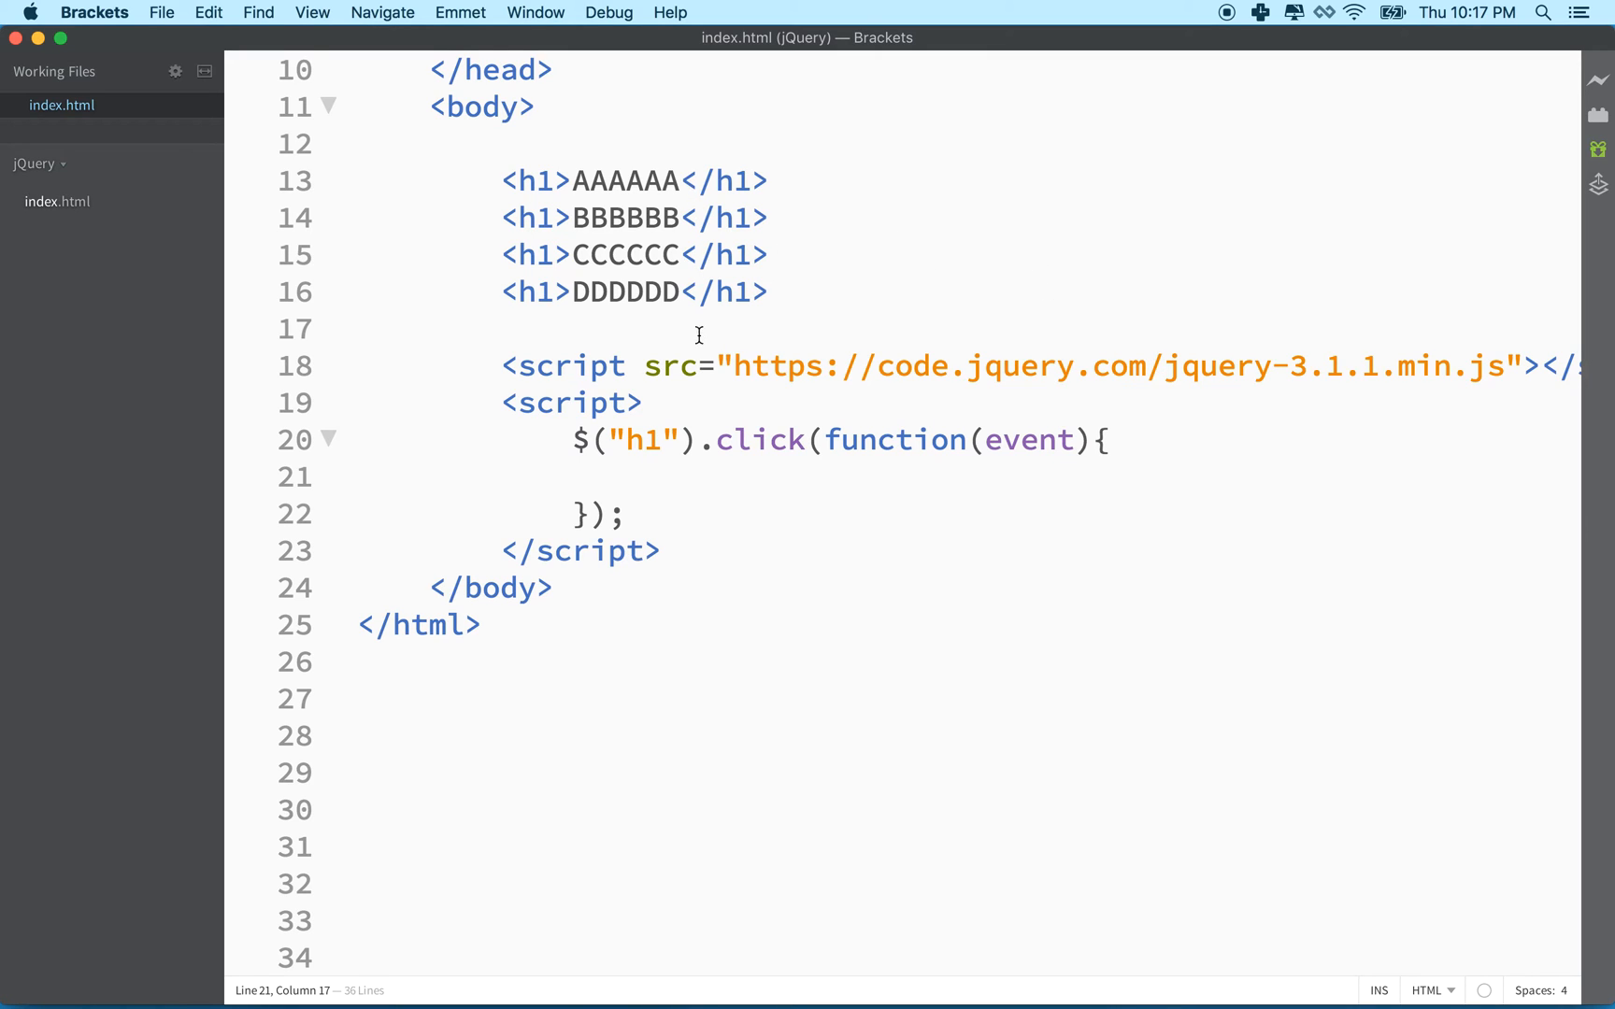
pyautogui.moveTo(641, 226)
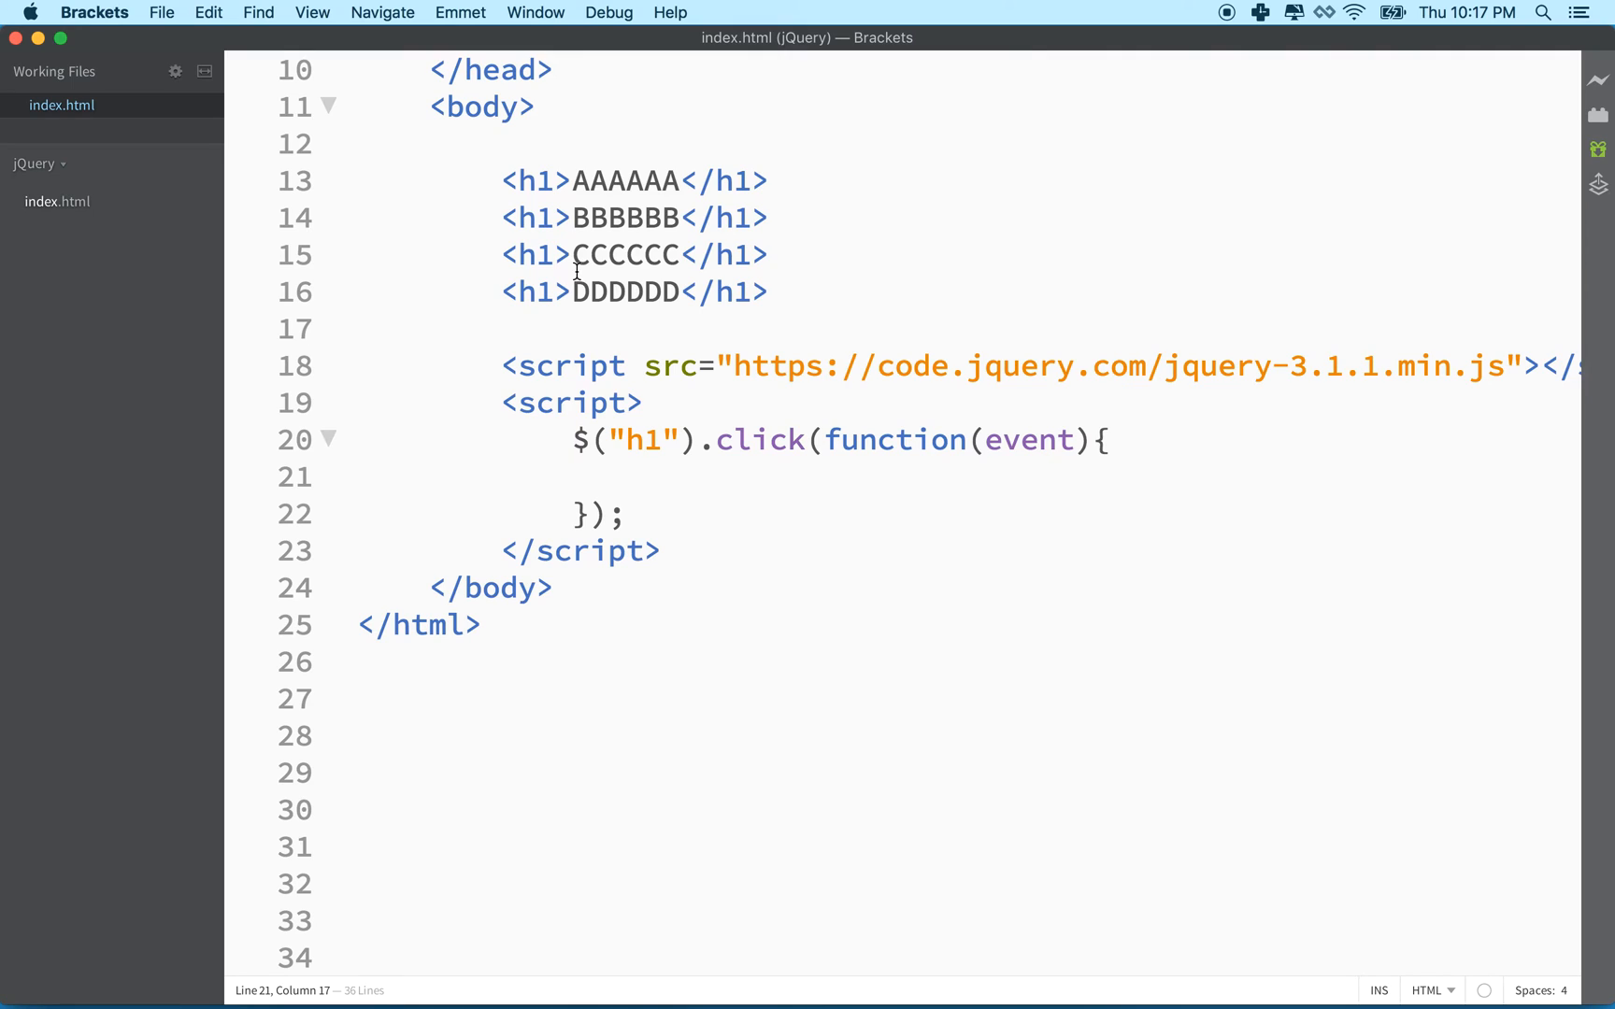
pyautogui.moveTo(583, 466)
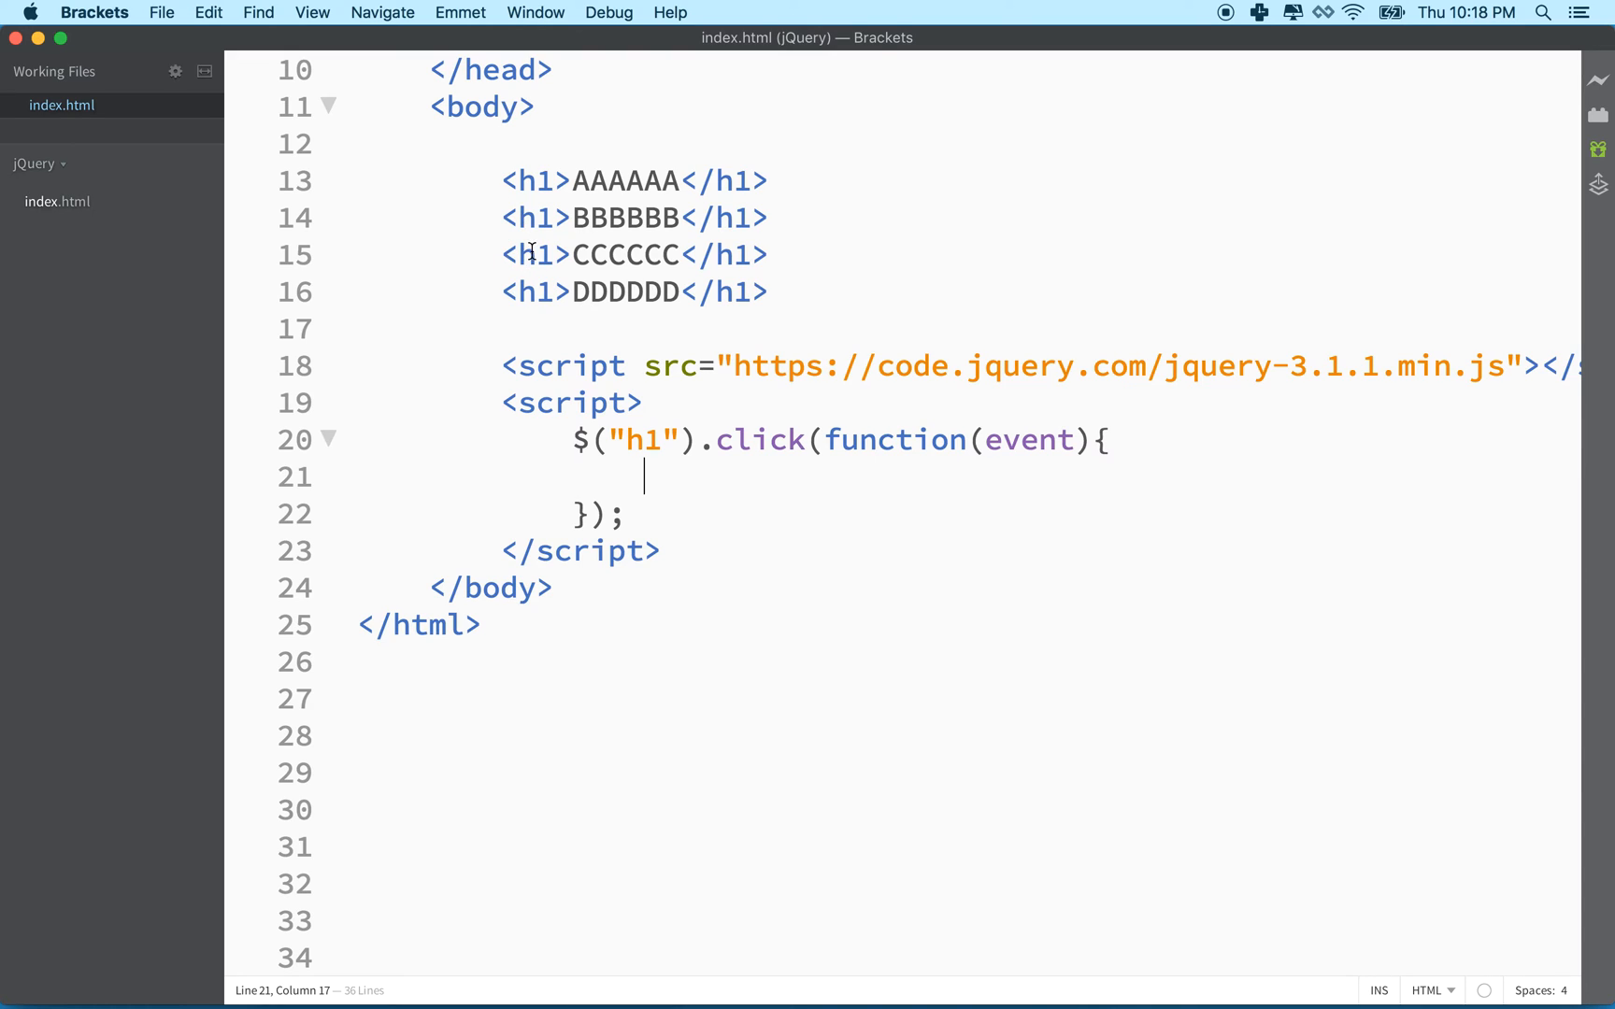
pyautogui.moveTo(610, 452)
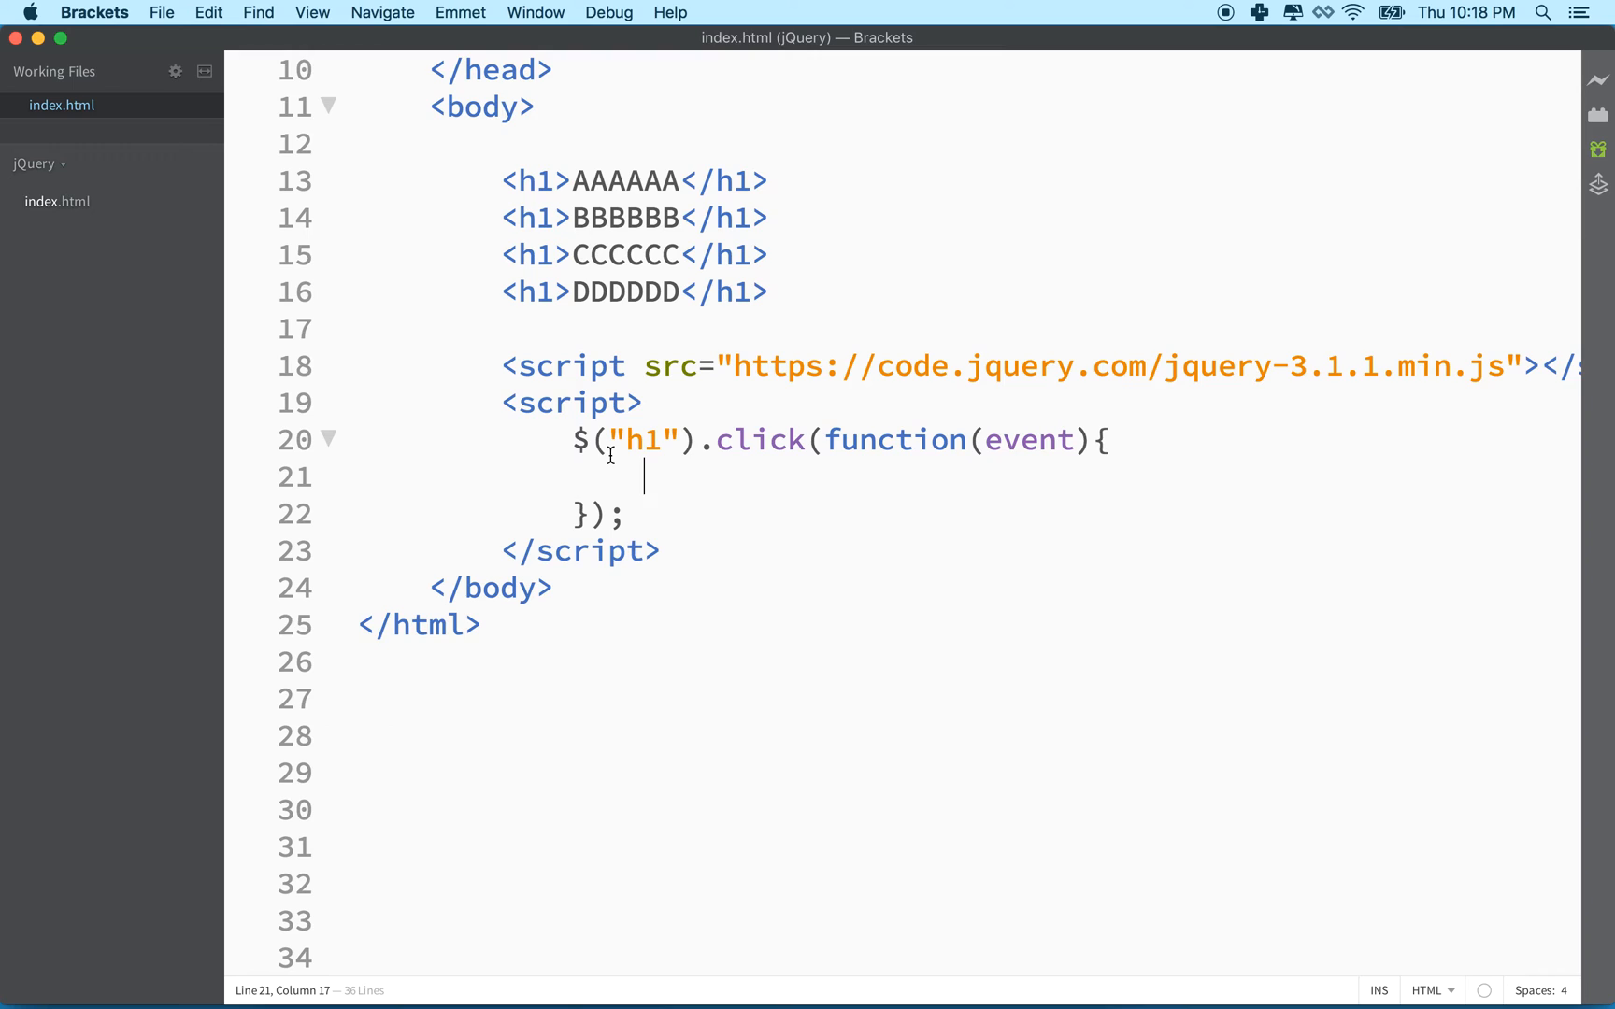
# Write $("h1").removeClass("selected"); inside the h1 click handler
pyautogui.write('$("")')
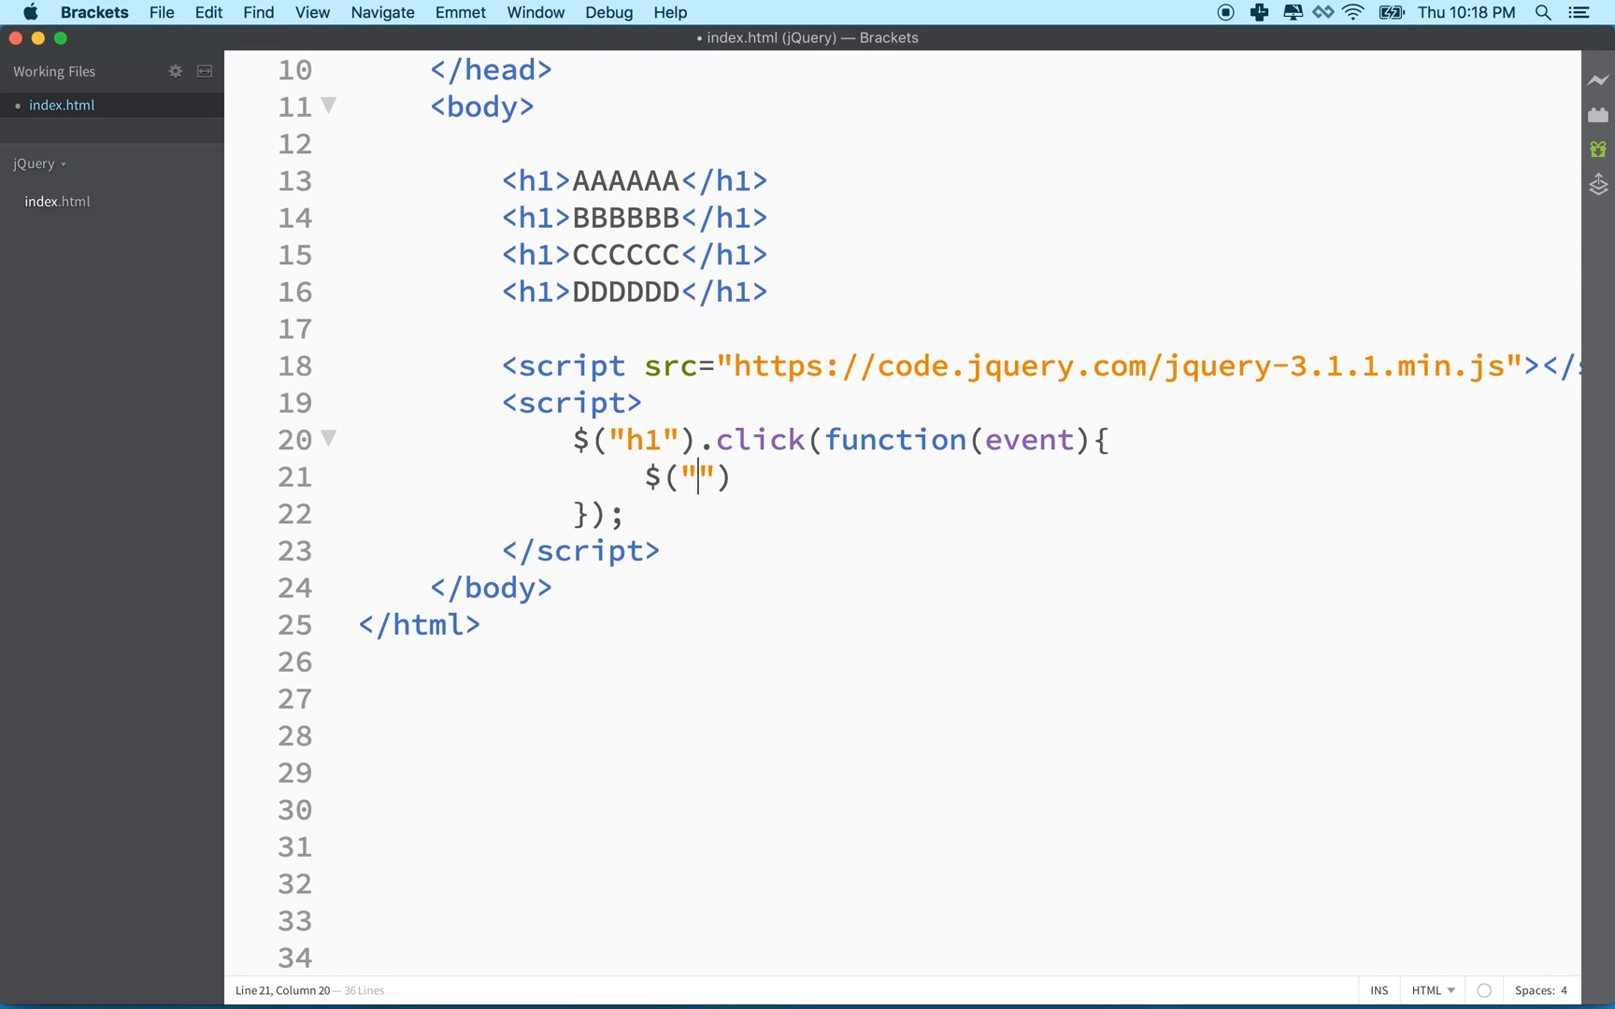
pyautogui.write('h1')
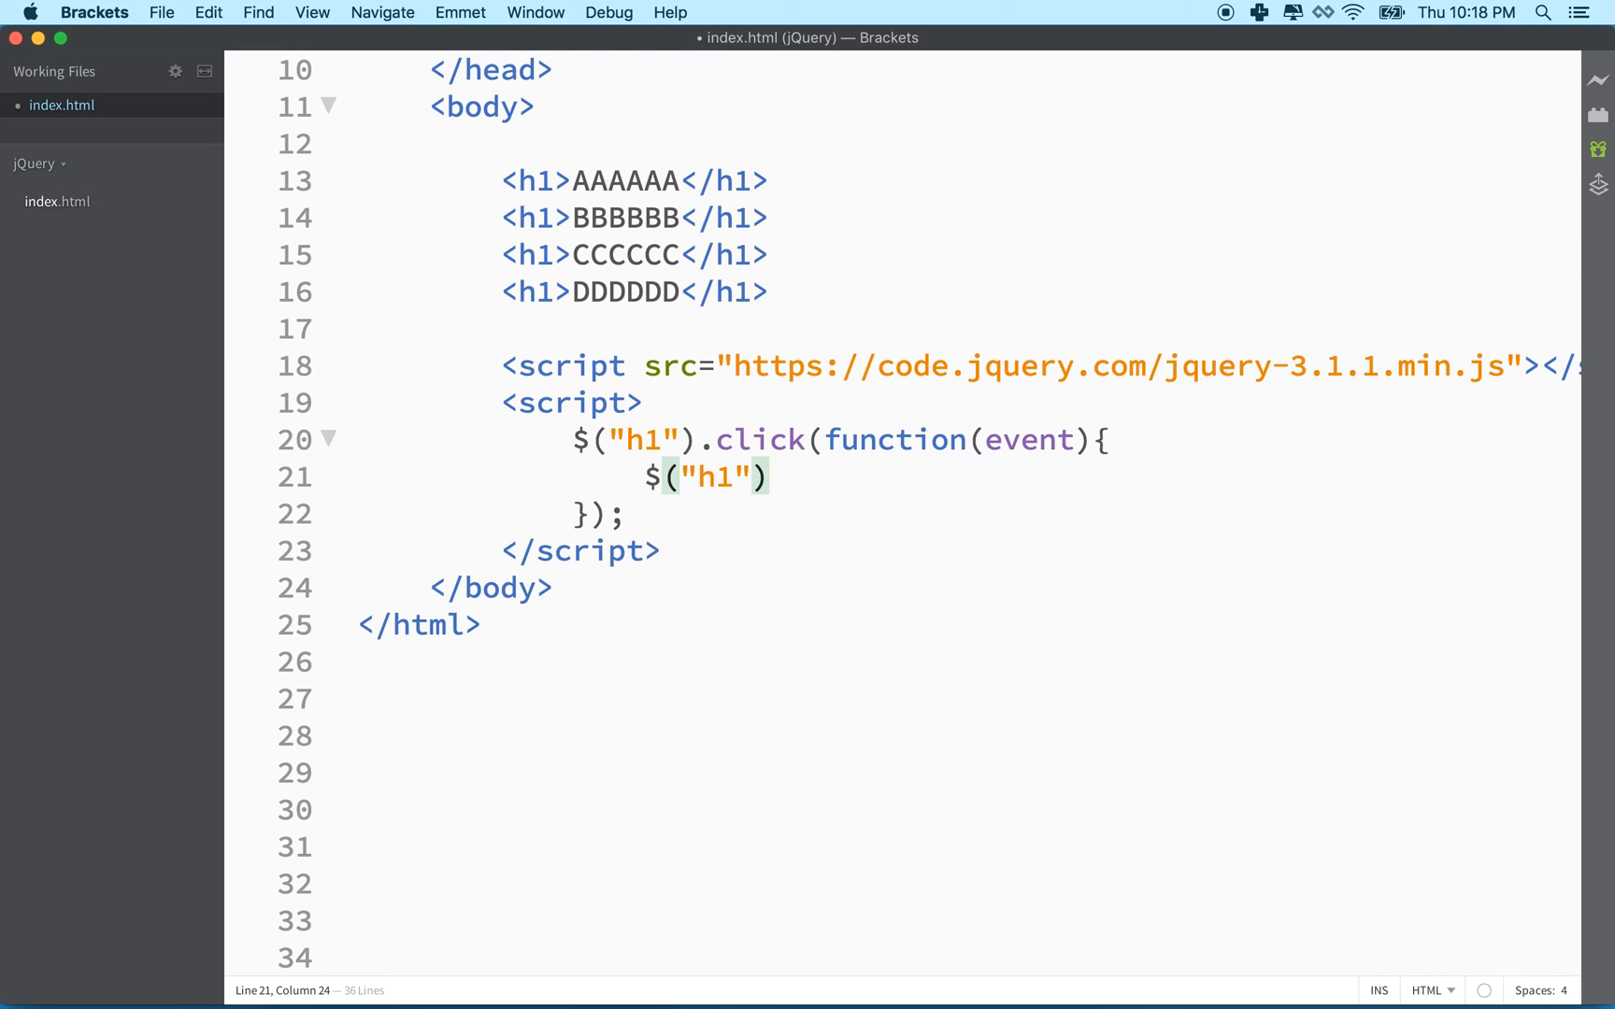
pyautogui.write('.')
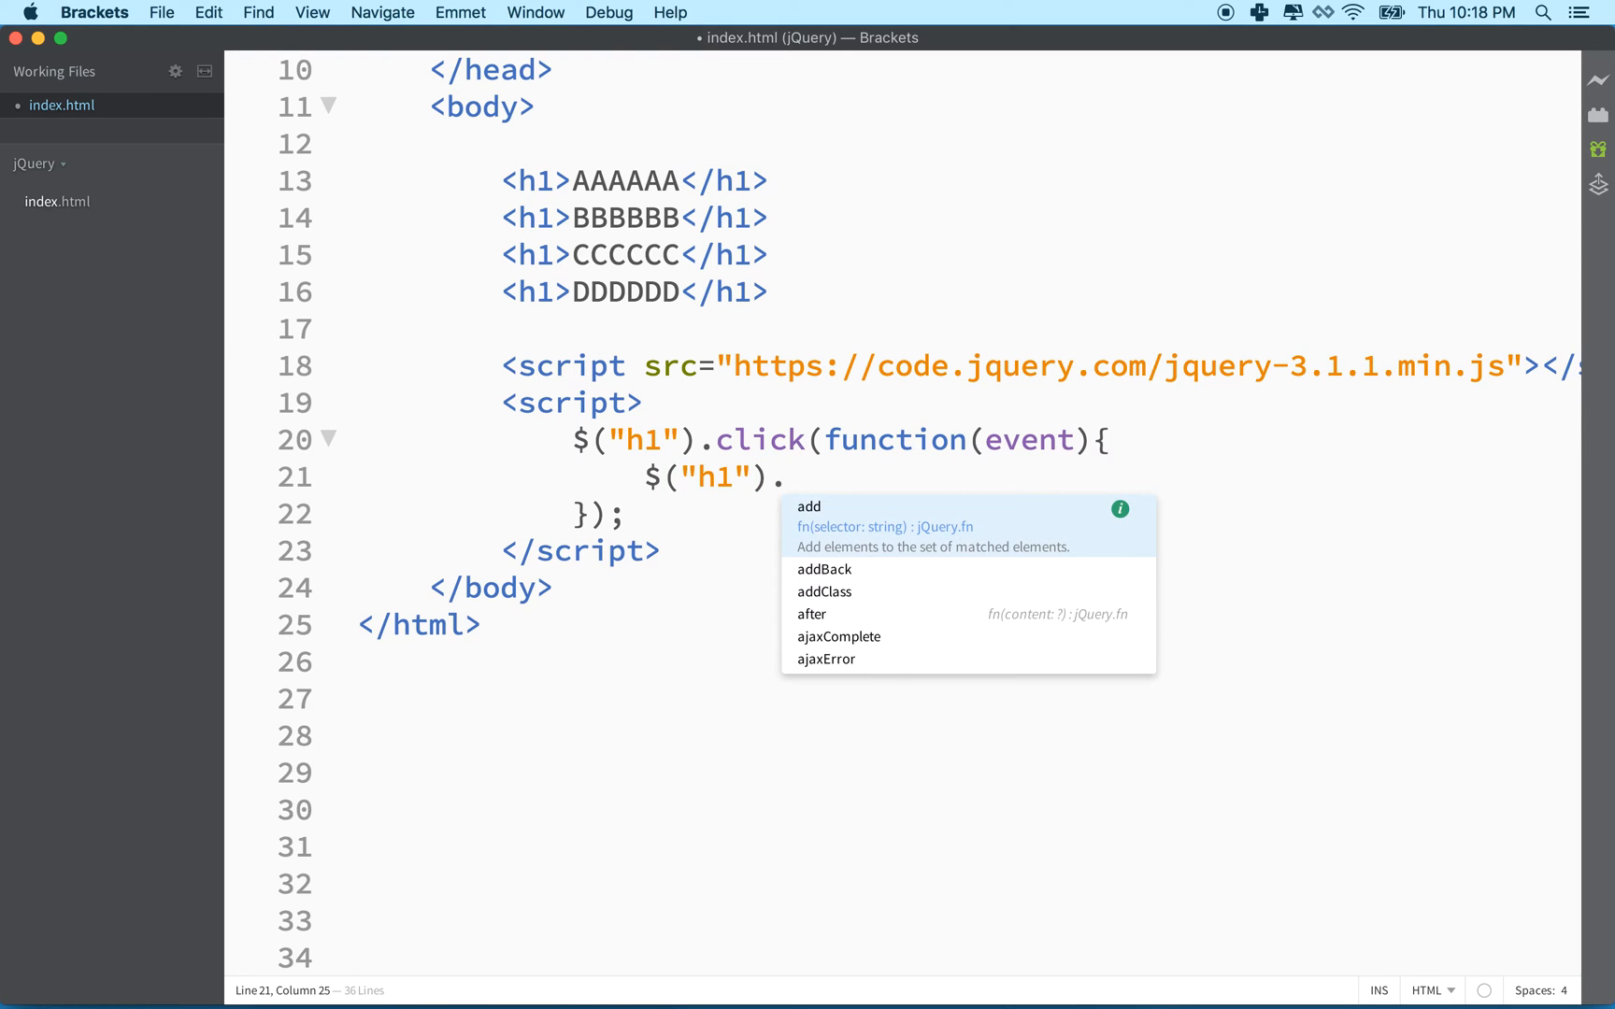
pyautogui.write('removeCl')
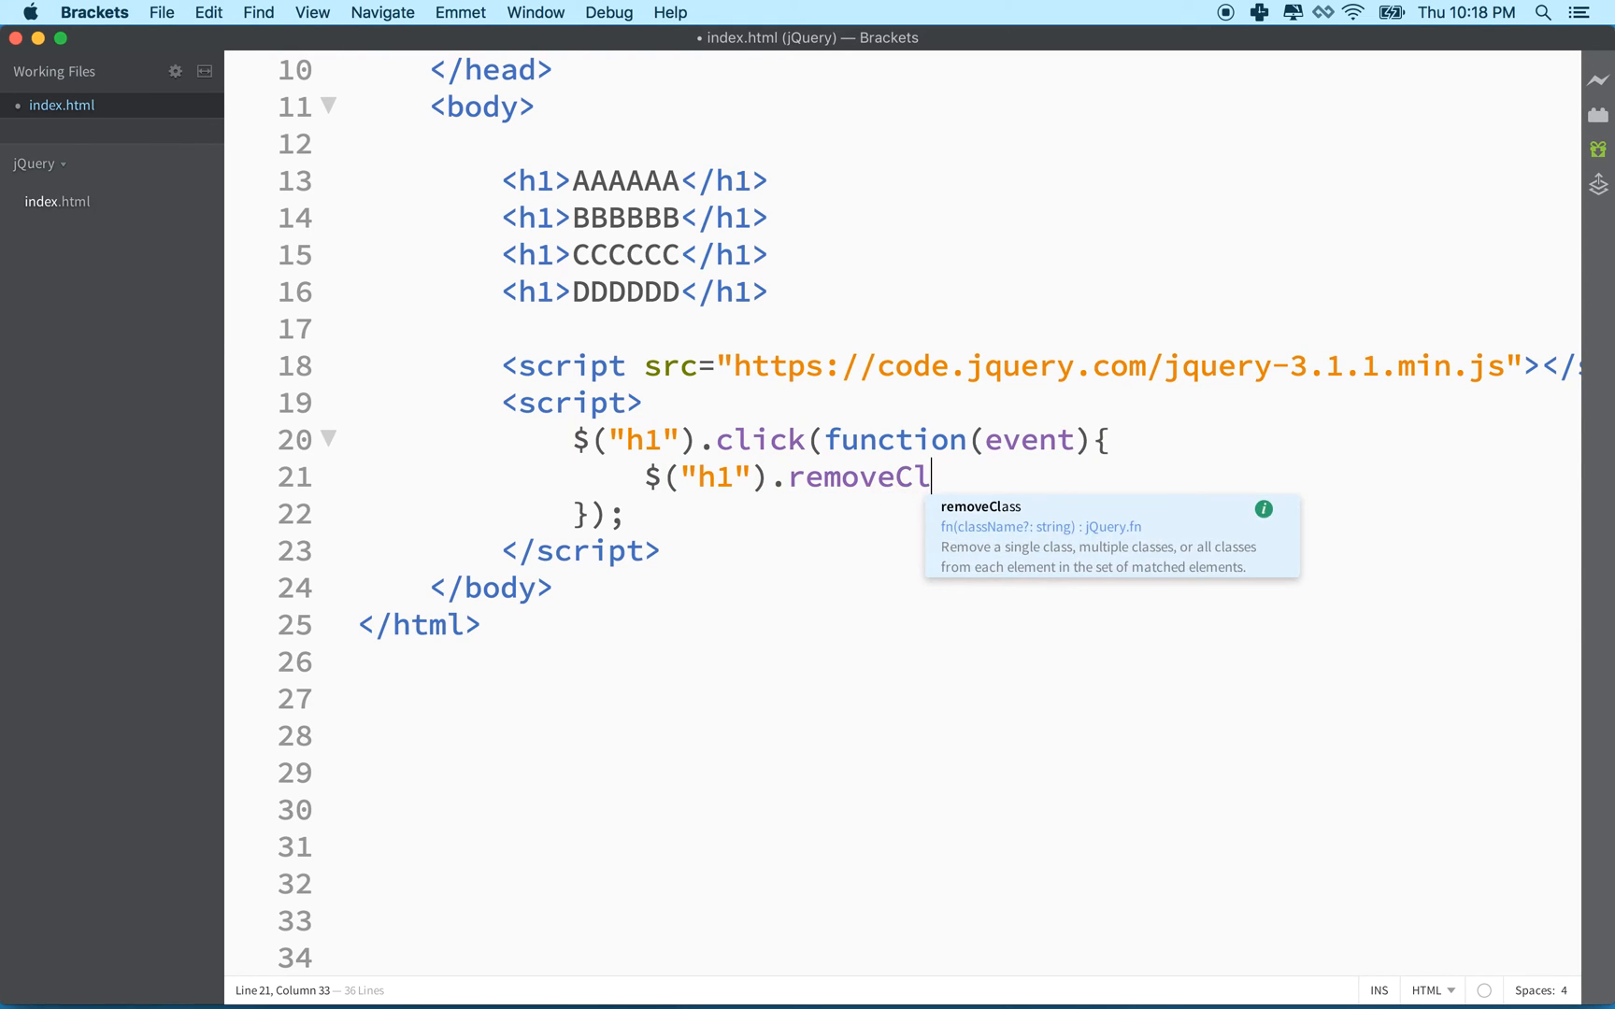
pyautogui.write('ass();')
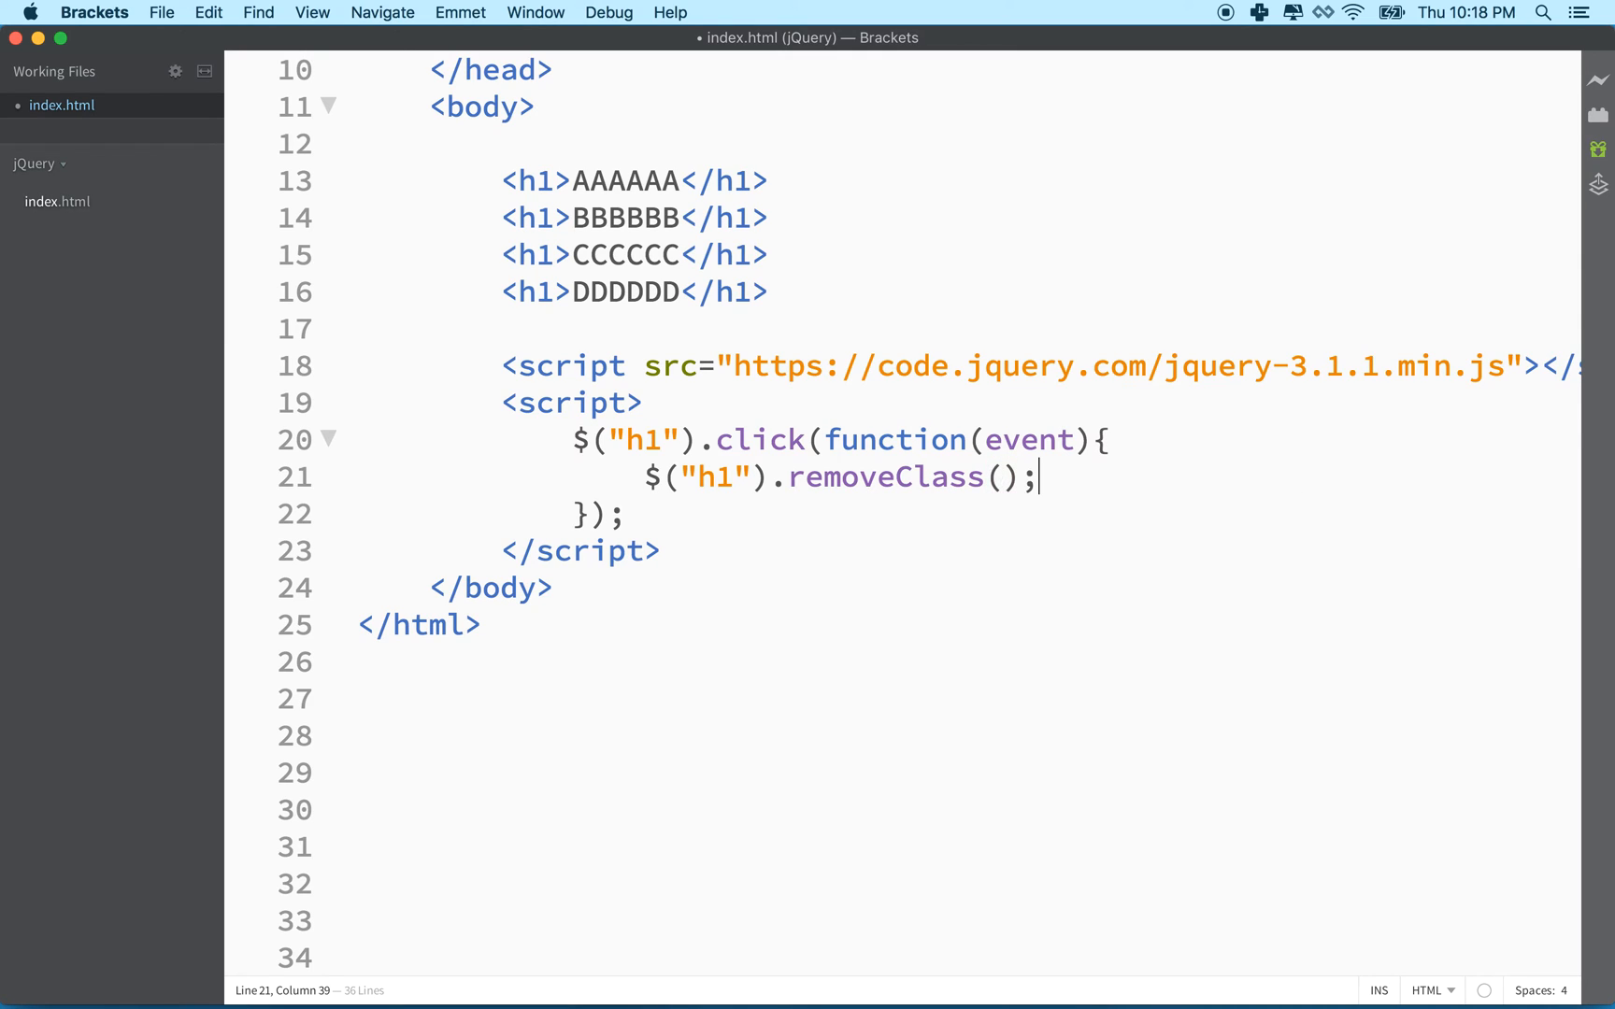
pyautogui.write('"e"')
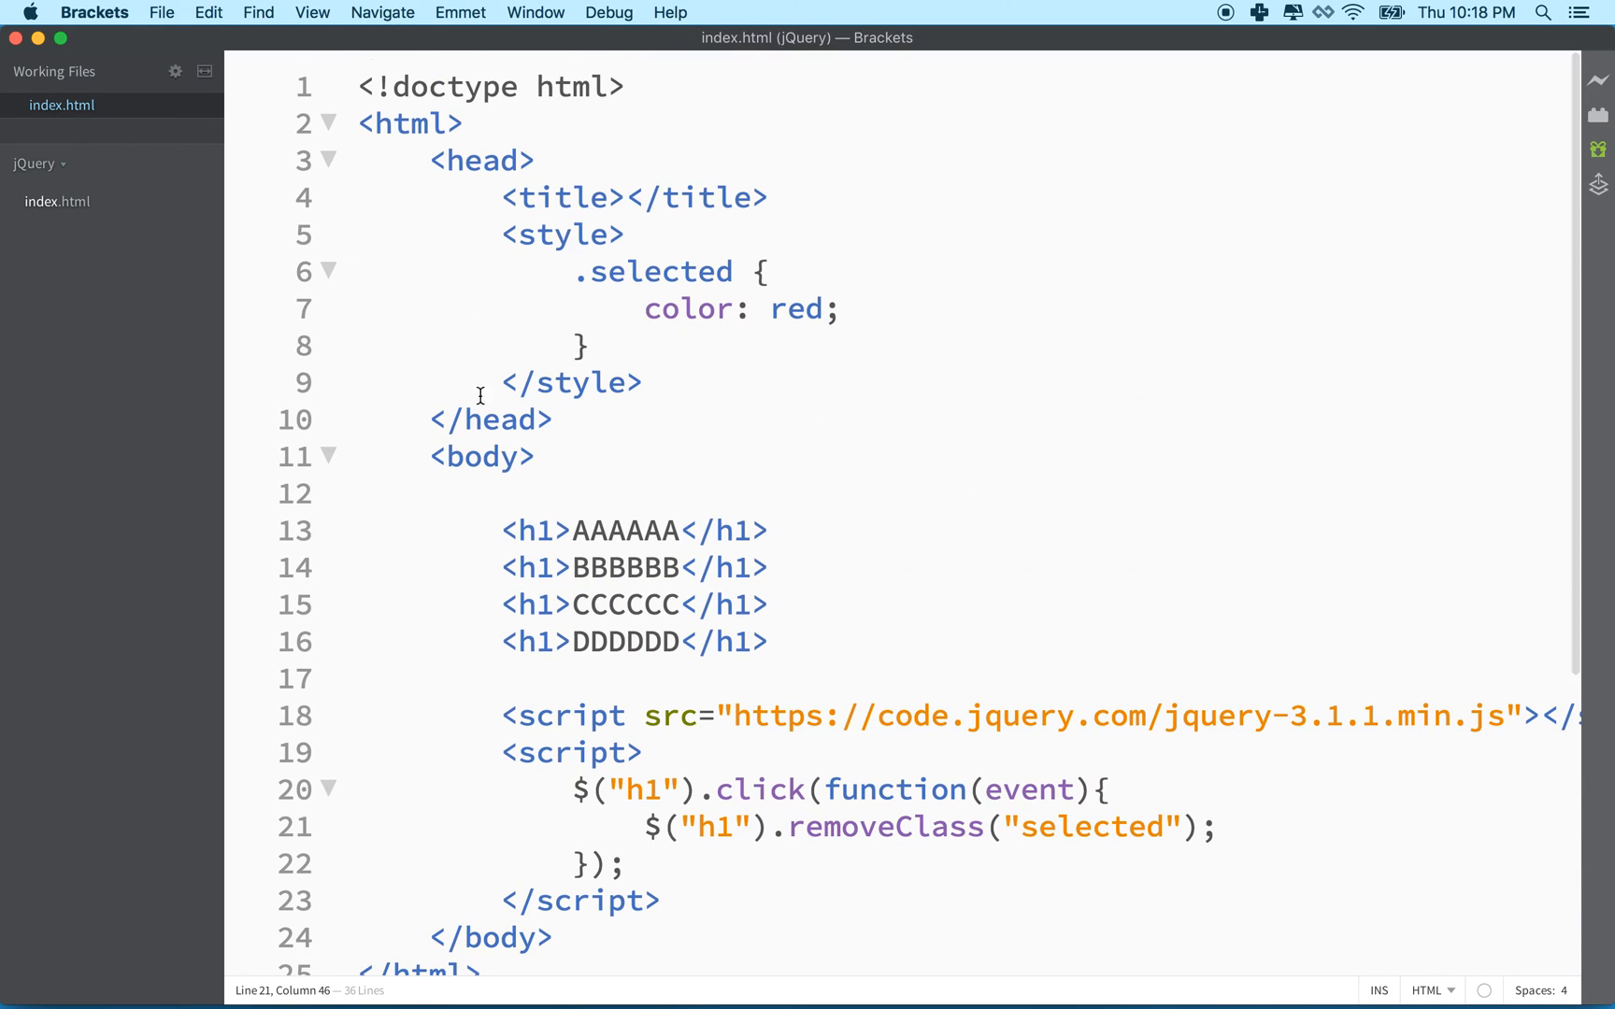
# Point out the selected class in the style and removeClass call, then highlight the h1 heading lines
pyautogui.doubleClick(654, 273)
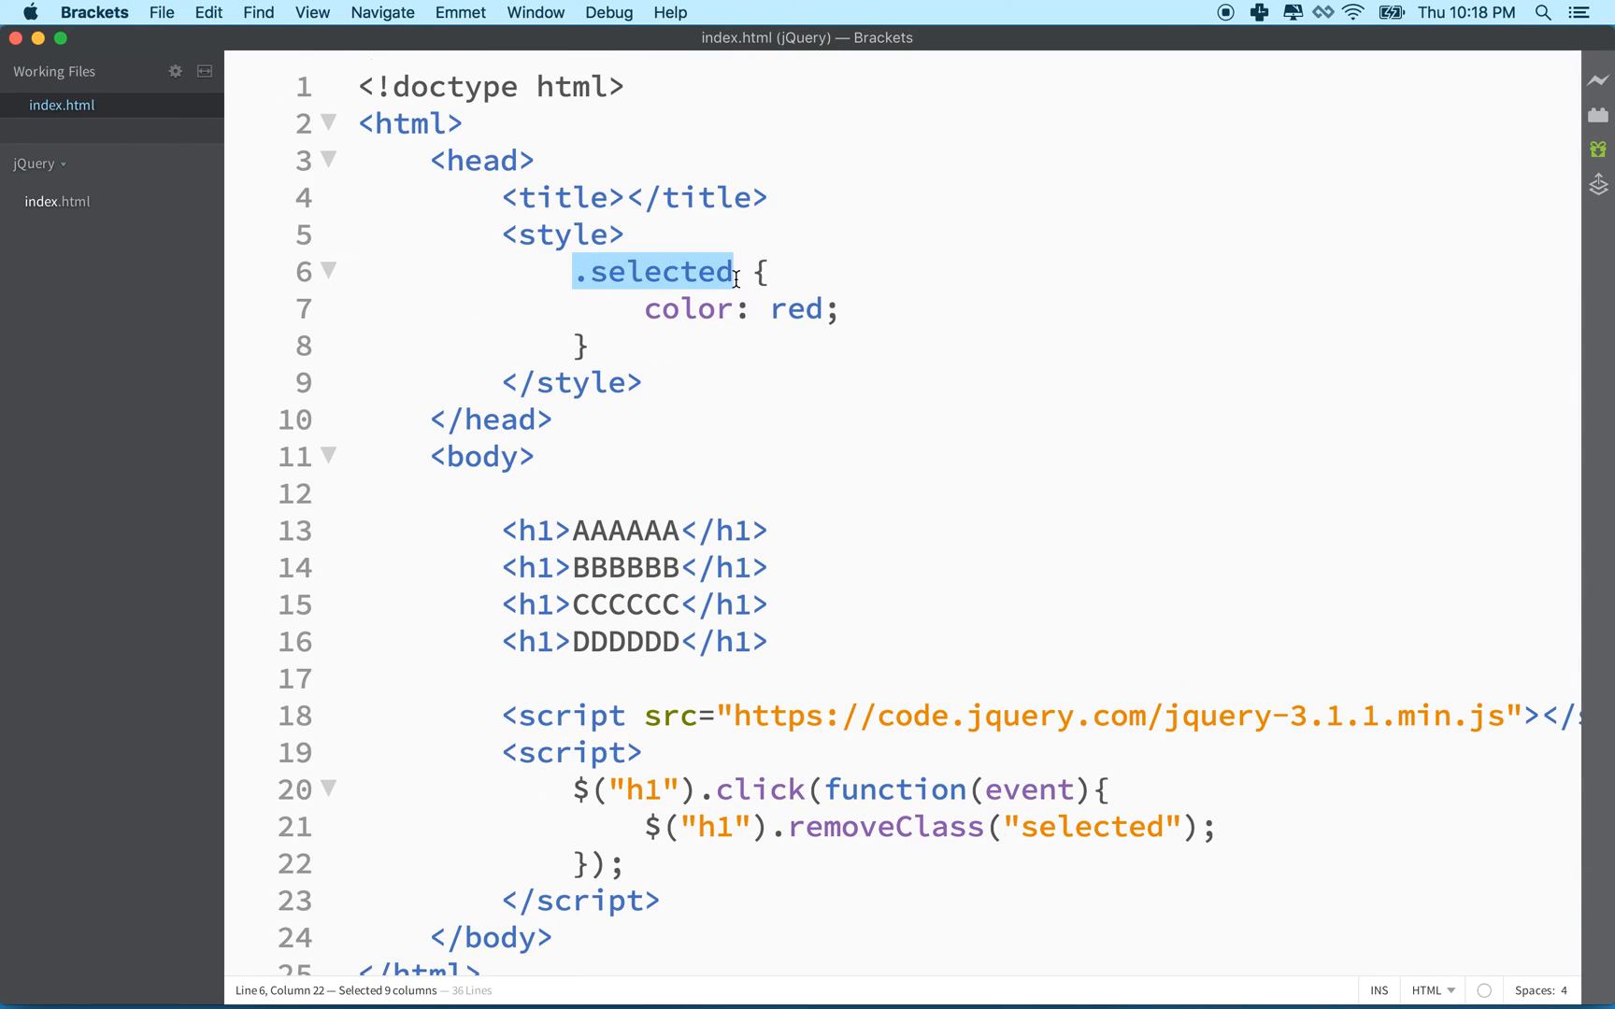
pyautogui.doubleClick(896, 828)
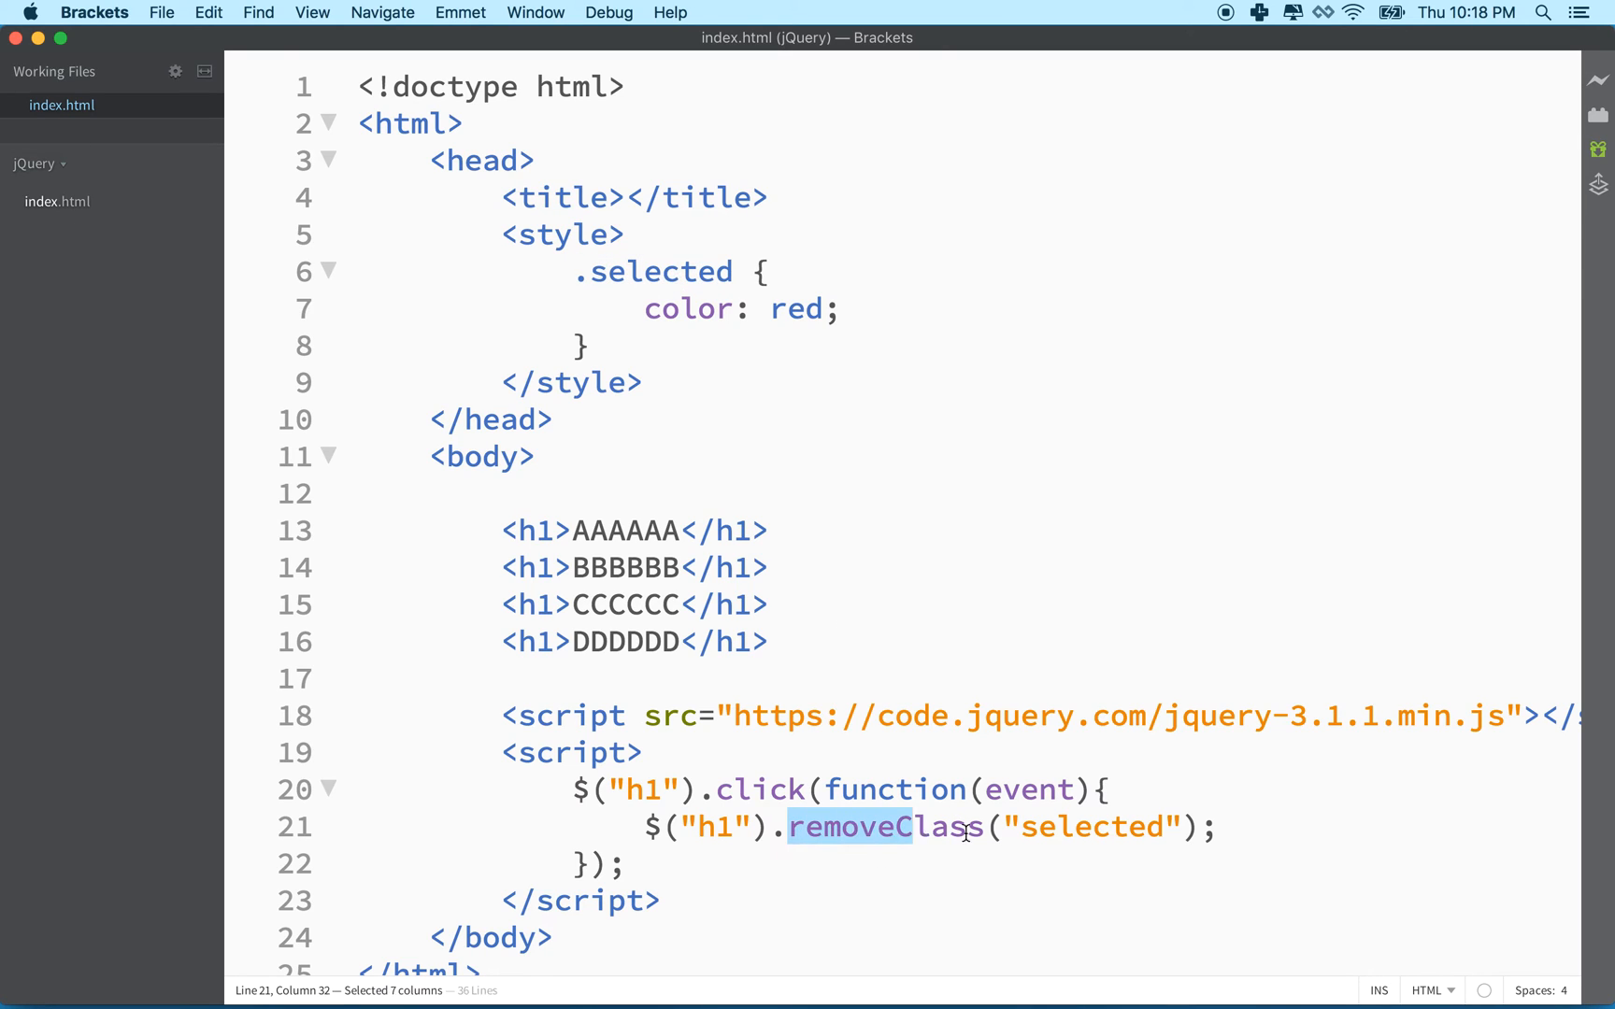
pyautogui.click(1022, 828)
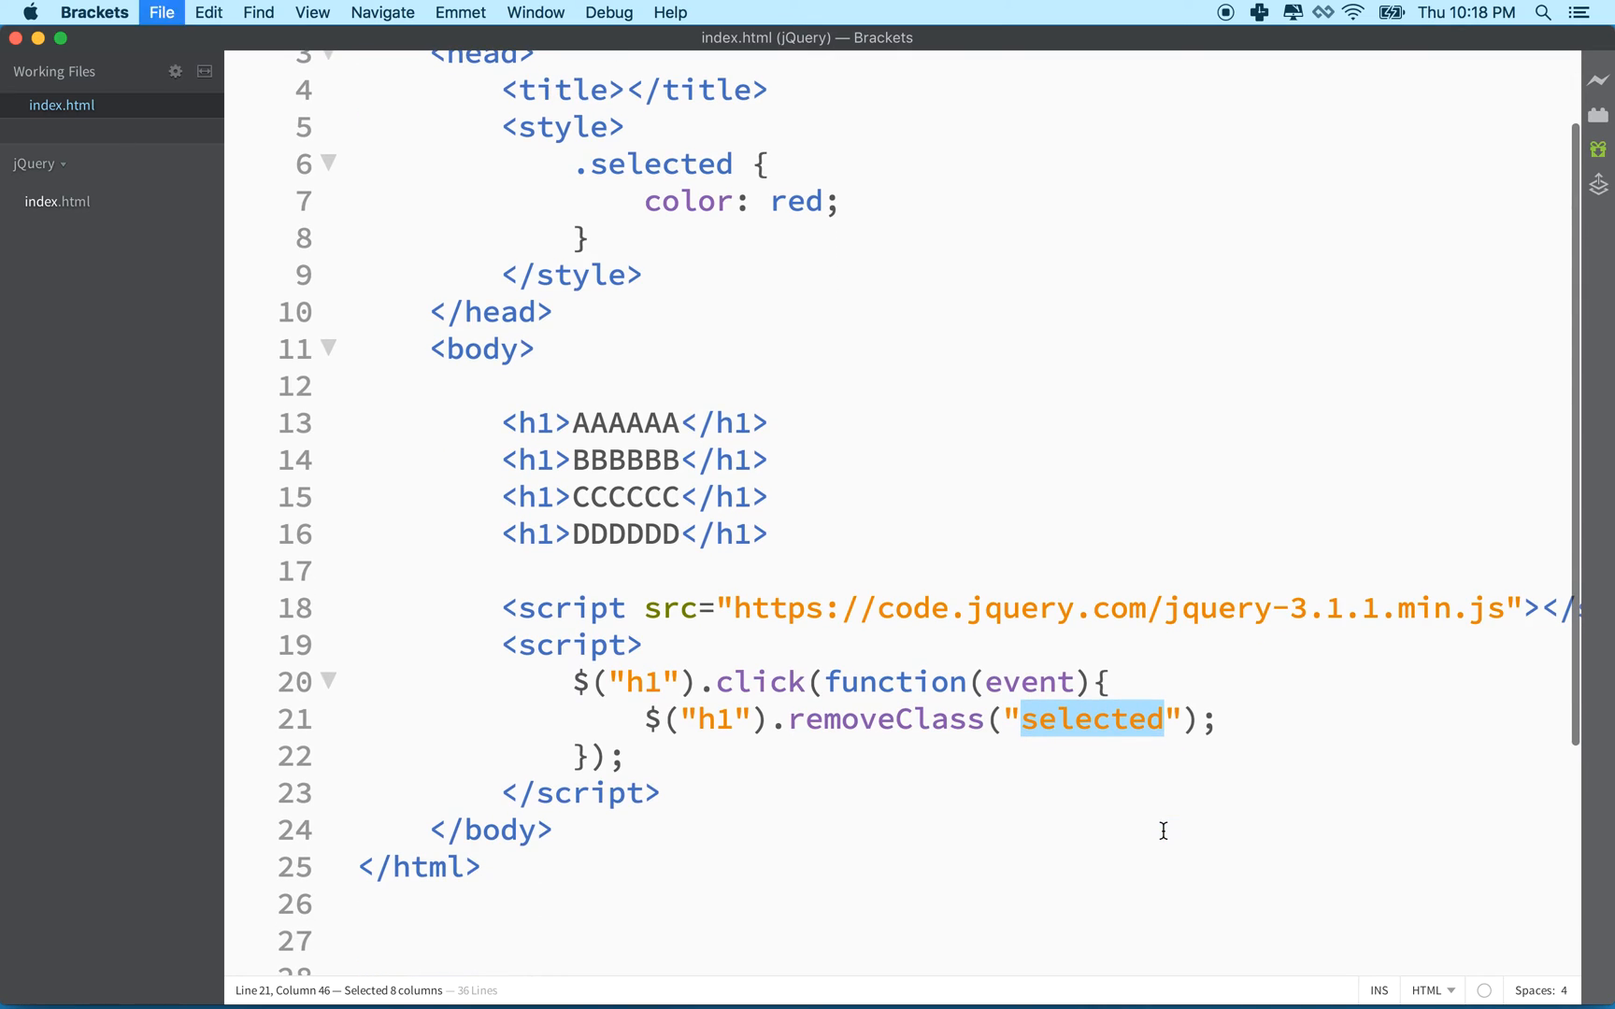
pyautogui.moveTo(516, 430)
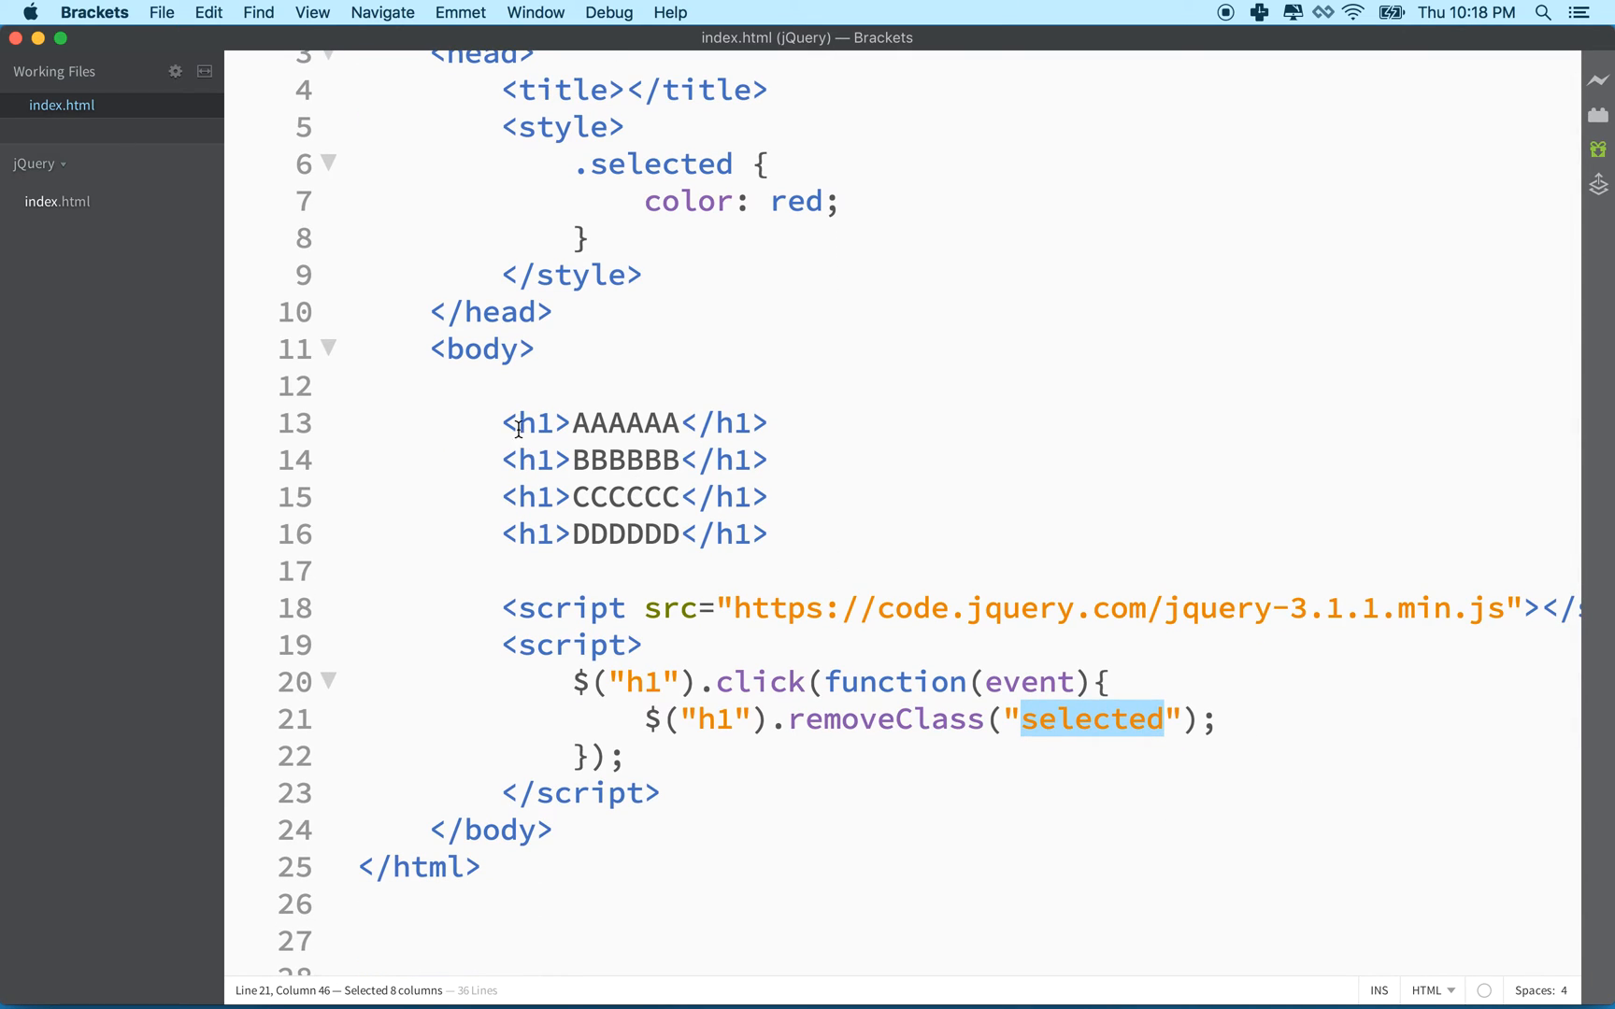
pyautogui.moveTo(1058, 722)
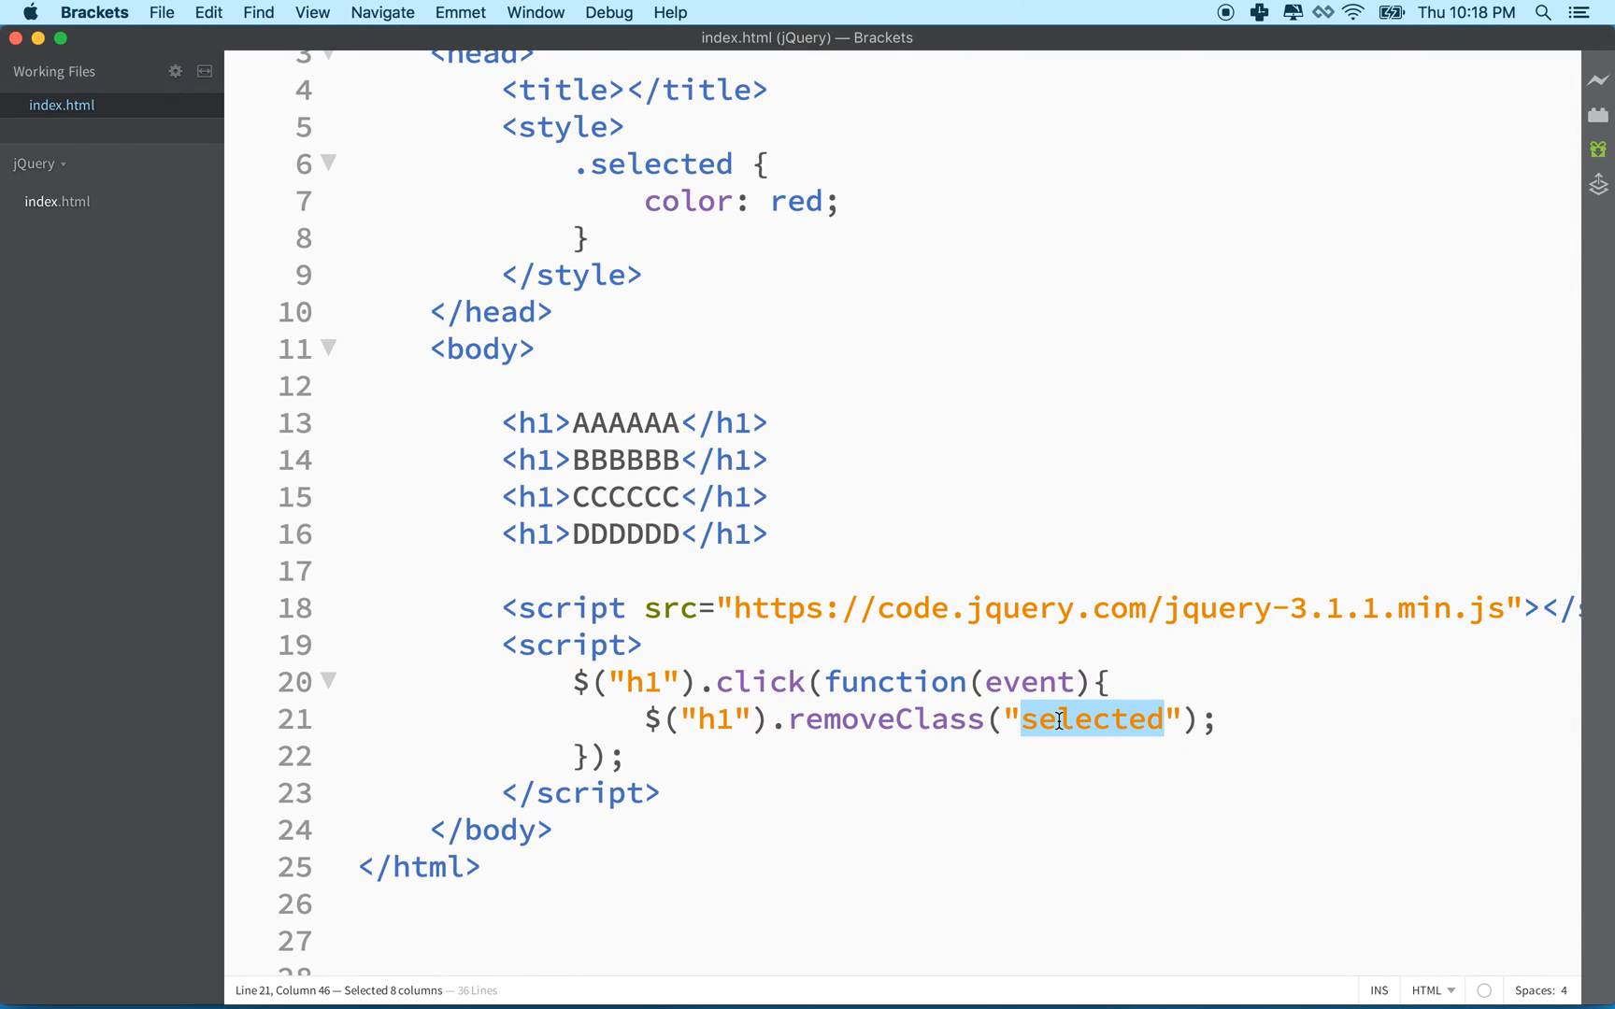
pyautogui.moveTo(501, 422); pyautogui.dragTo(545, 497)
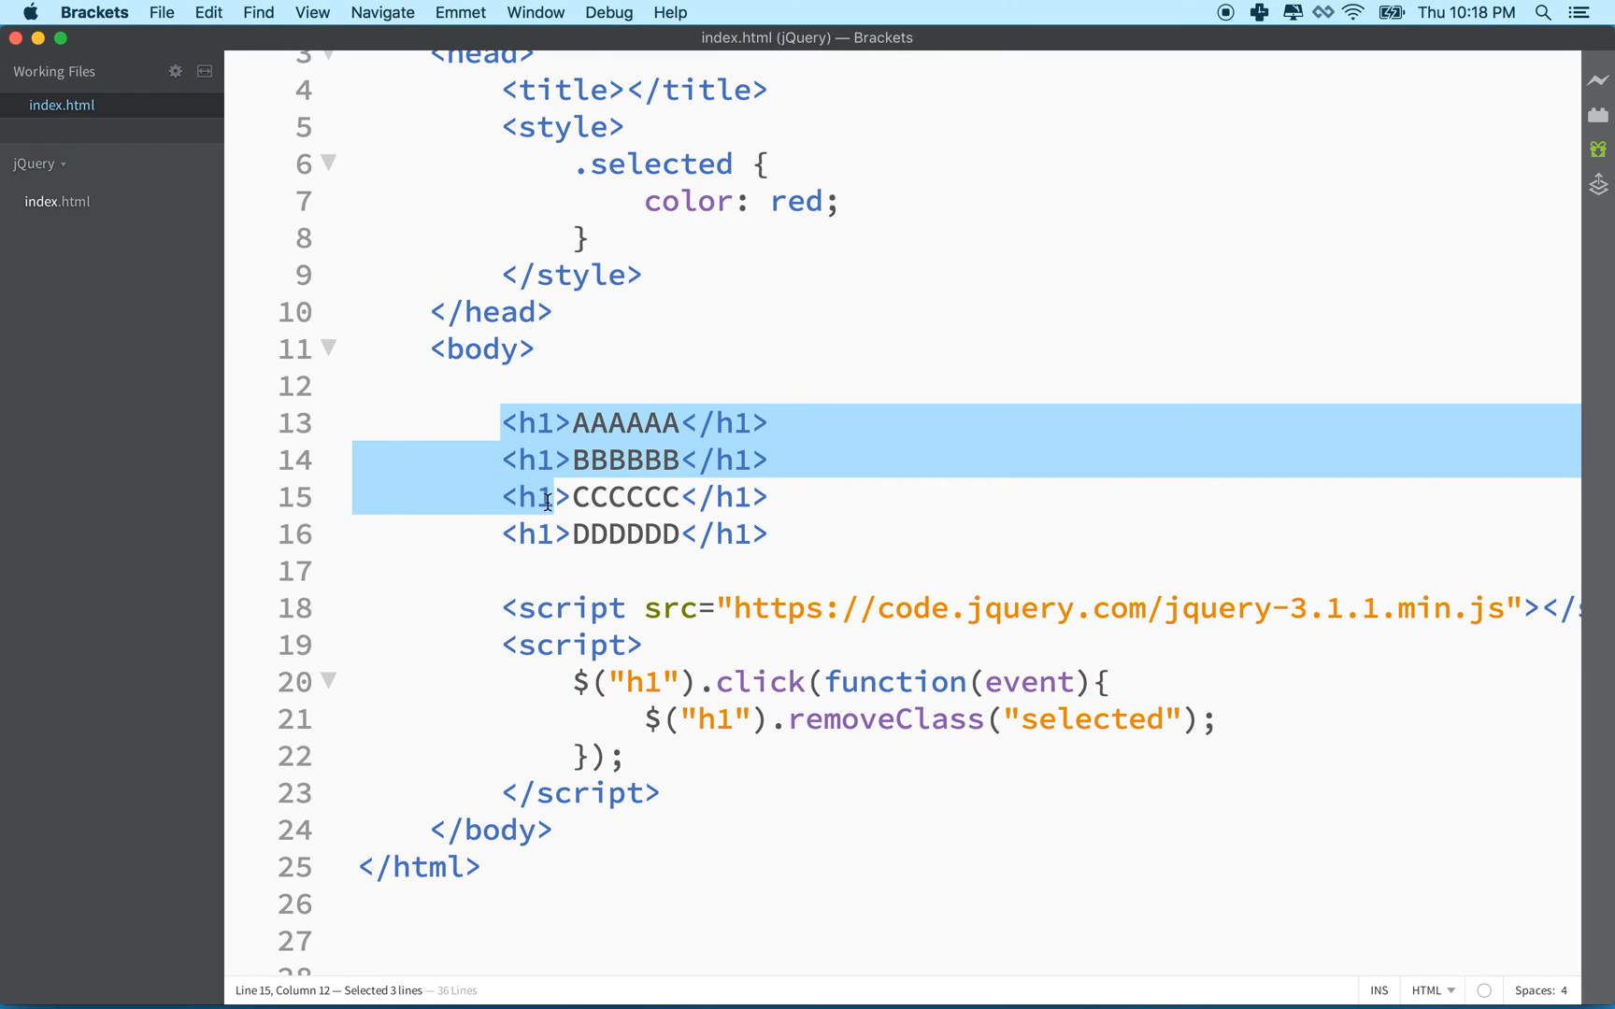
pyautogui.moveTo(546, 497); pyautogui.dragTo(501, 532)
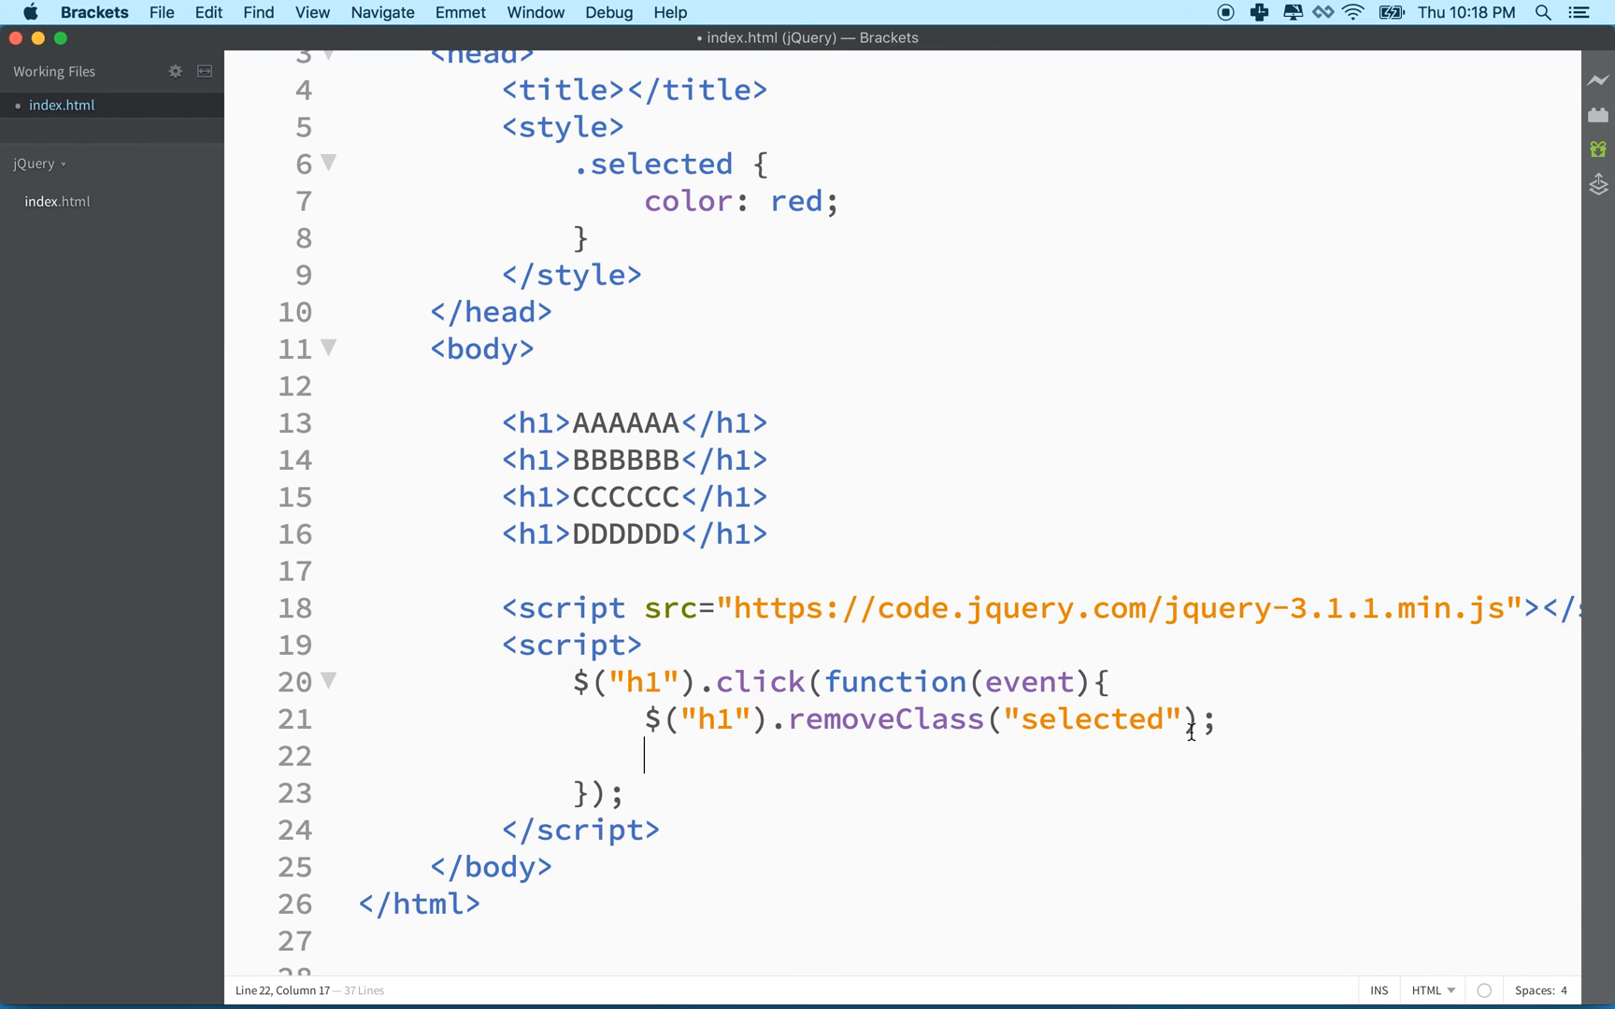
# Write $(this).addClass("selected"); after the removeClass call and save index.html
pyautogui.write('$(')
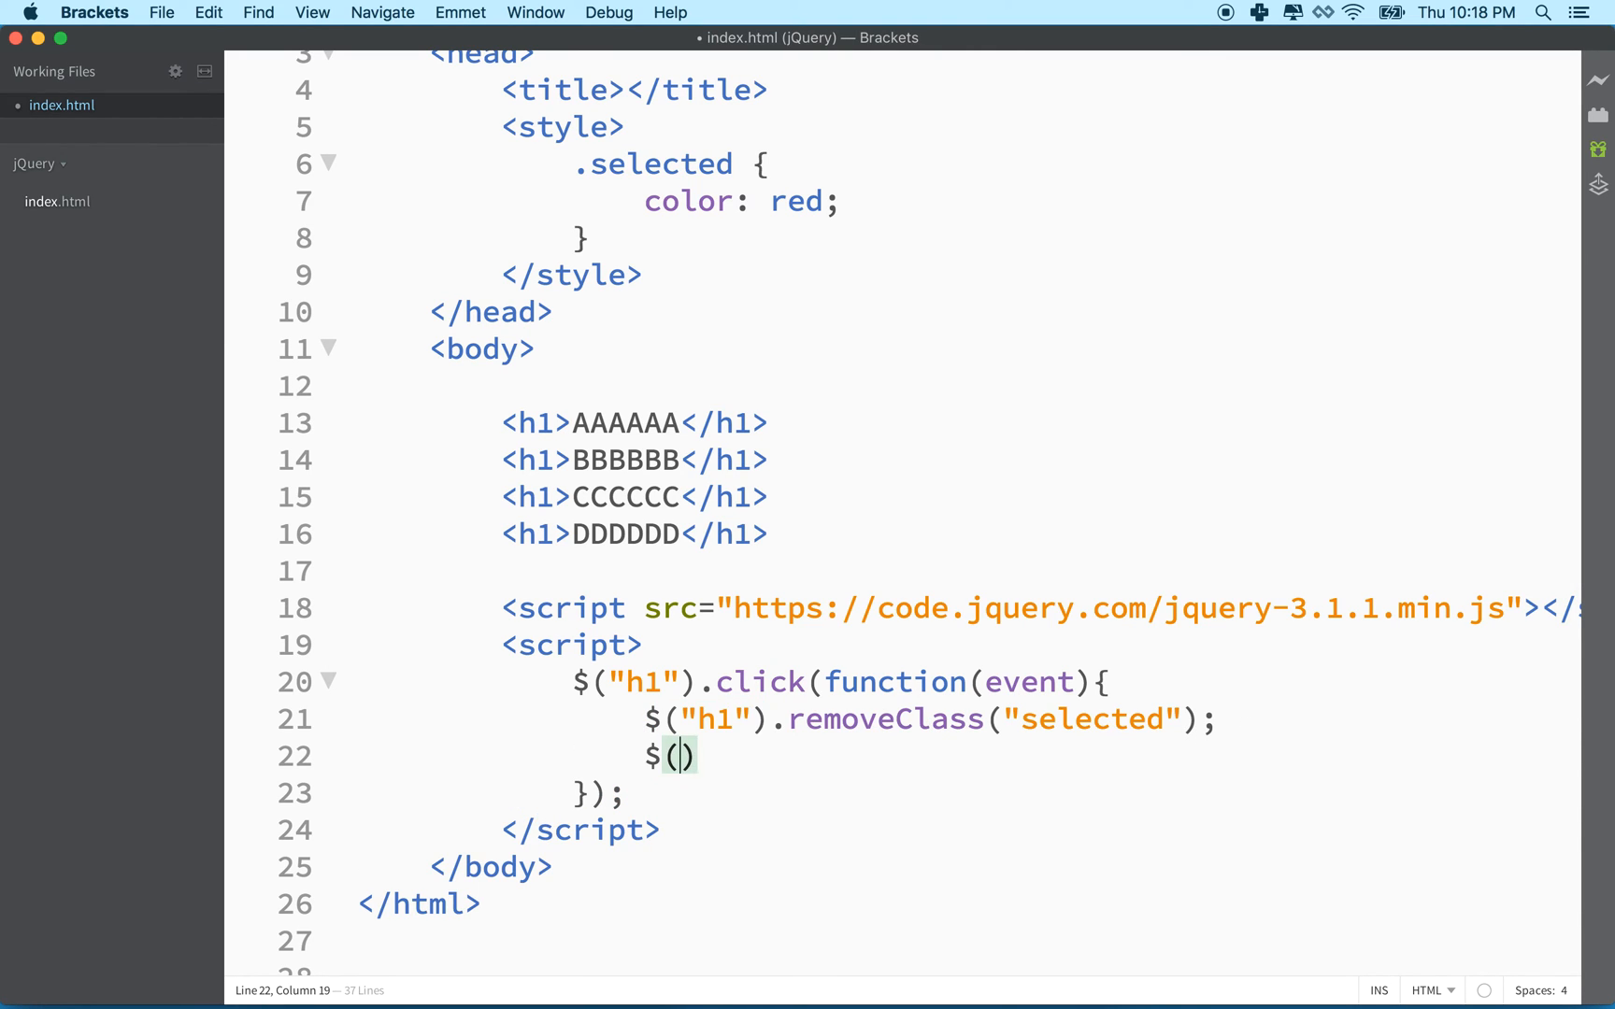
pyautogui.write('this')
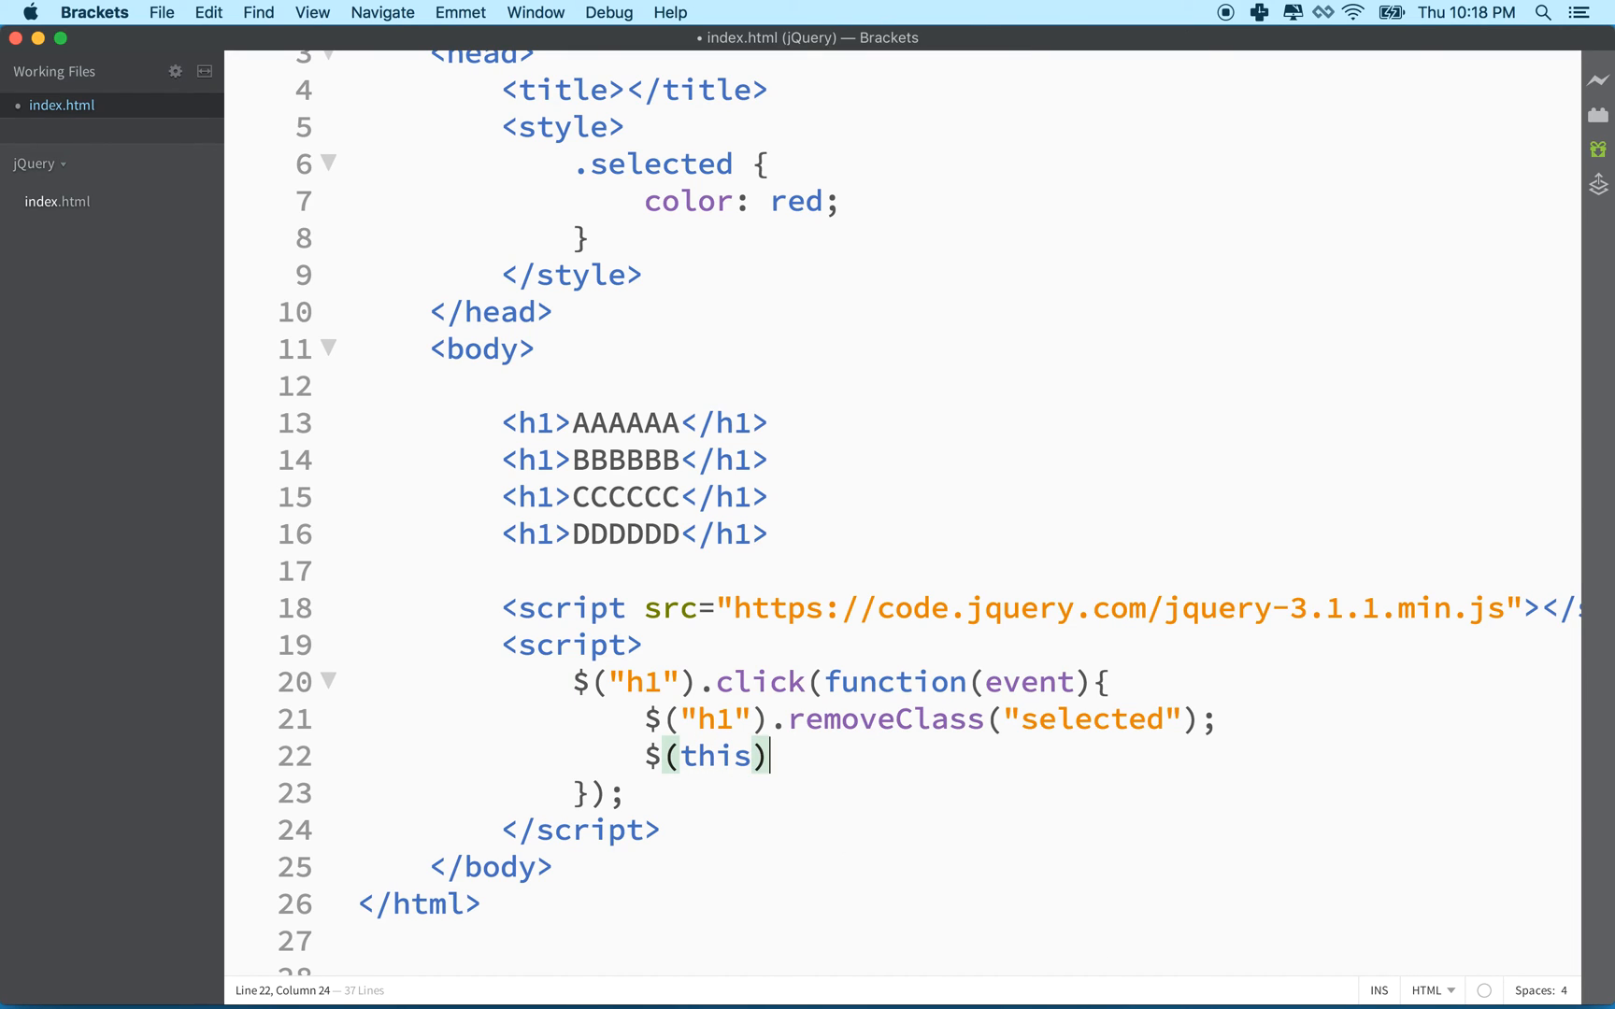
pyautogui.write('.')
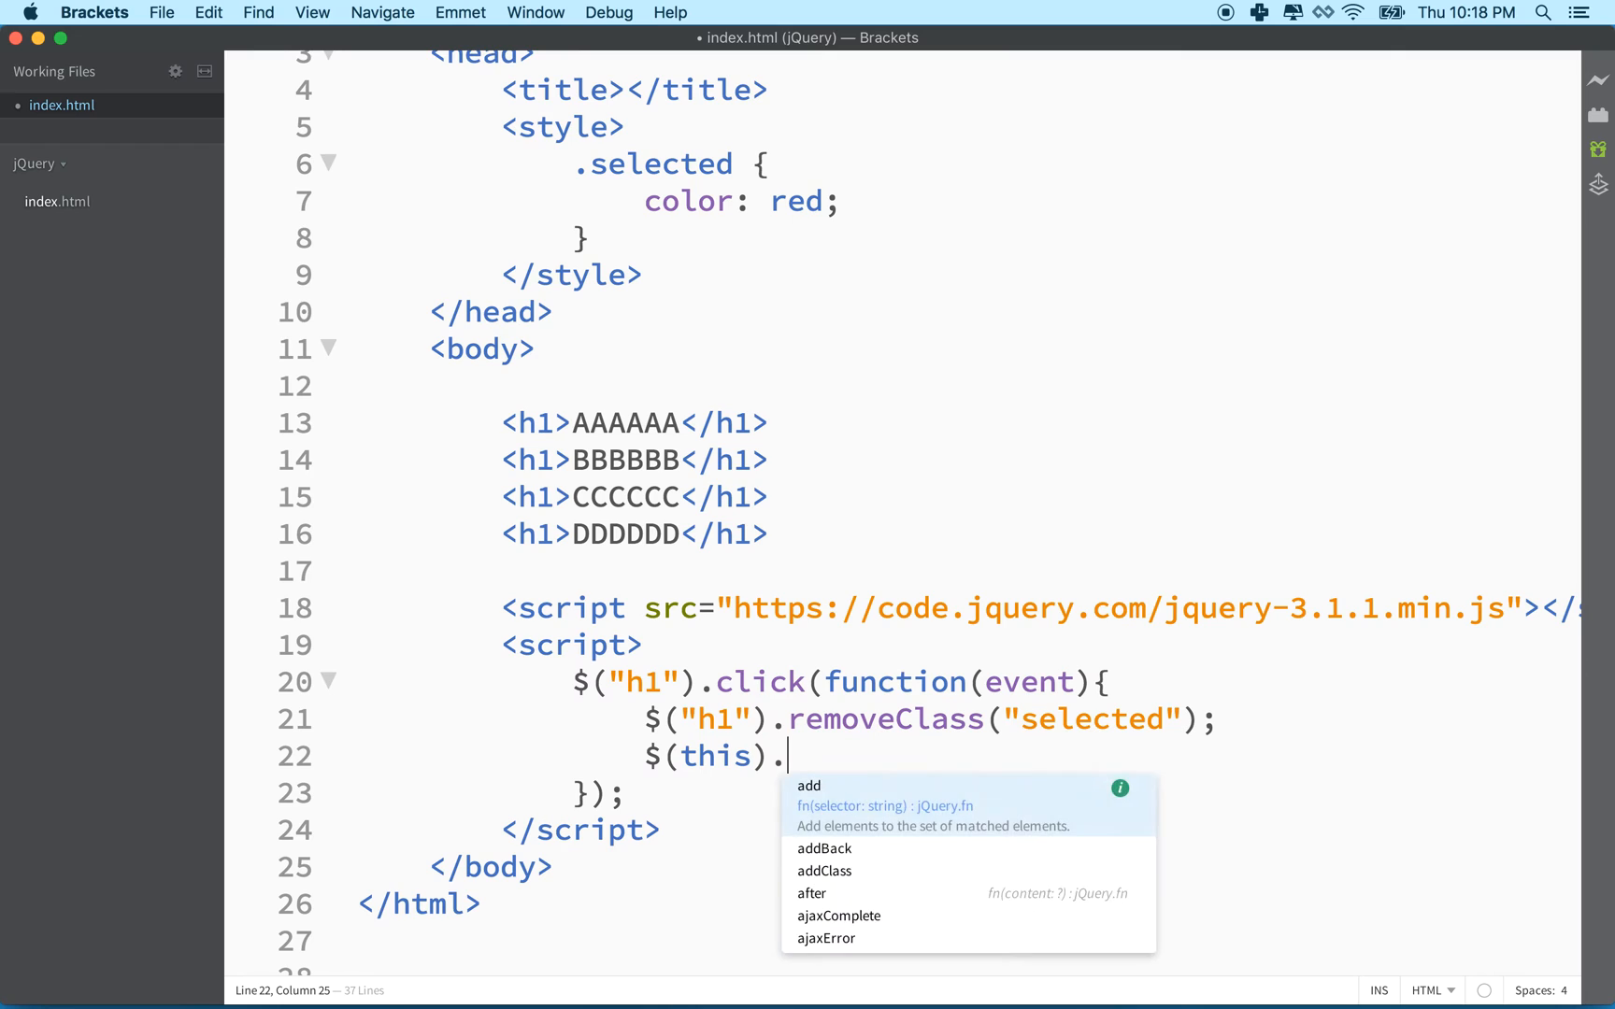
pyautogui.write('addClass("");')
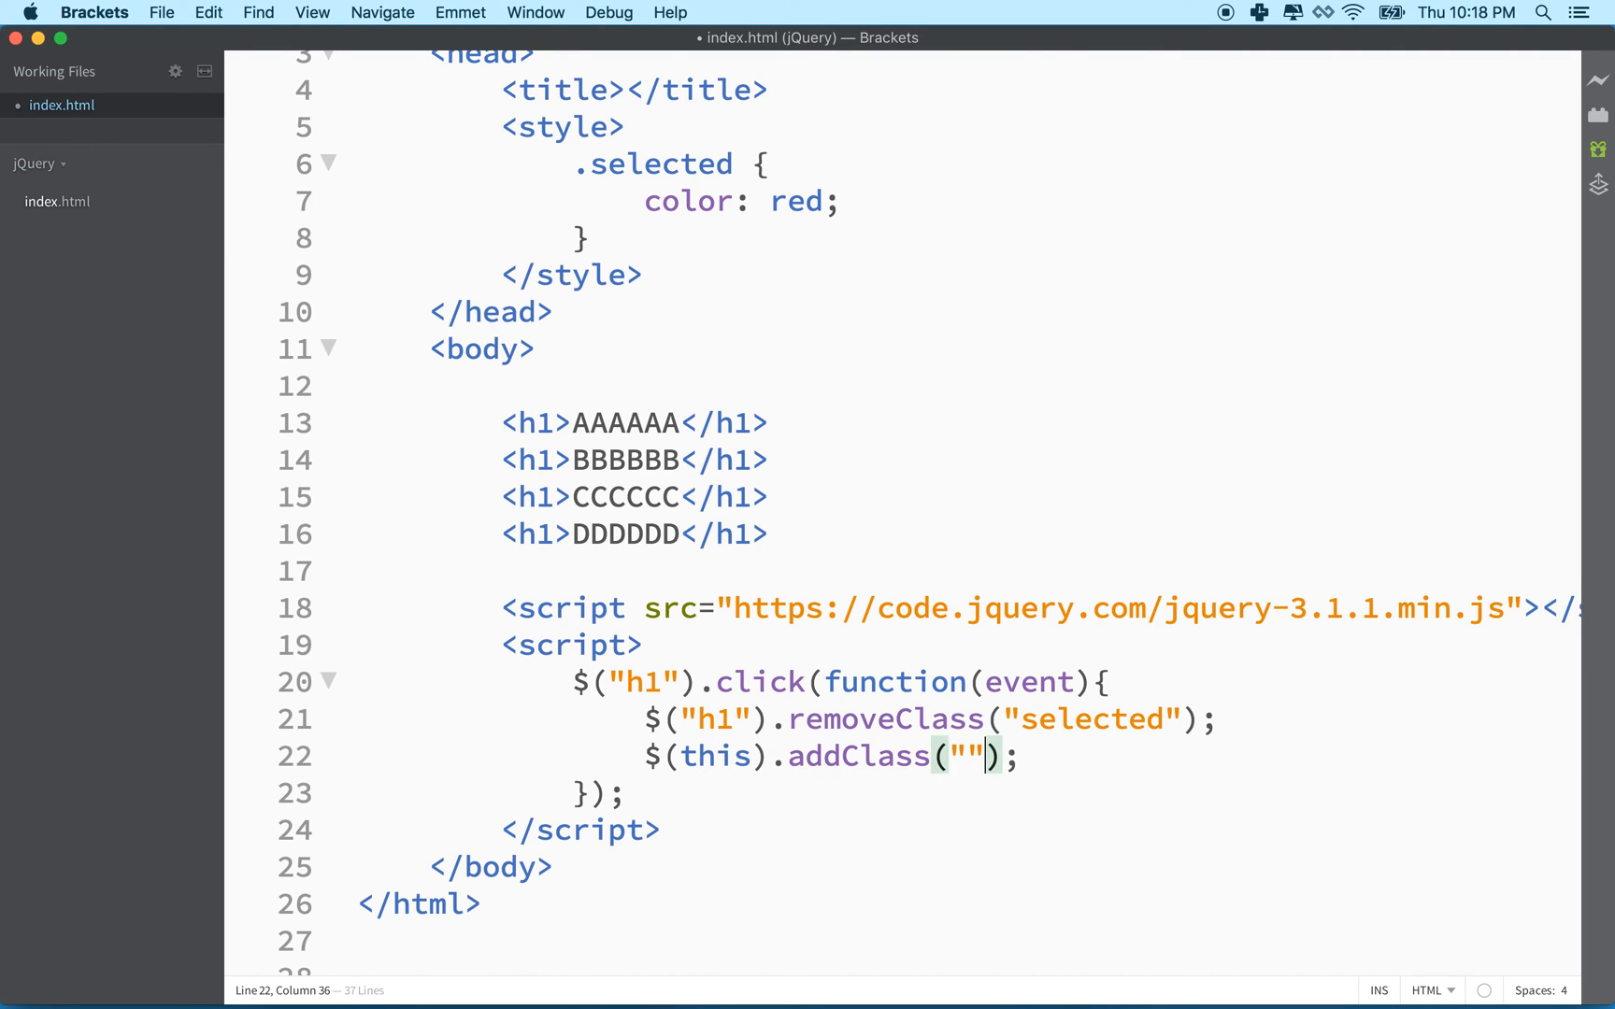
pyautogui.write('selected')
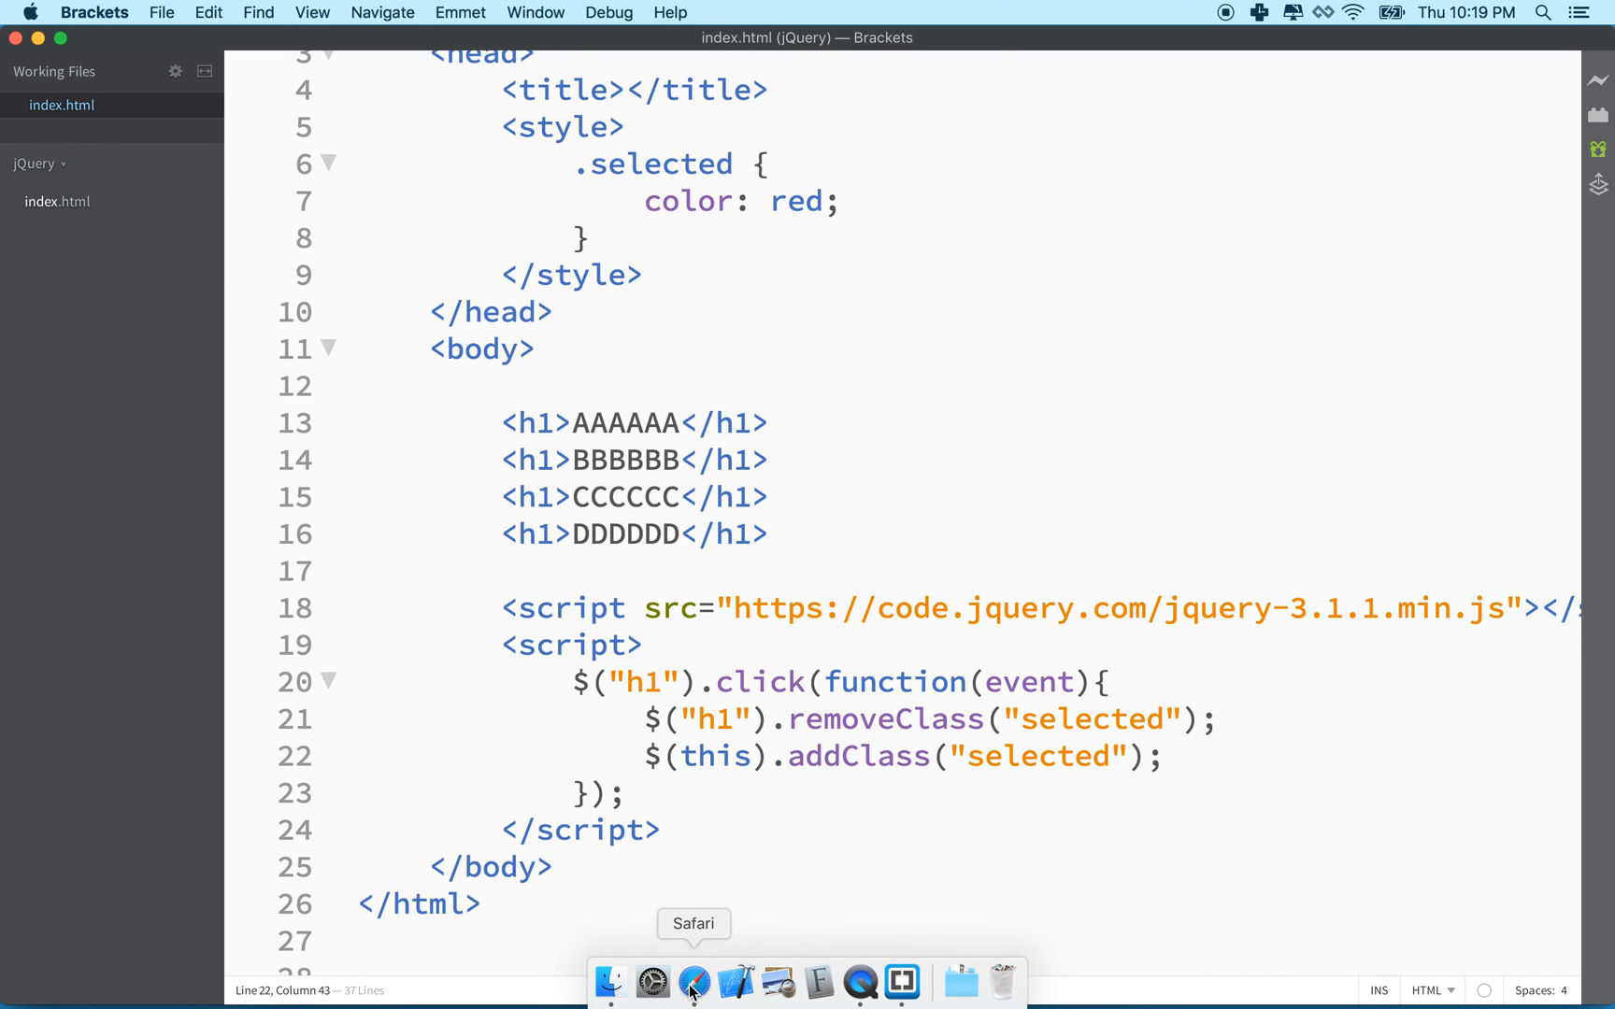
# Switch to Safari and Inspect Element on the CCCCCC heading
pyautogui.click(691, 980)
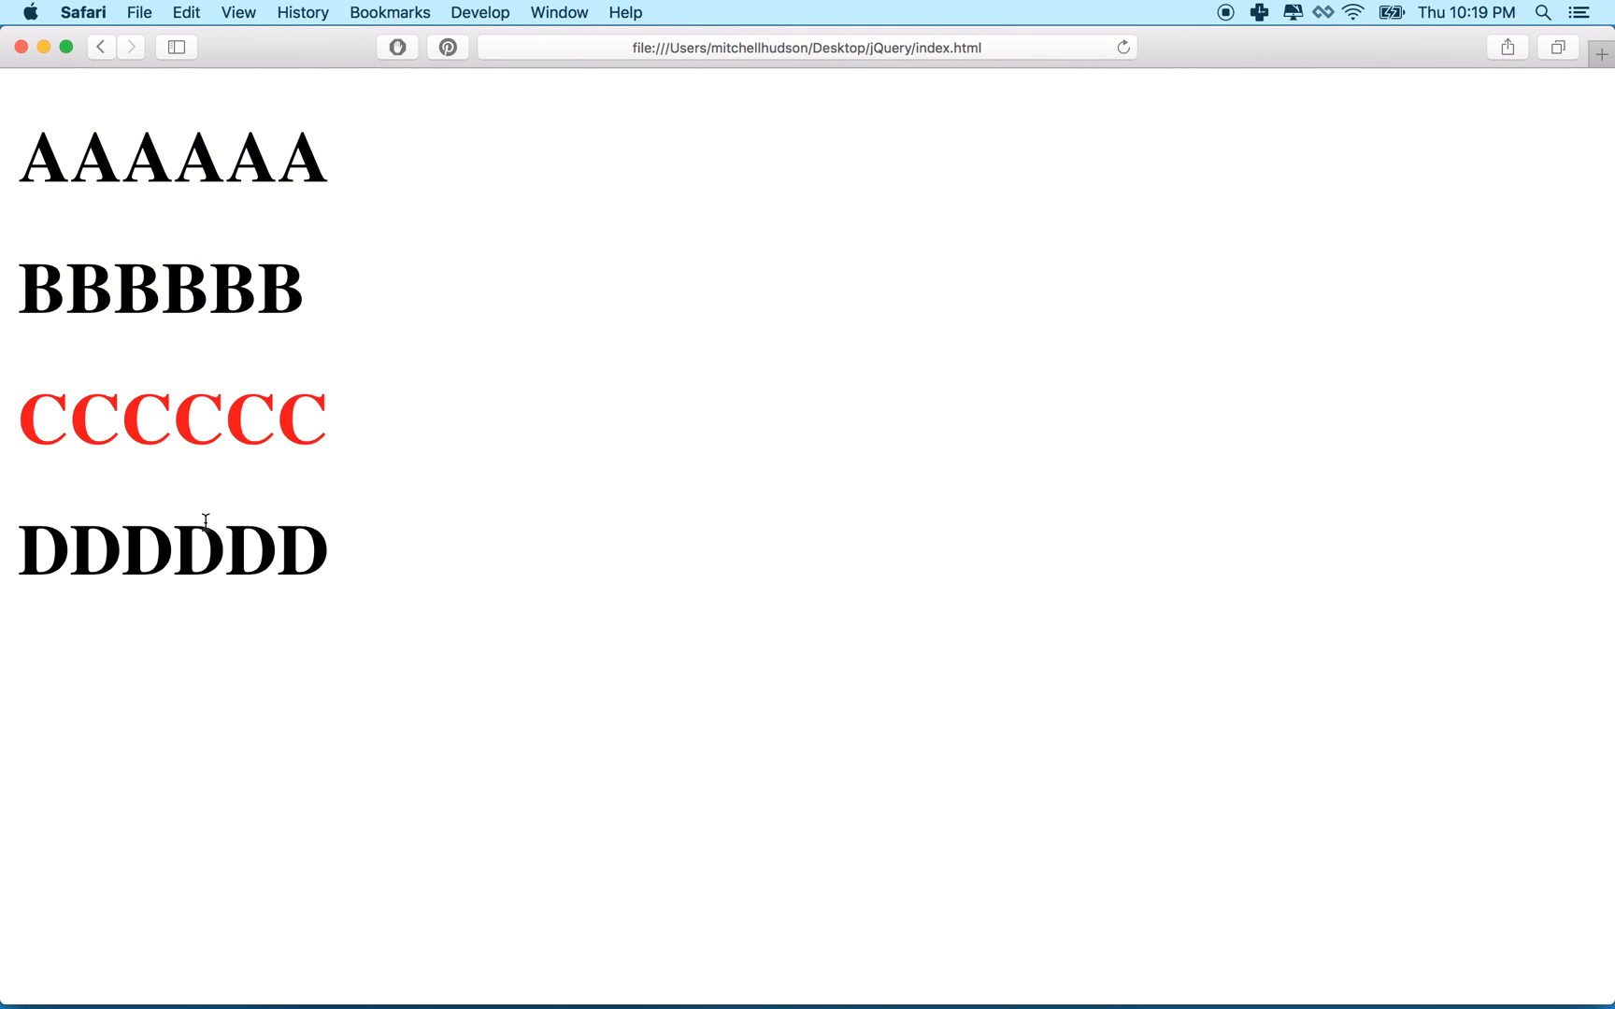
pyautogui.rightClick(172, 419)
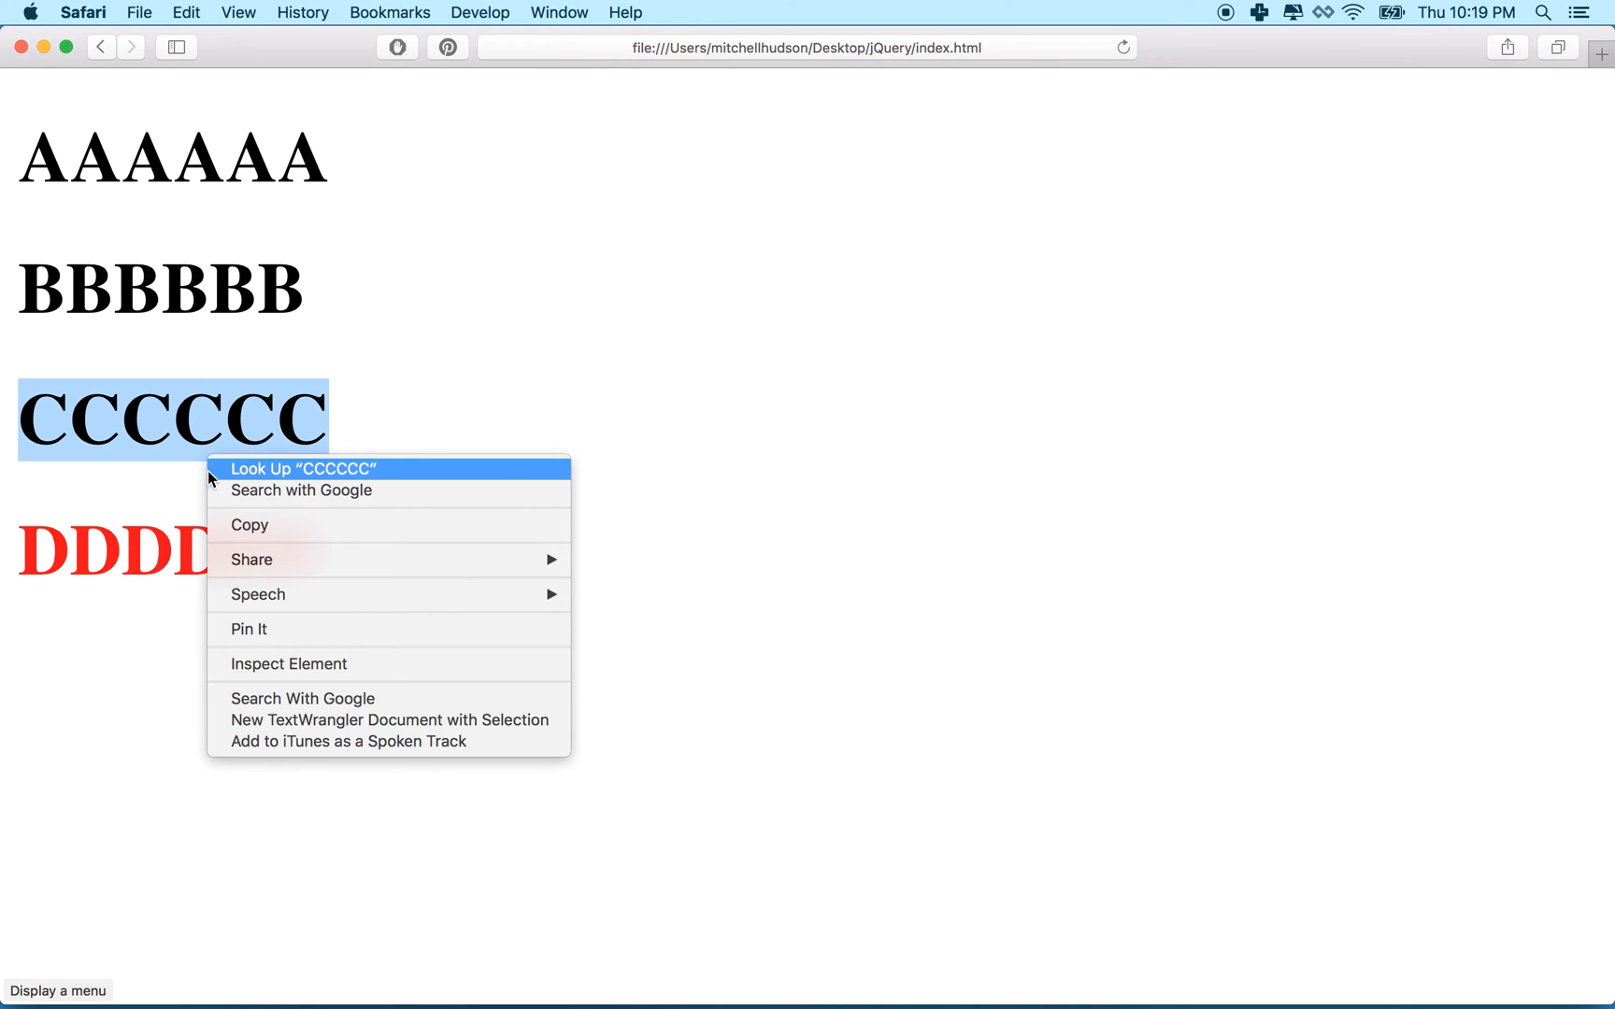
pyautogui.click(288, 663)
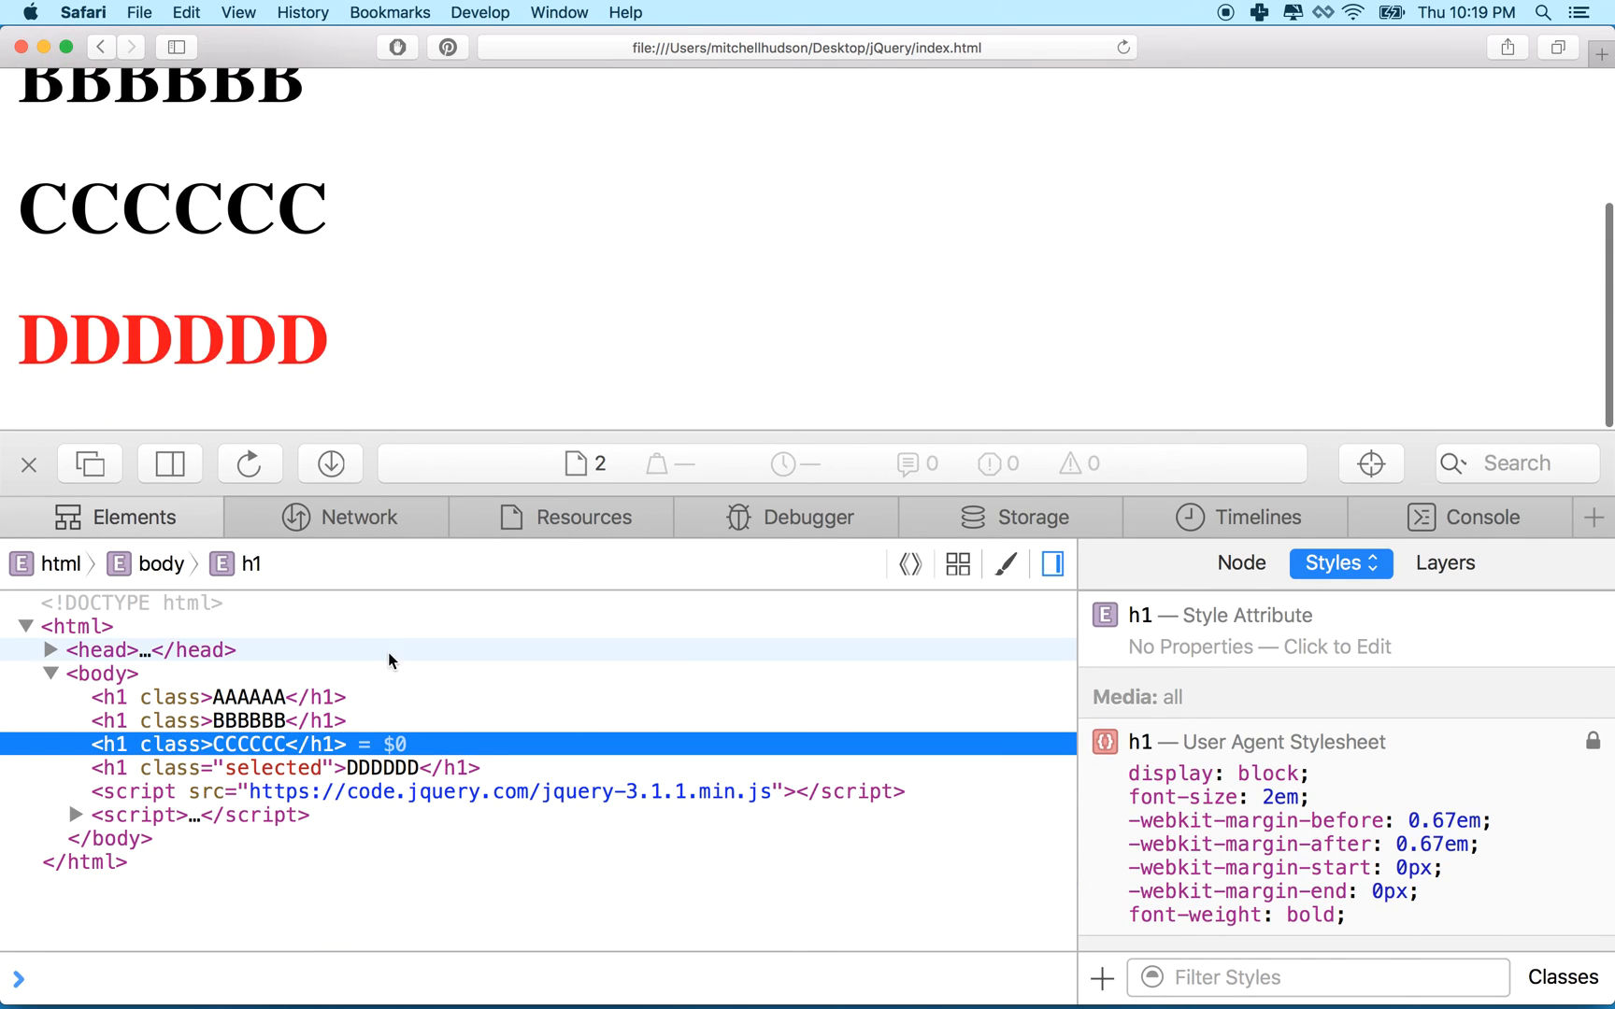
# Check the DDDDDD and BBBBBB h1 nodes in the Elements tab for the class="selected" attribute
pyautogui.click(281, 768)
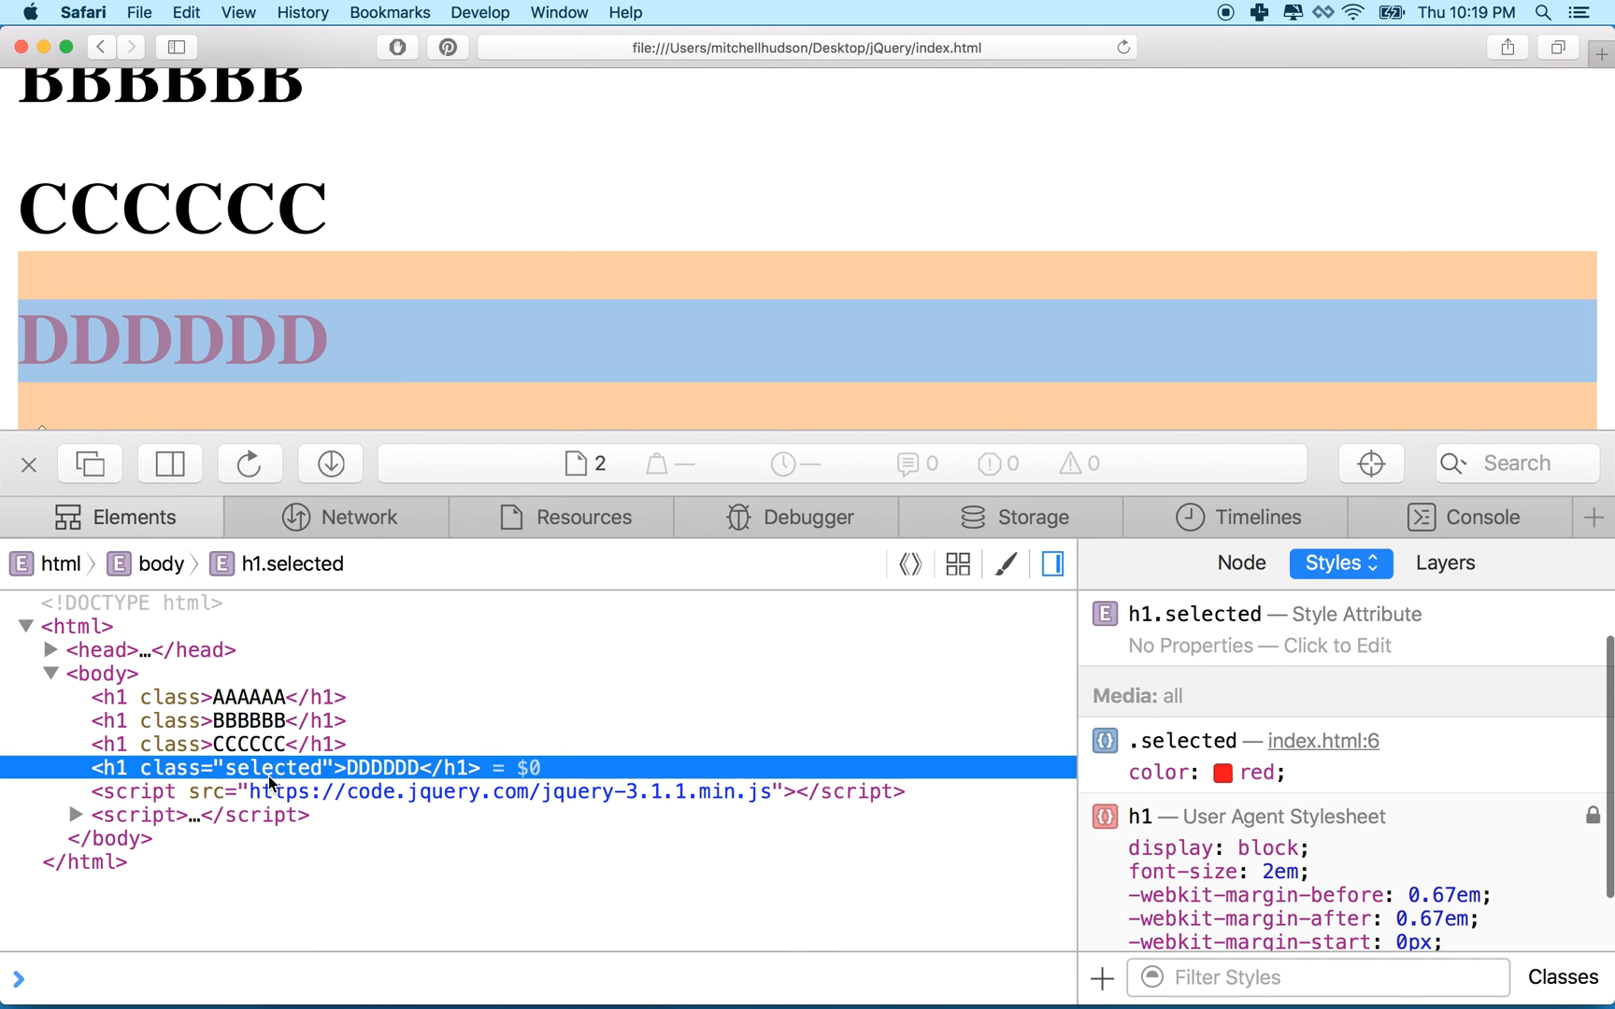
pyautogui.moveTo(307, 779)
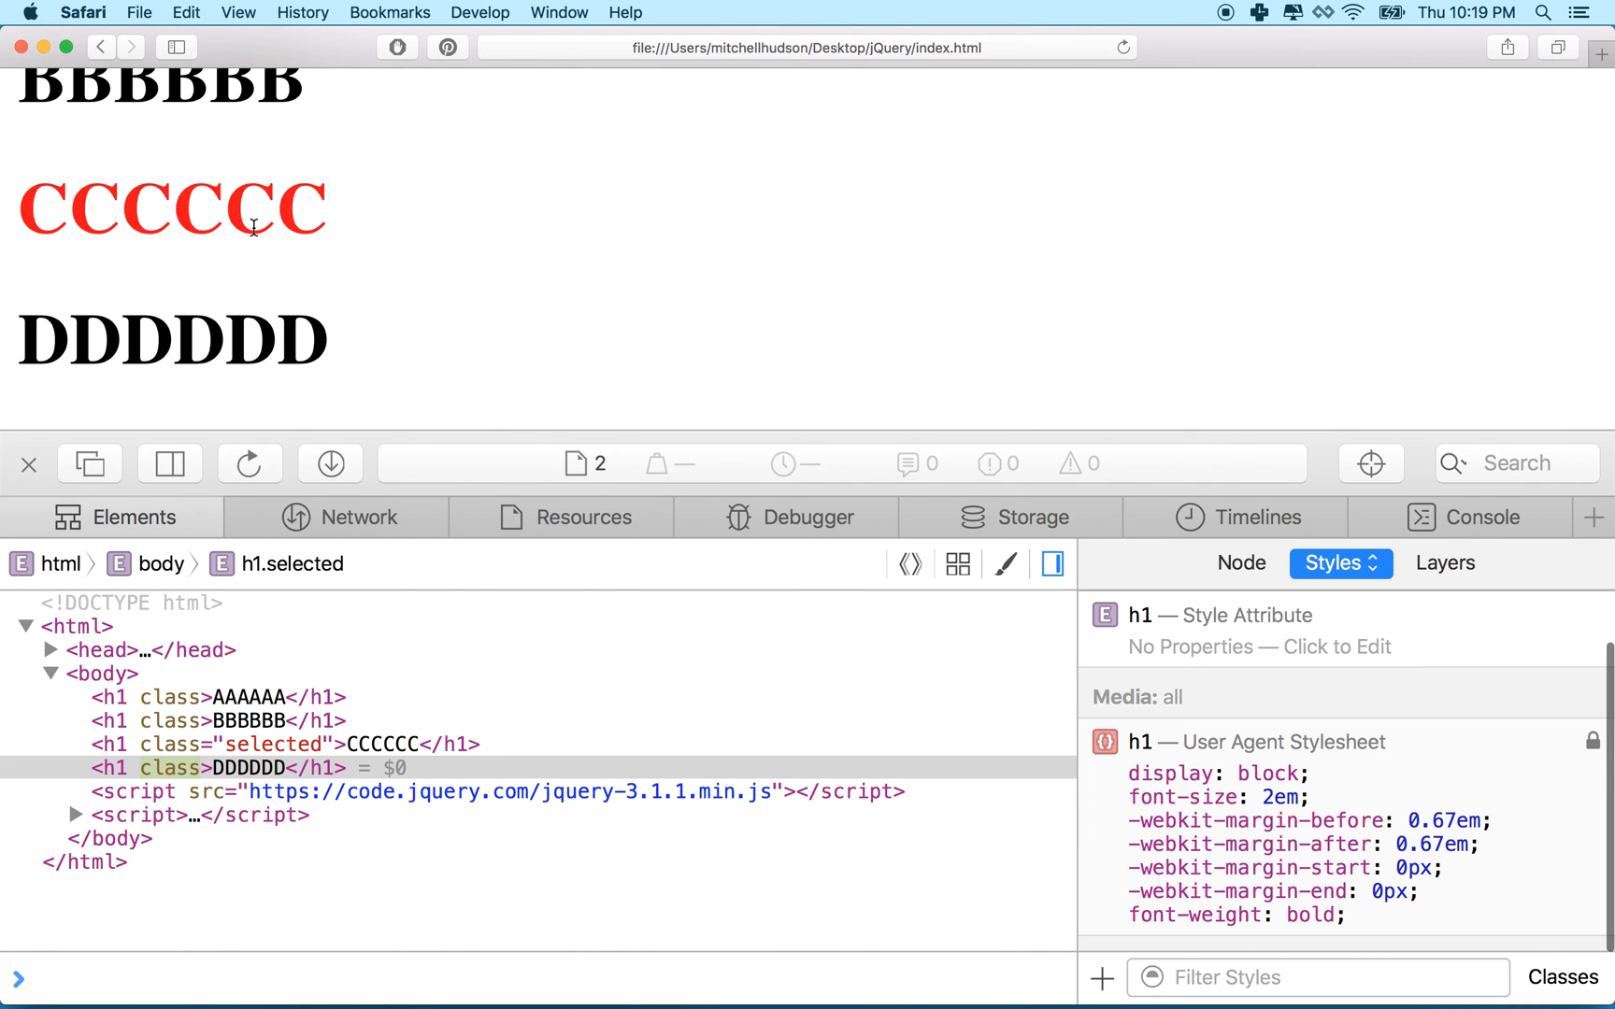
pyautogui.moveTo(239, 779)
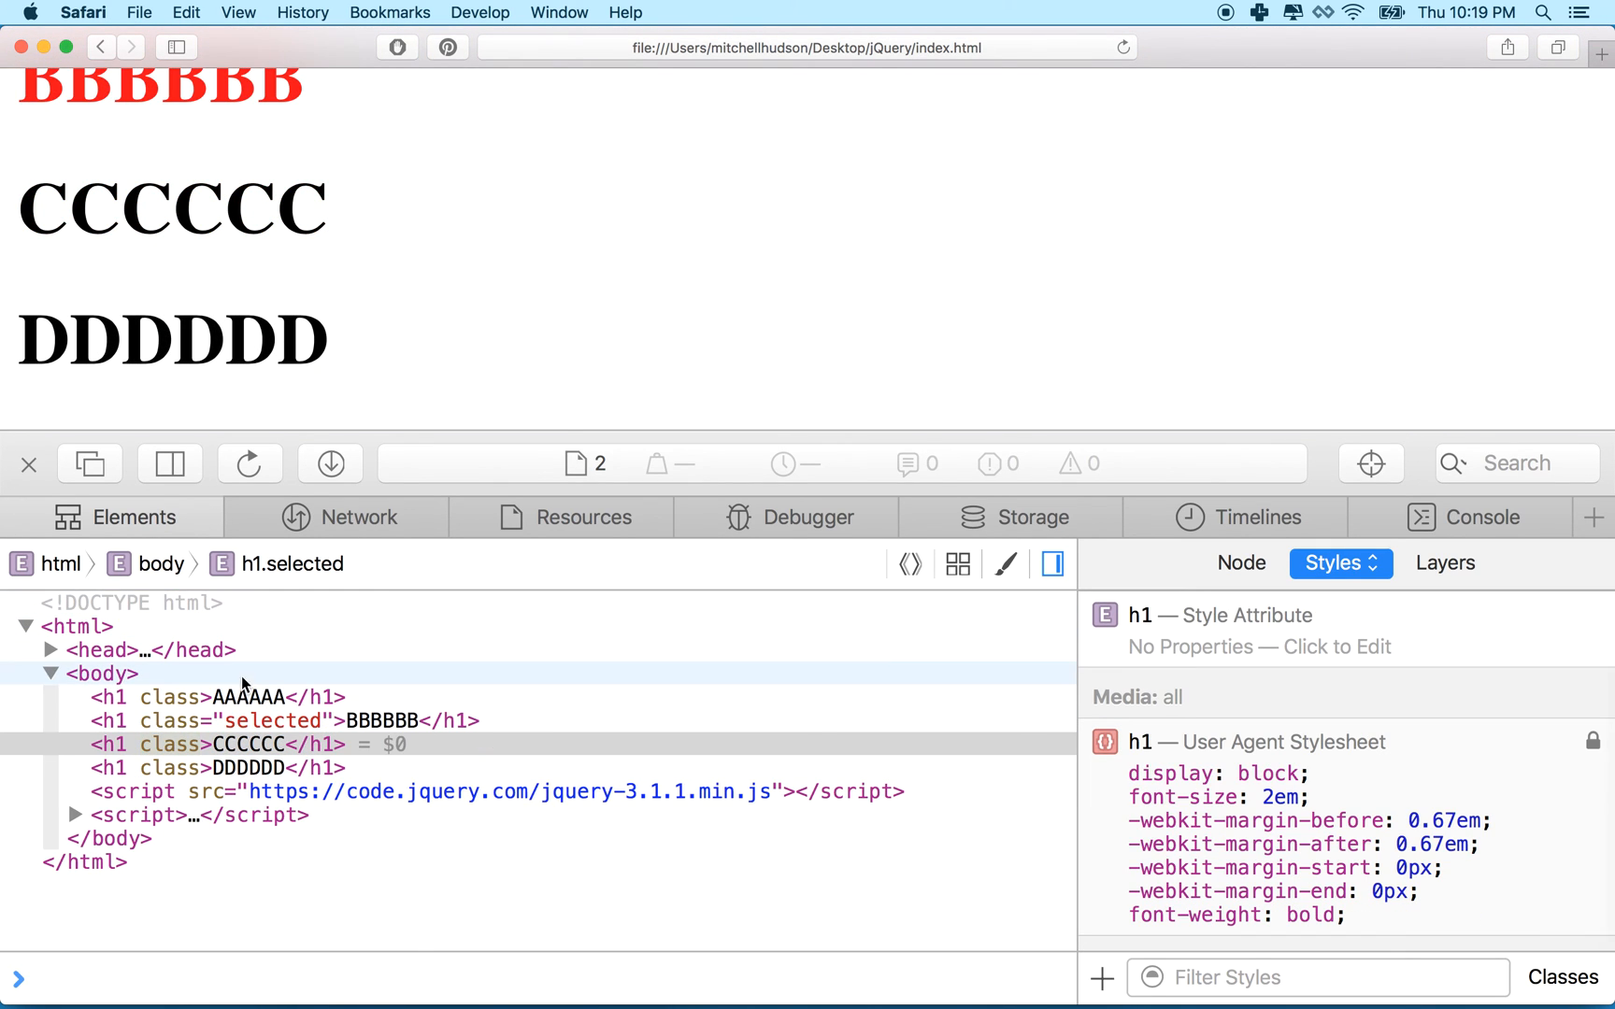
pyautogui.click(271, 722)
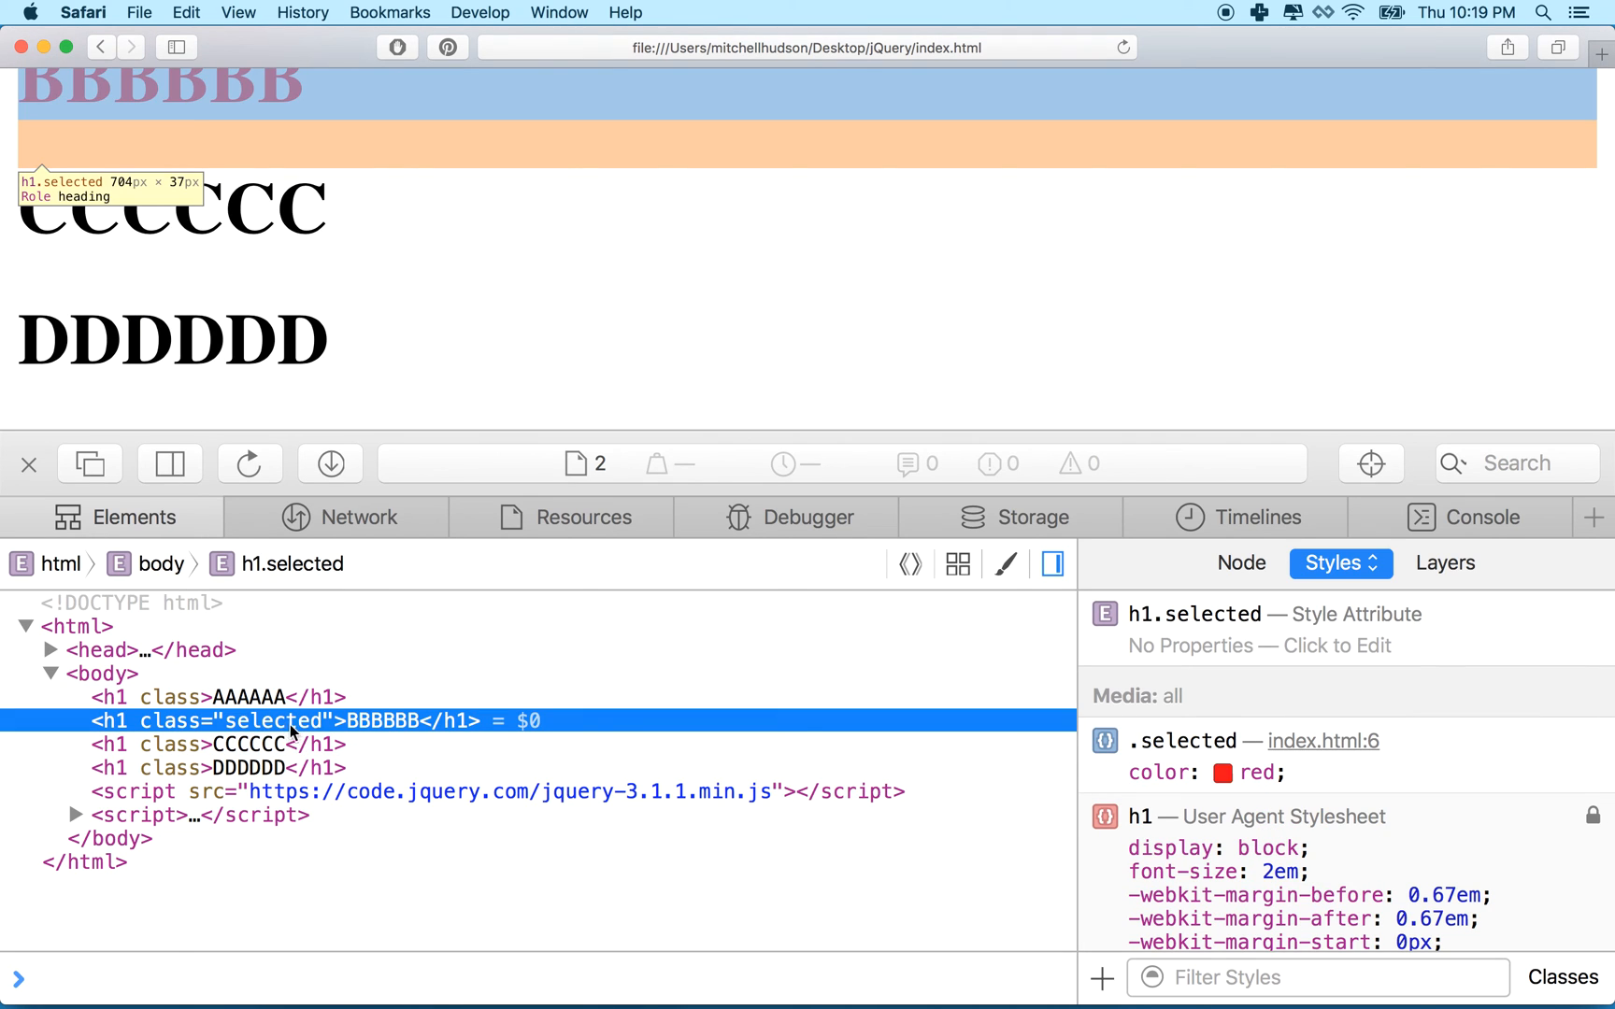
pyautogui.moveTo(243, 723)
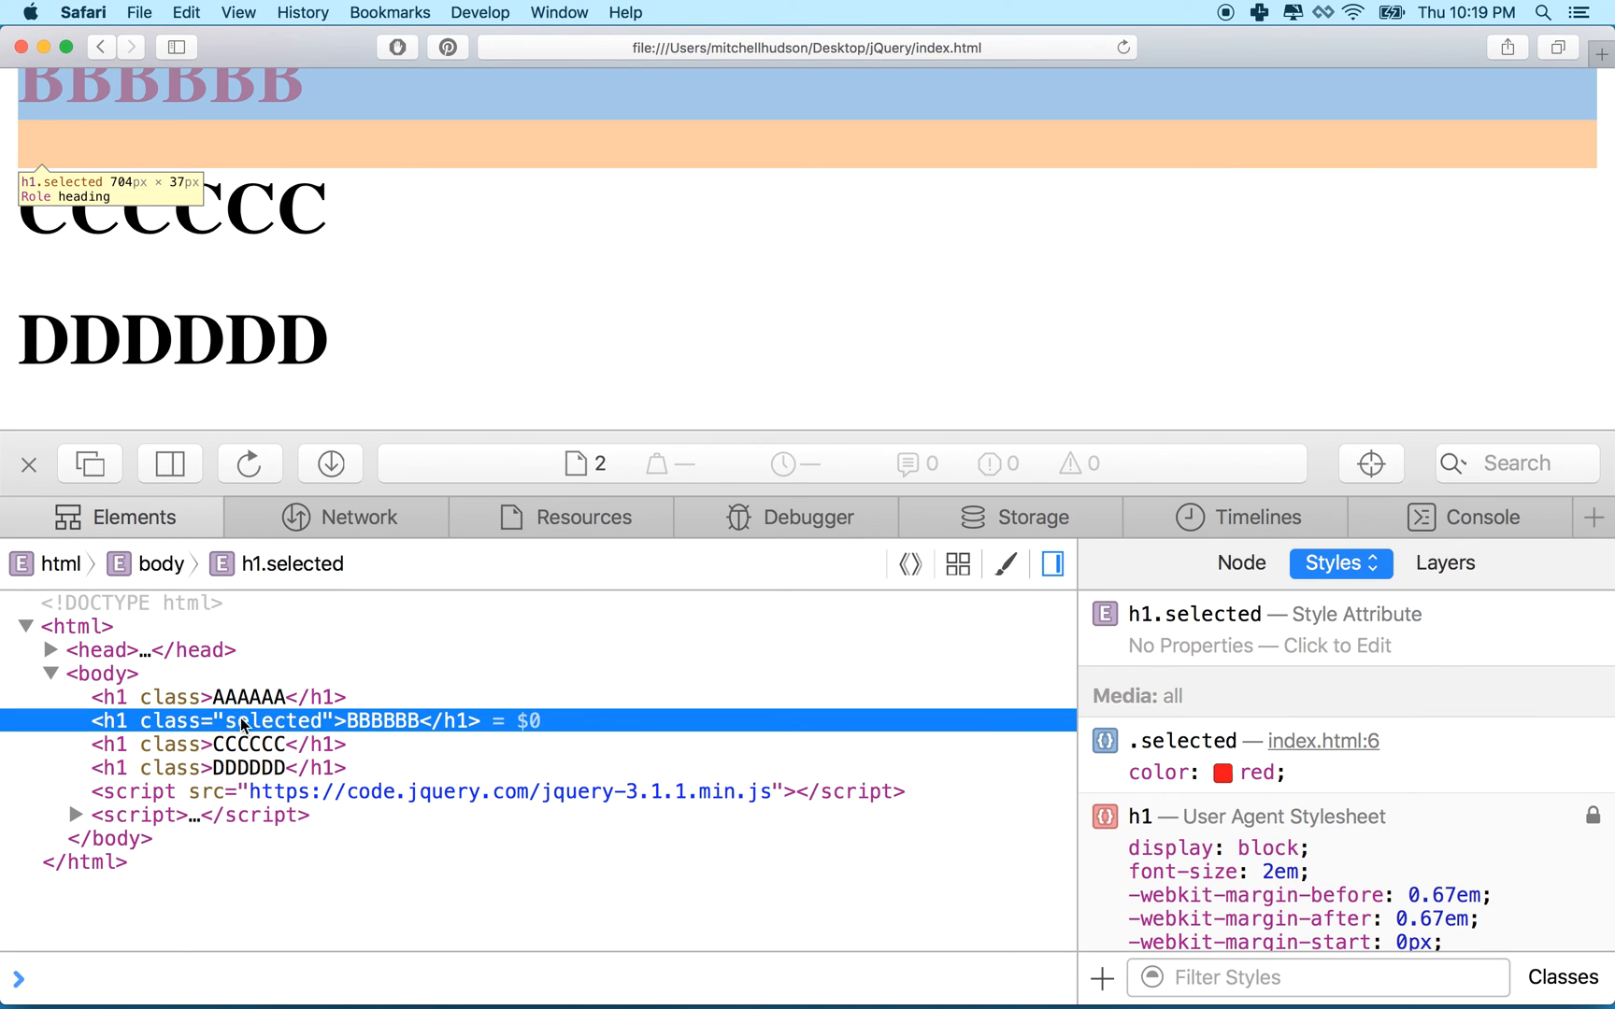
pyautogui.moveTo(225, 722)
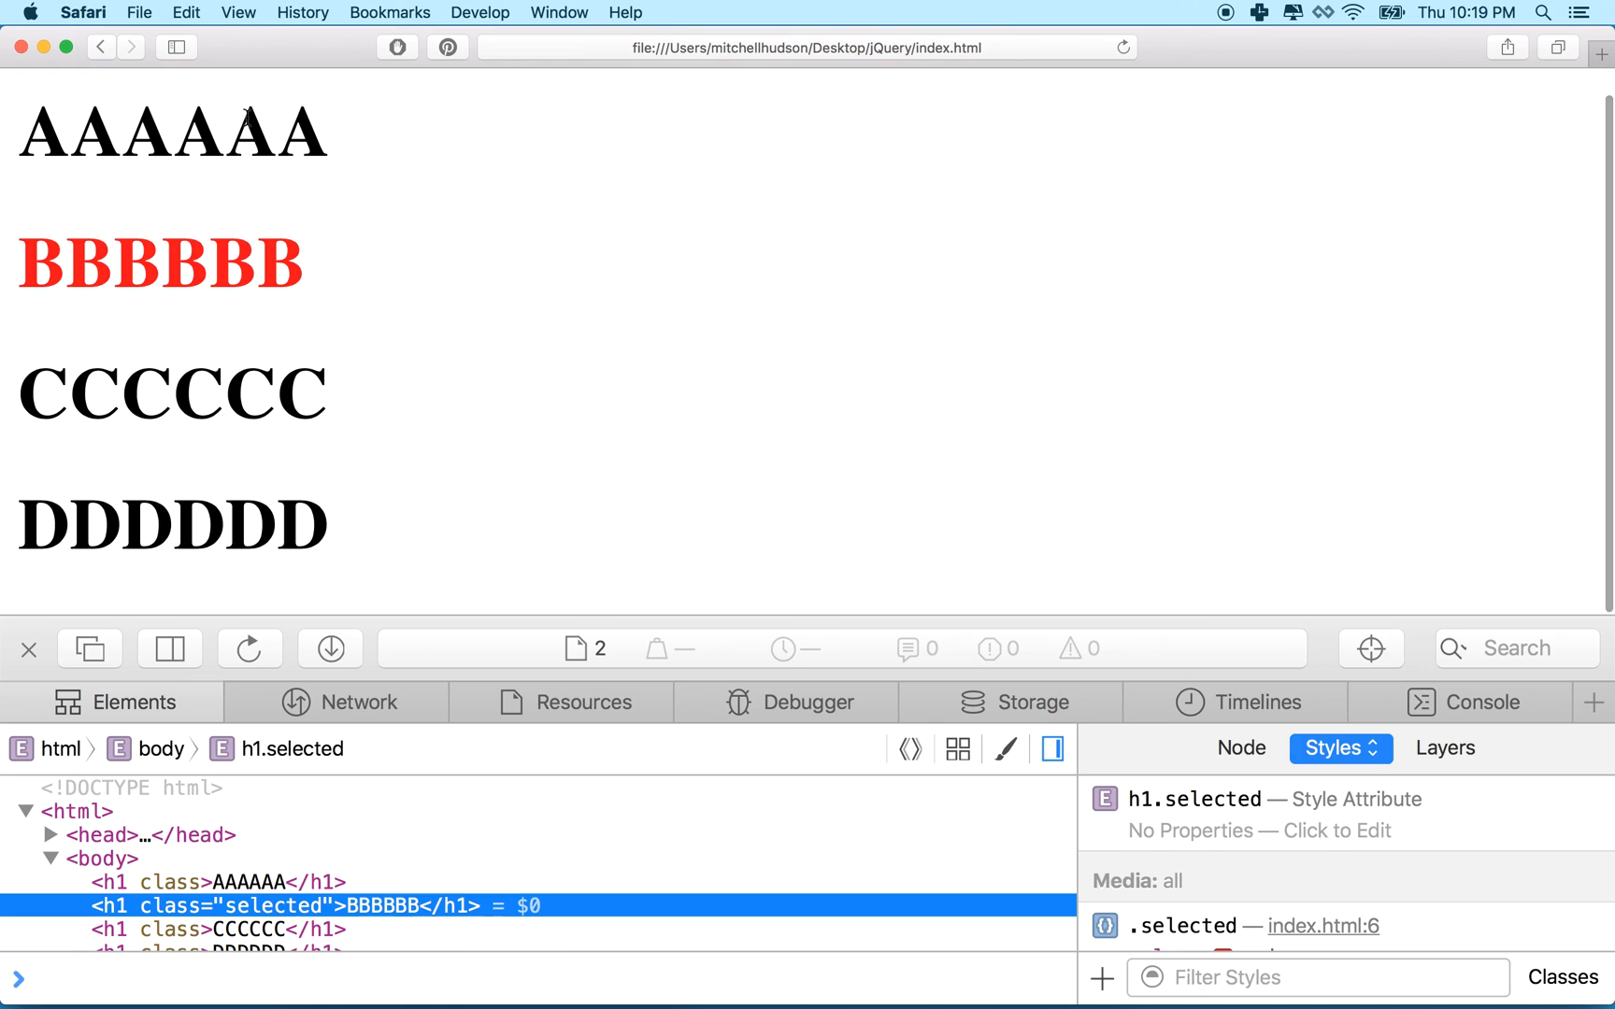
pyautogui.moveTo(228, 497)
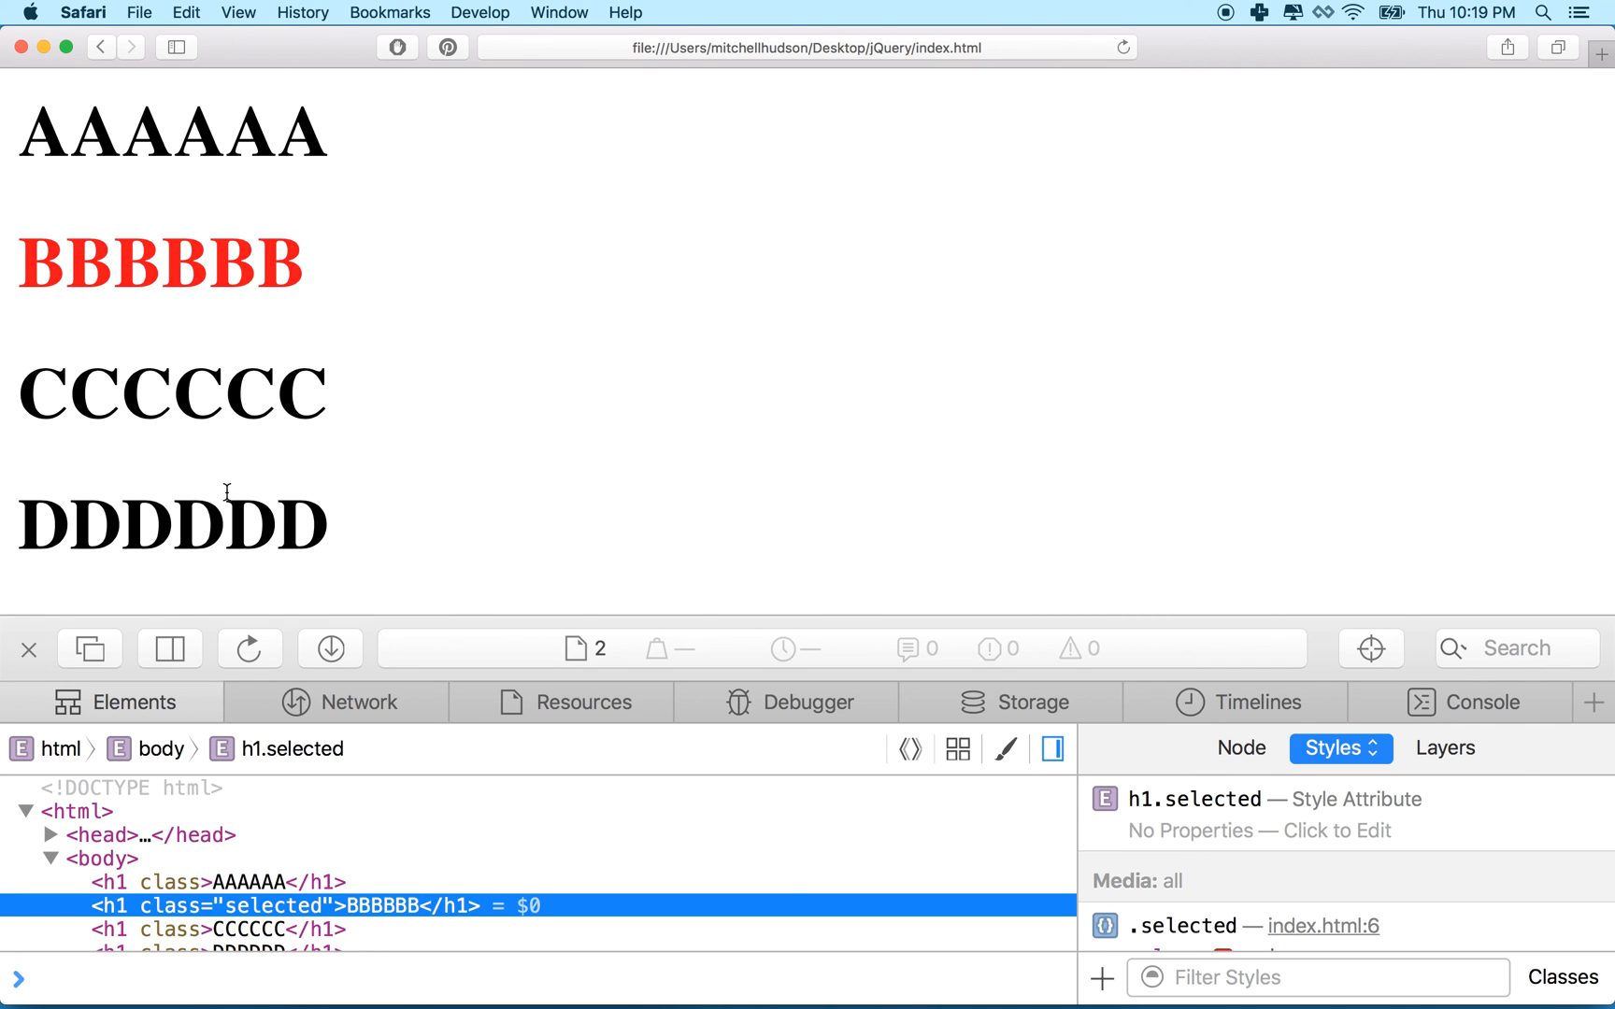
pyautogui.moveTo(185, 411)
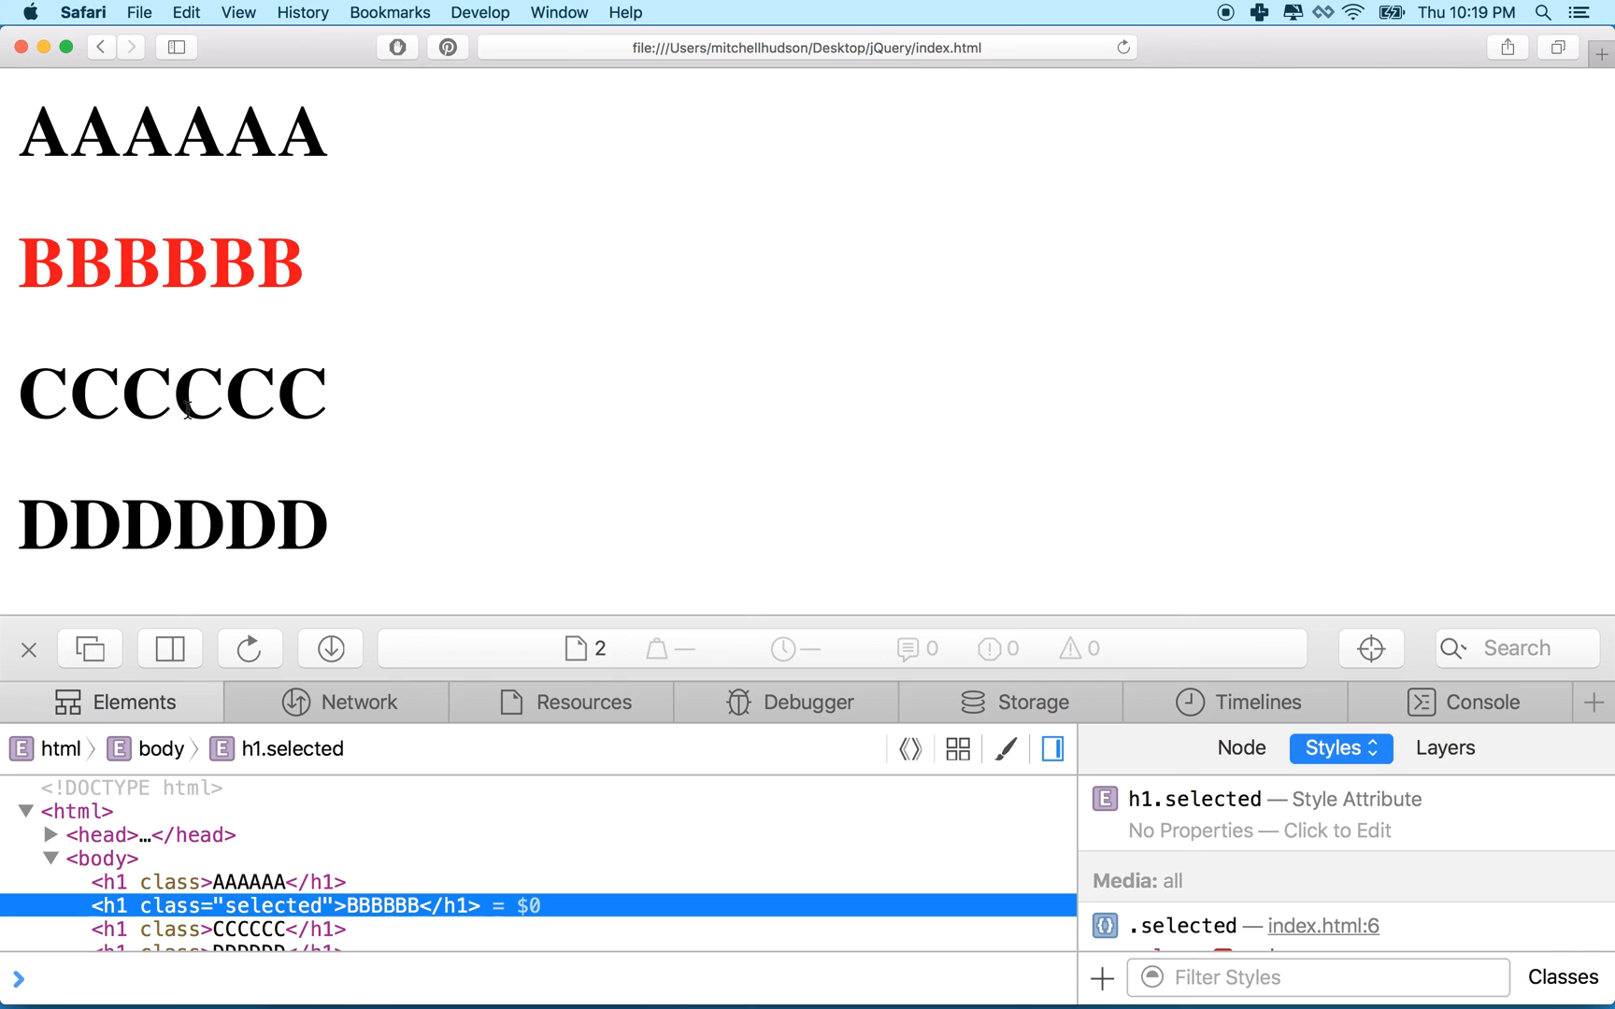
pyautogui.moveTo(184, 415)
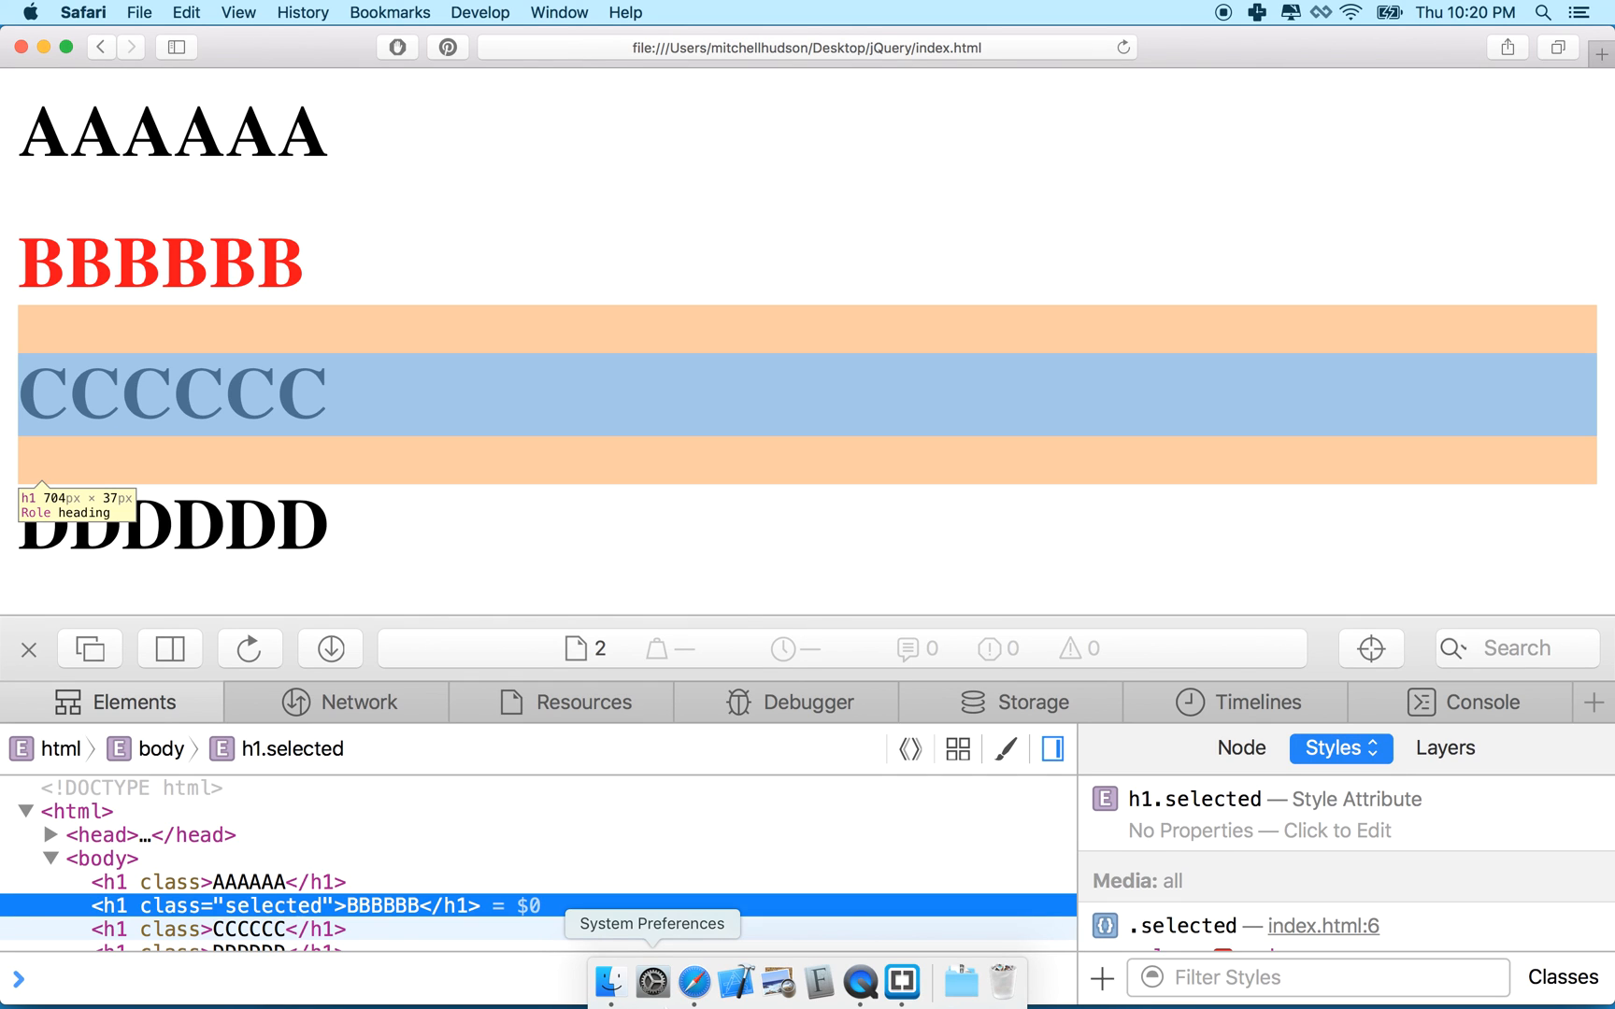
pyautogui.moveTo(901, 983)
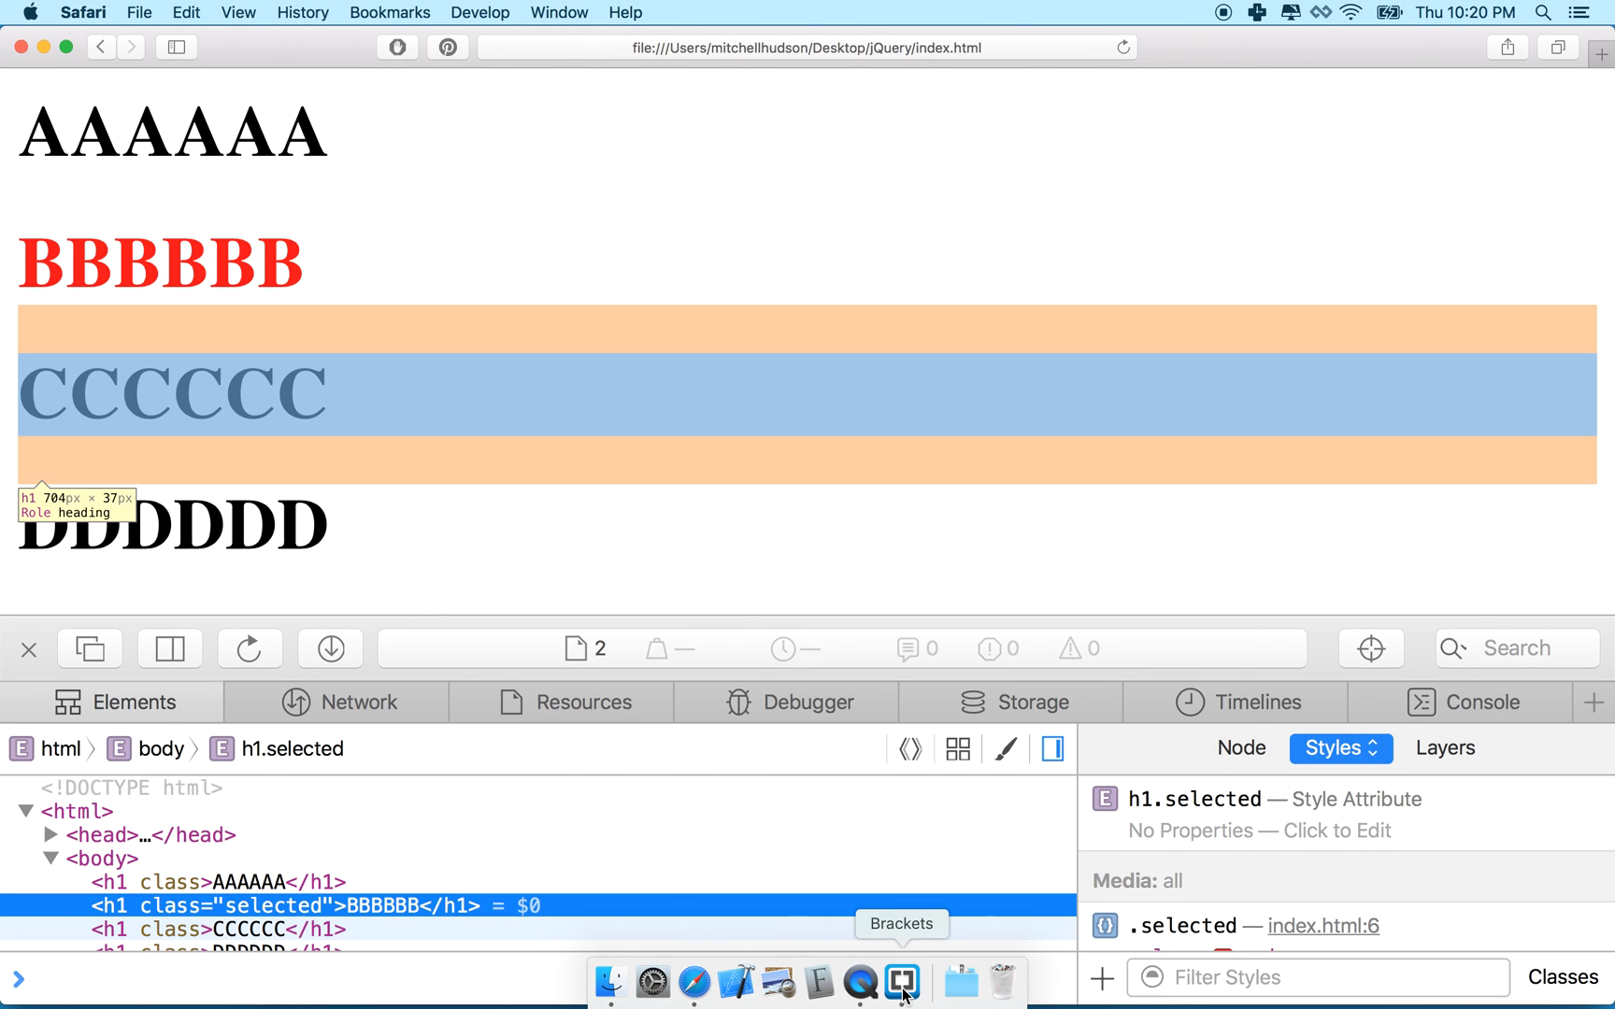
pyautogui.moveTo(1196, 157)
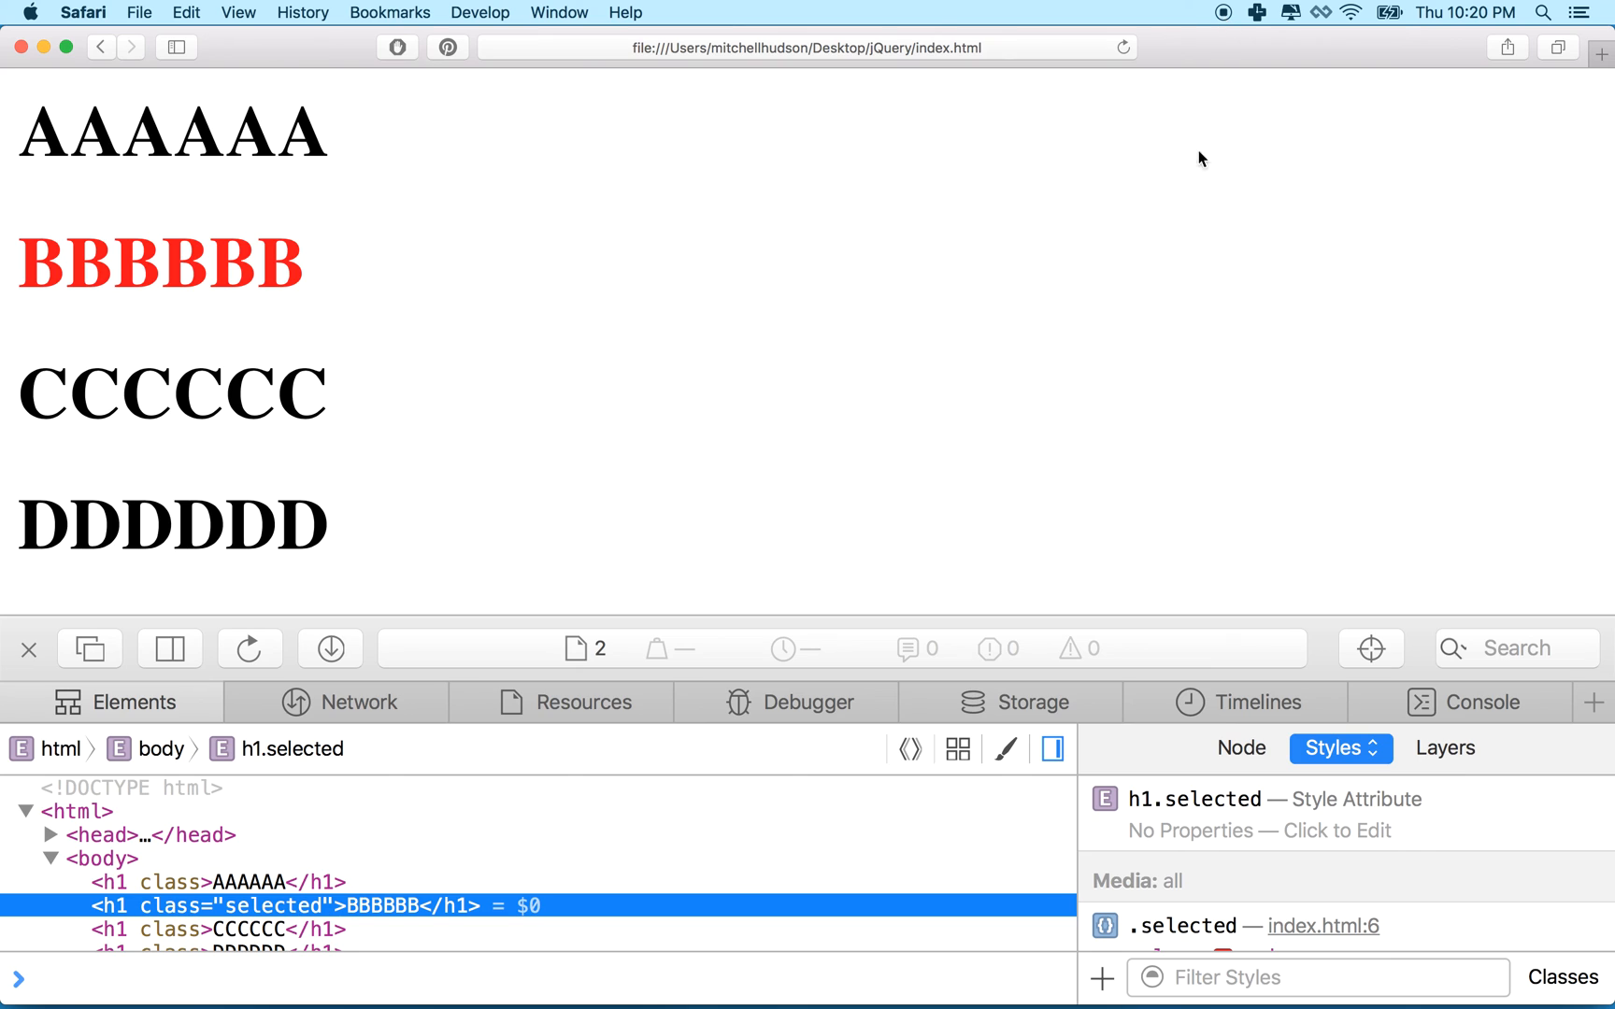
pyautogui.moveTo(1230, 20)
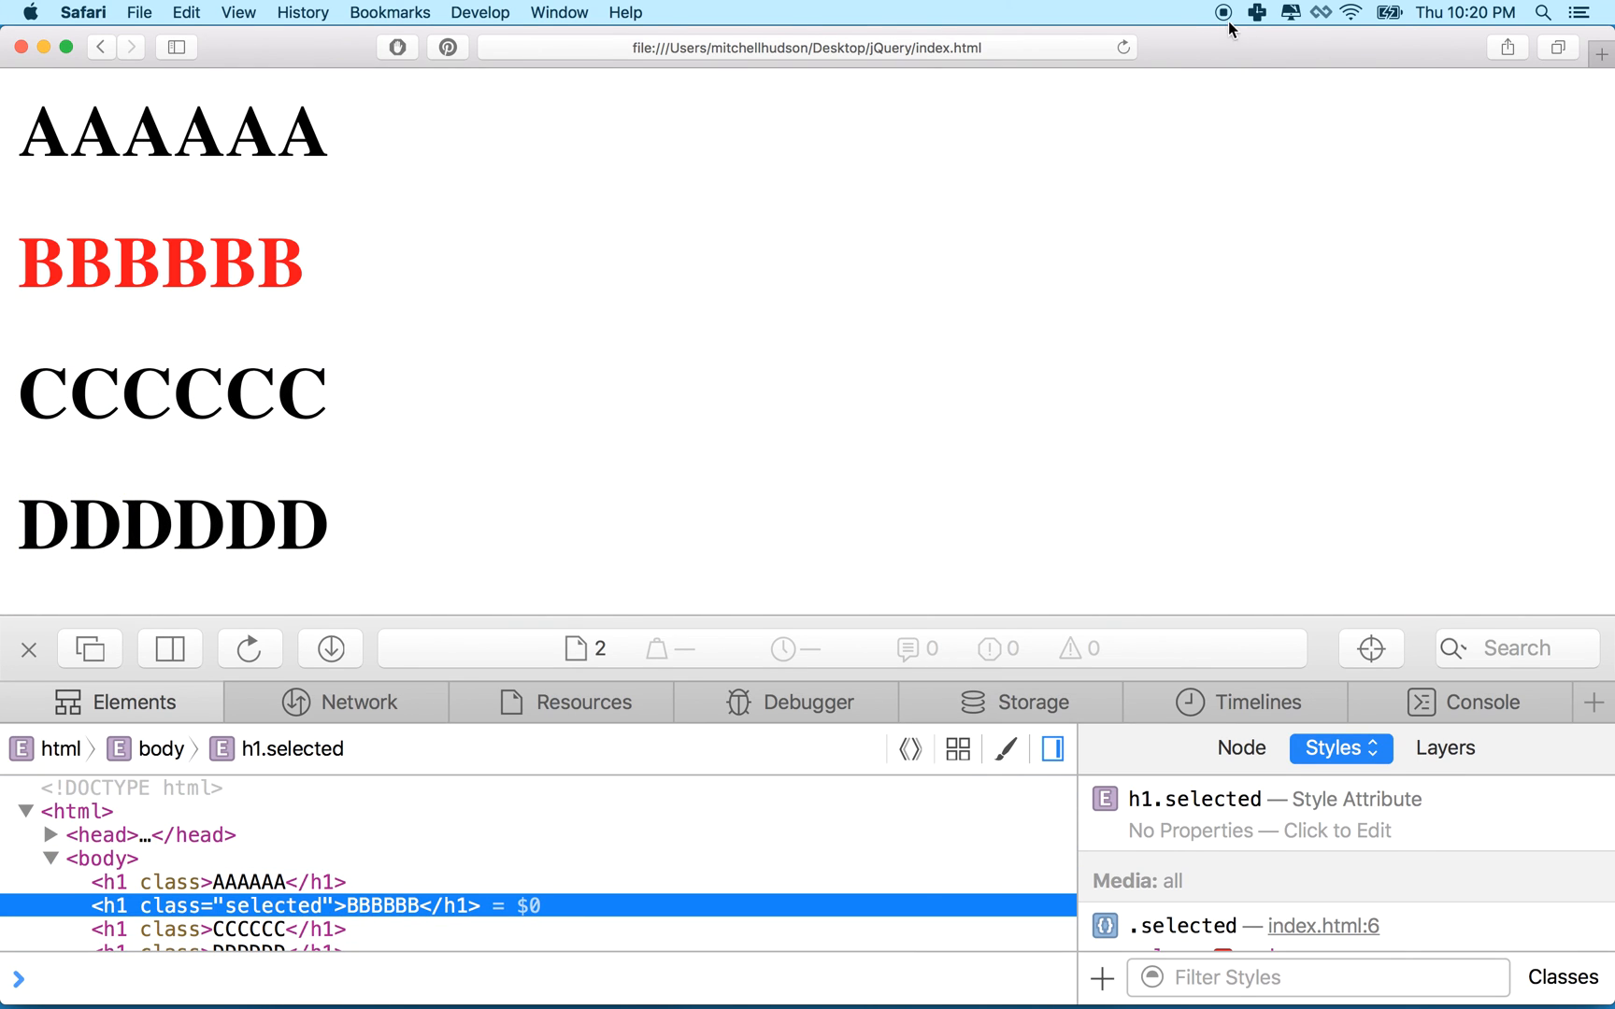